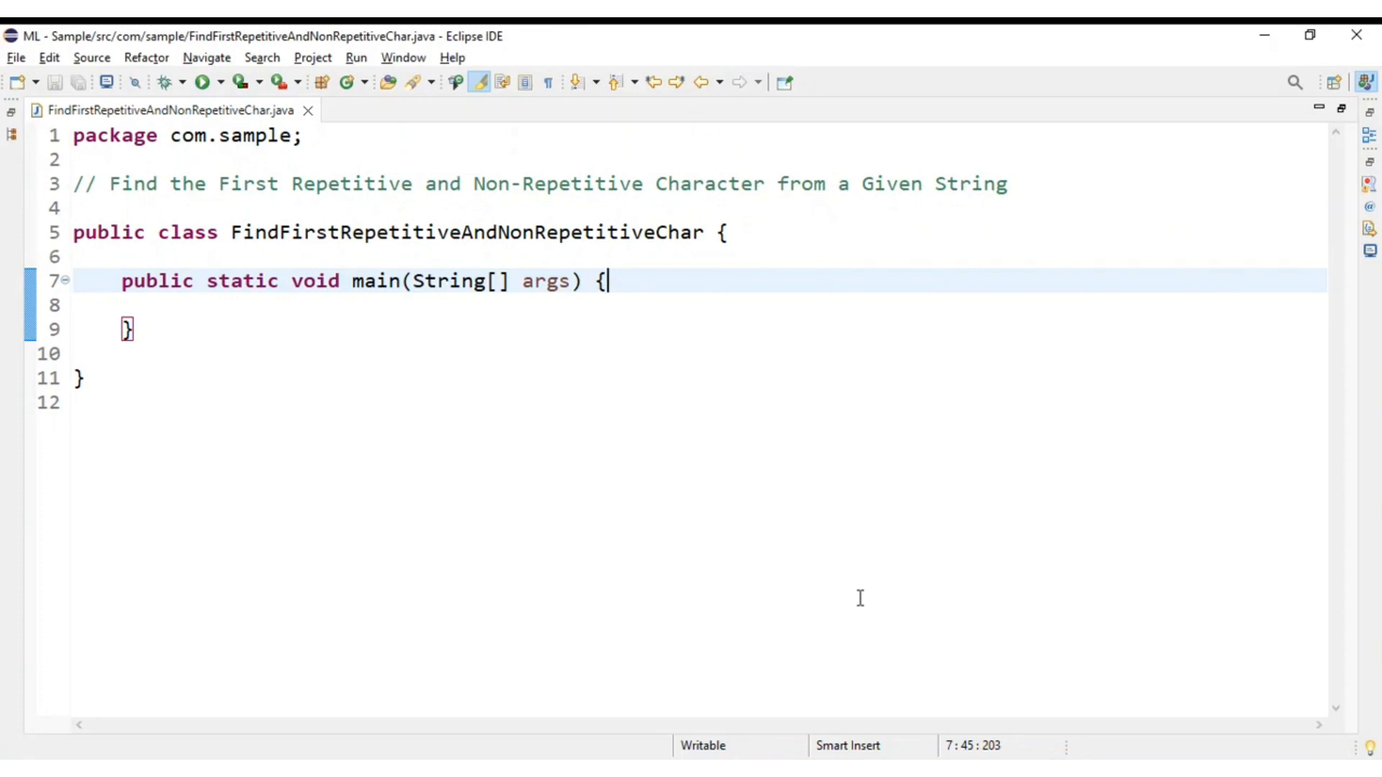
mouse_move(115, 179)
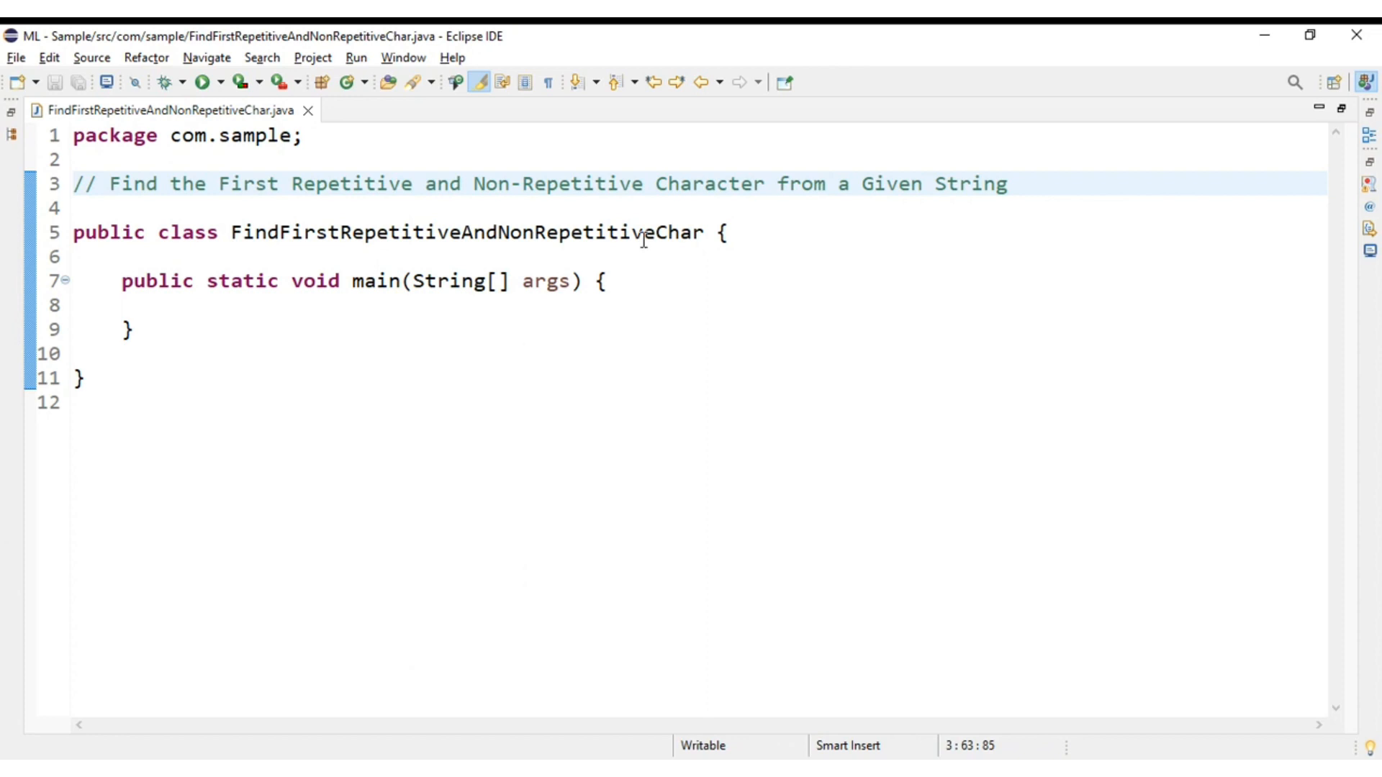
Step: Declare String input = "Hello World"; inside main, leaving a blank line below
key("Enter")
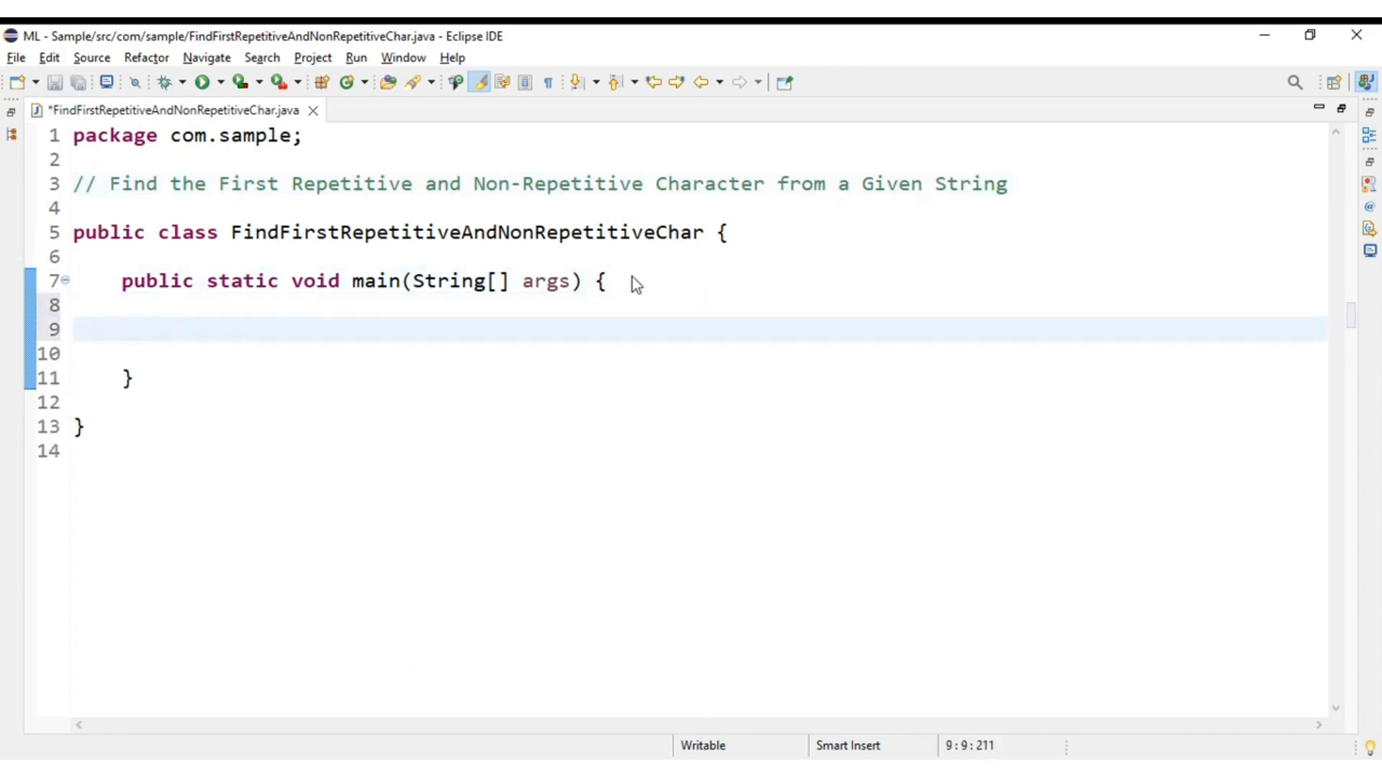
type("String in")
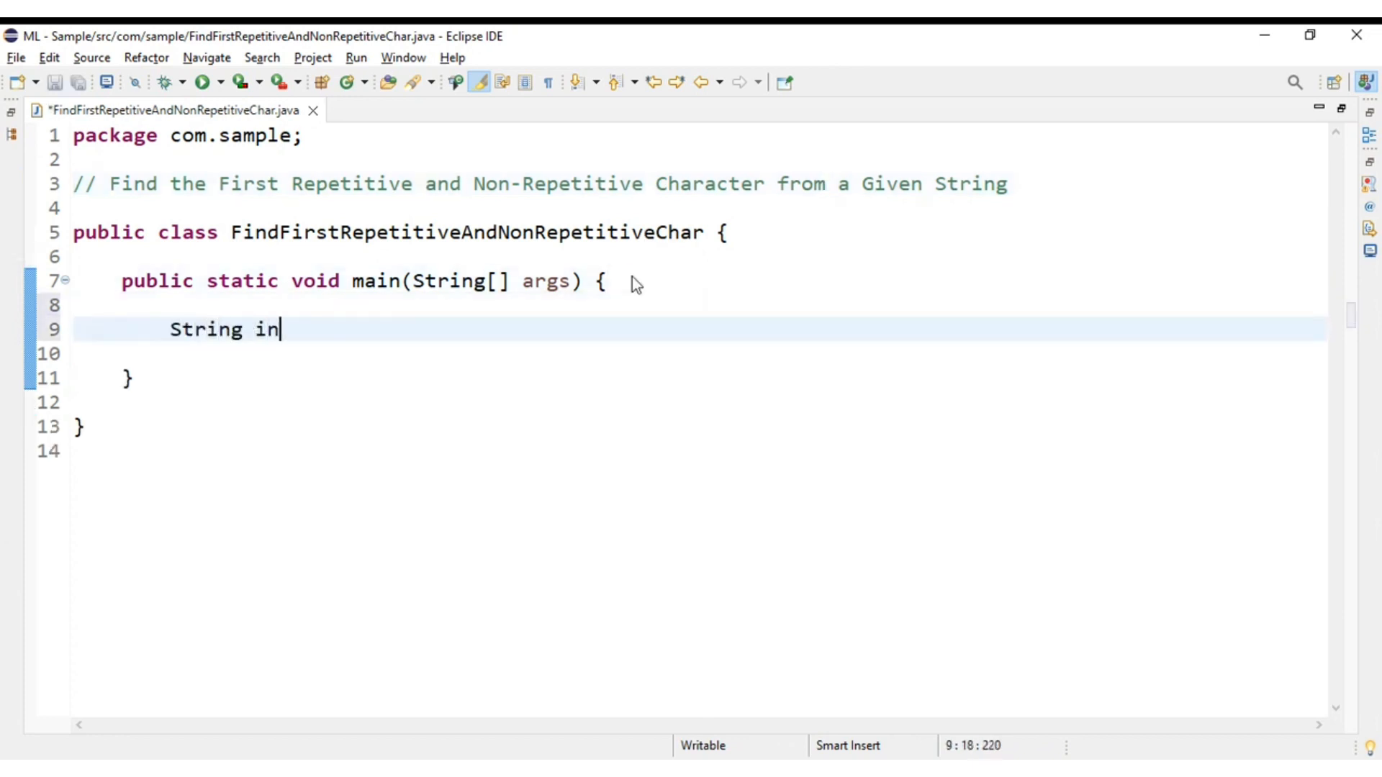
type("put =")
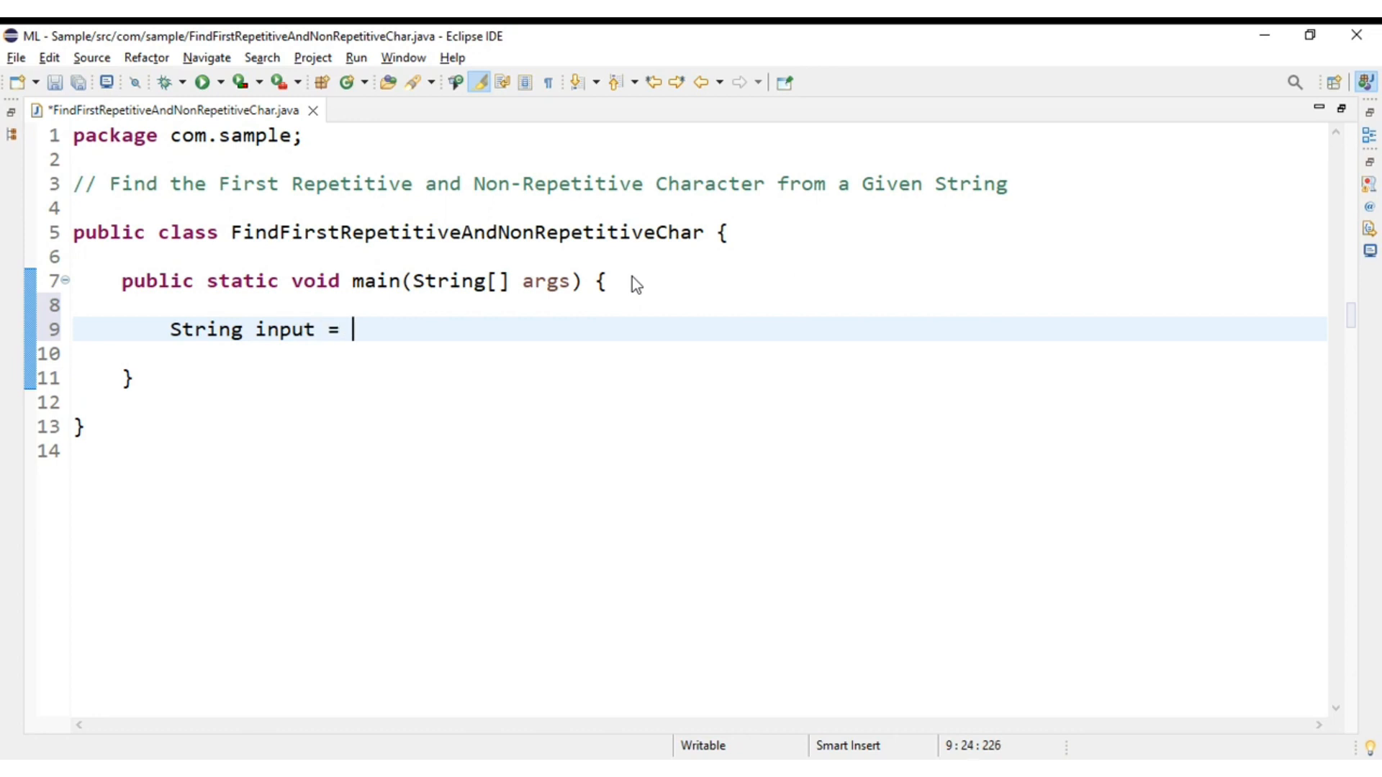
type("\"")
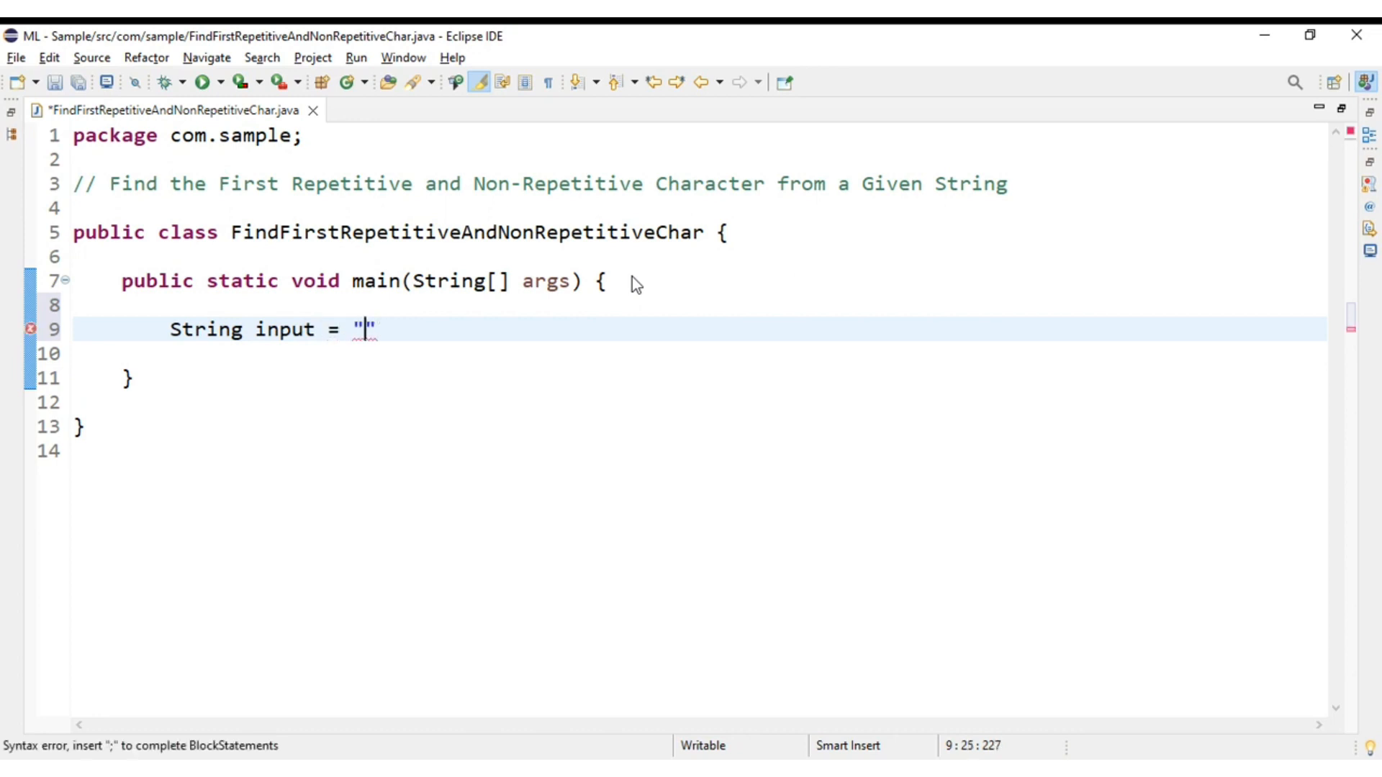
type("Hello Wor")
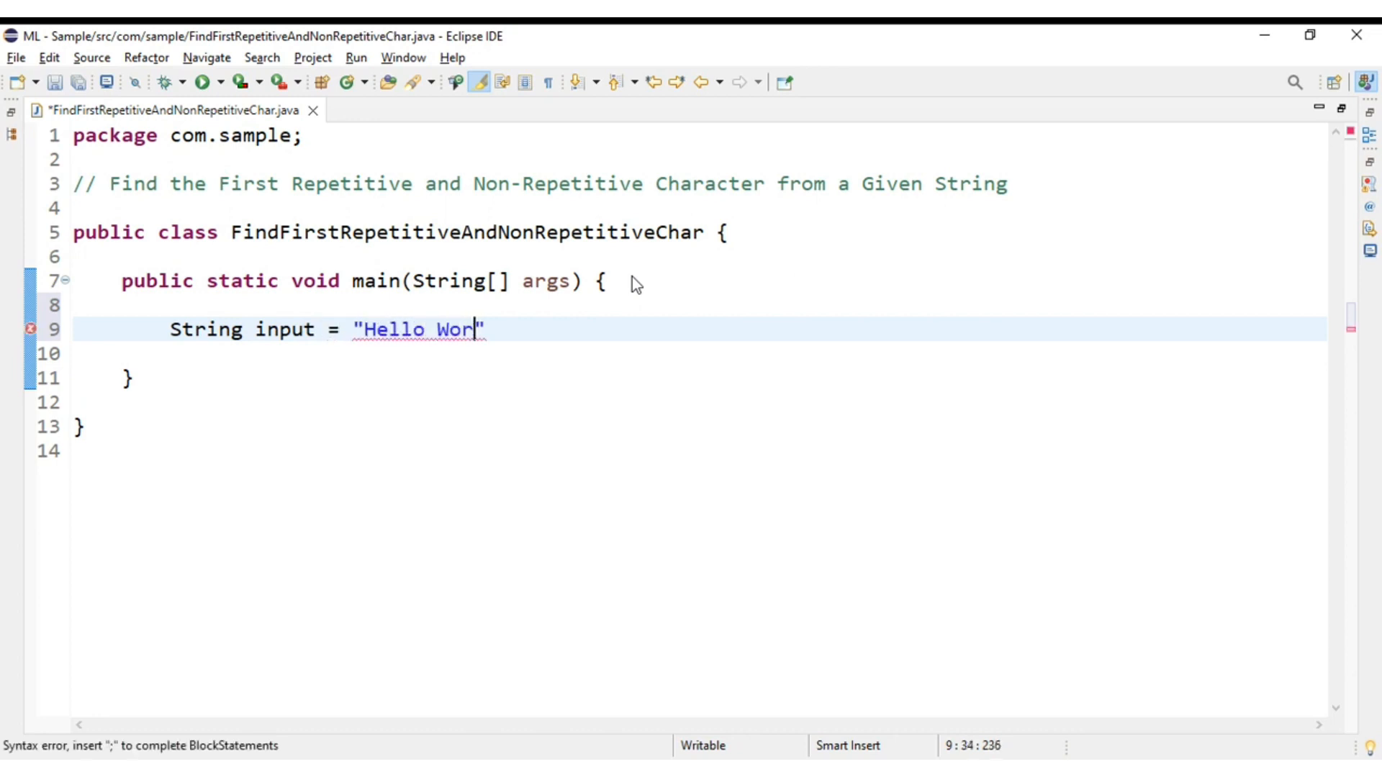
type("ld\";")
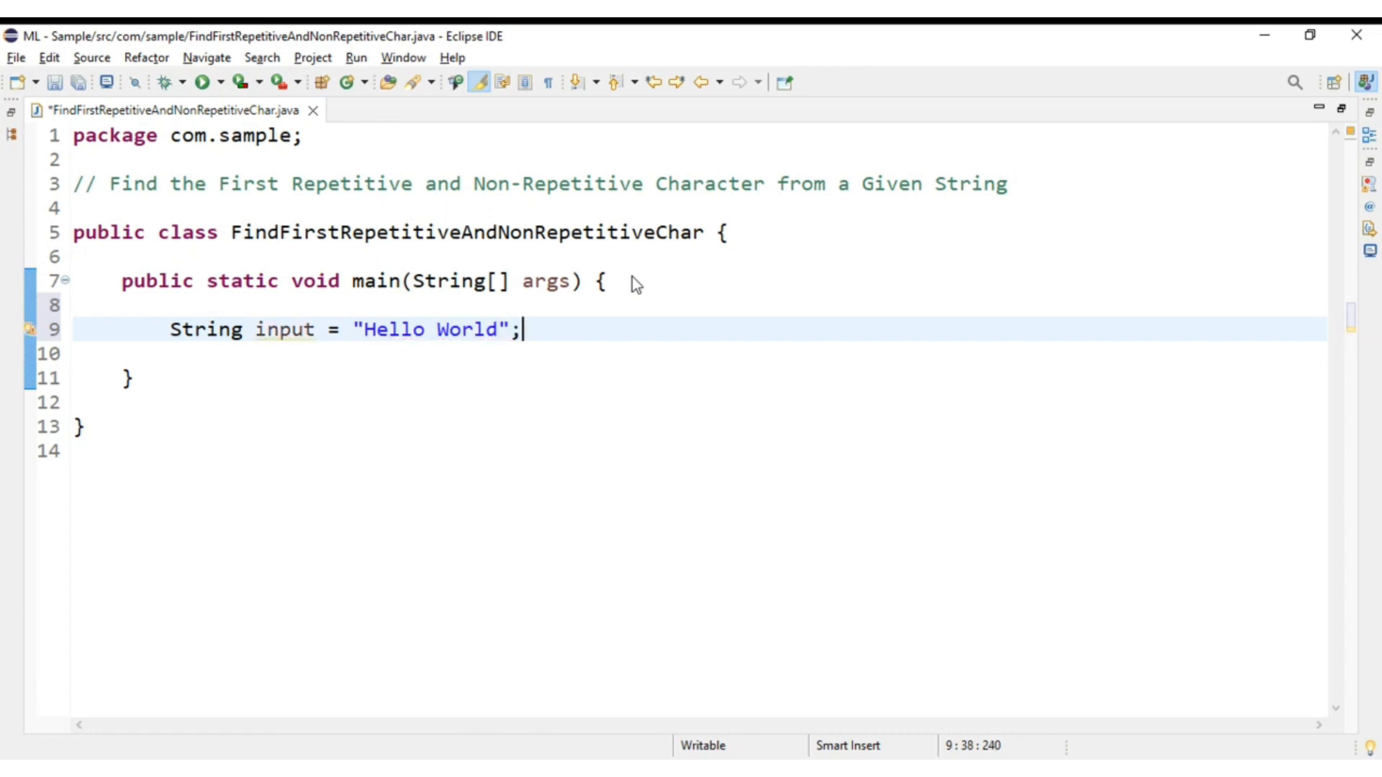
double_click(392, 329)
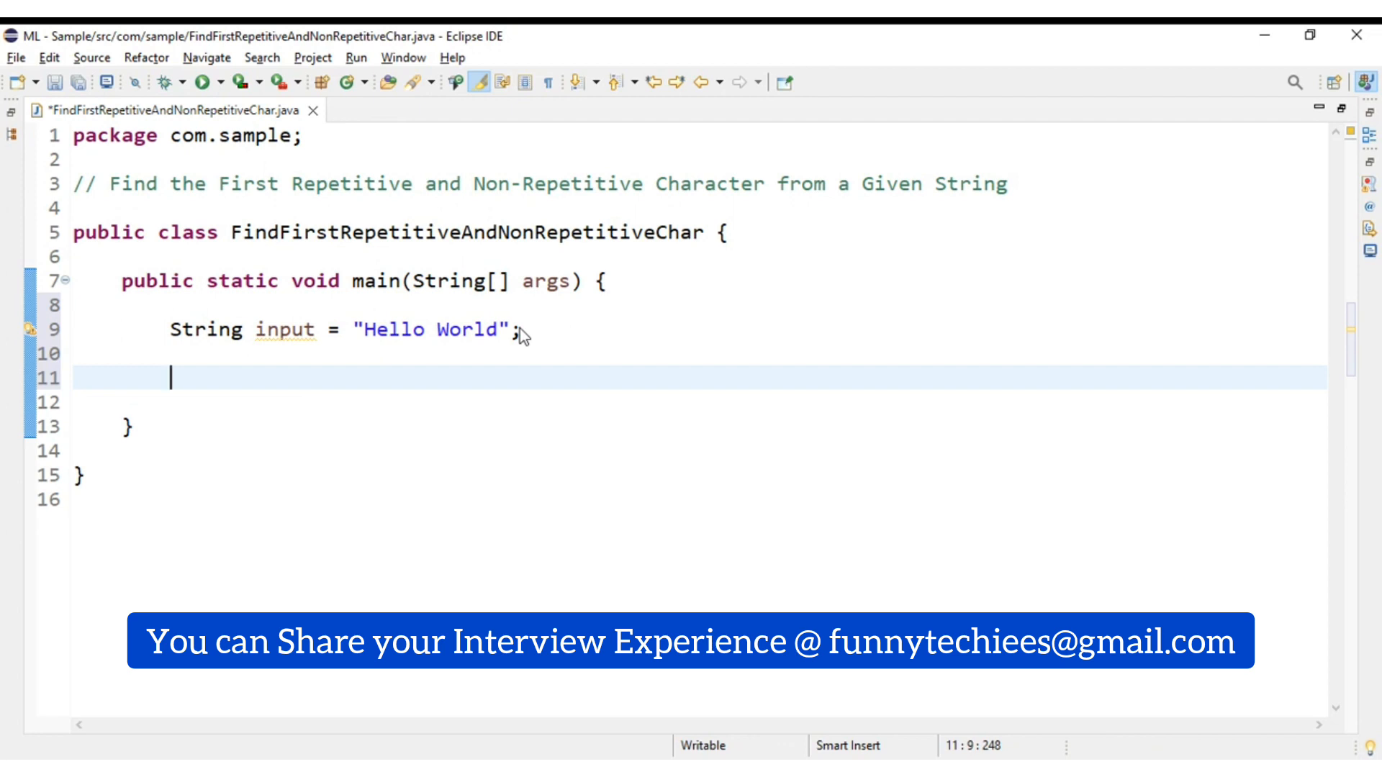
Step: Start a stream mapping input's characters: input.chars().mapToObj(i -> (char)i)
type("inpo")
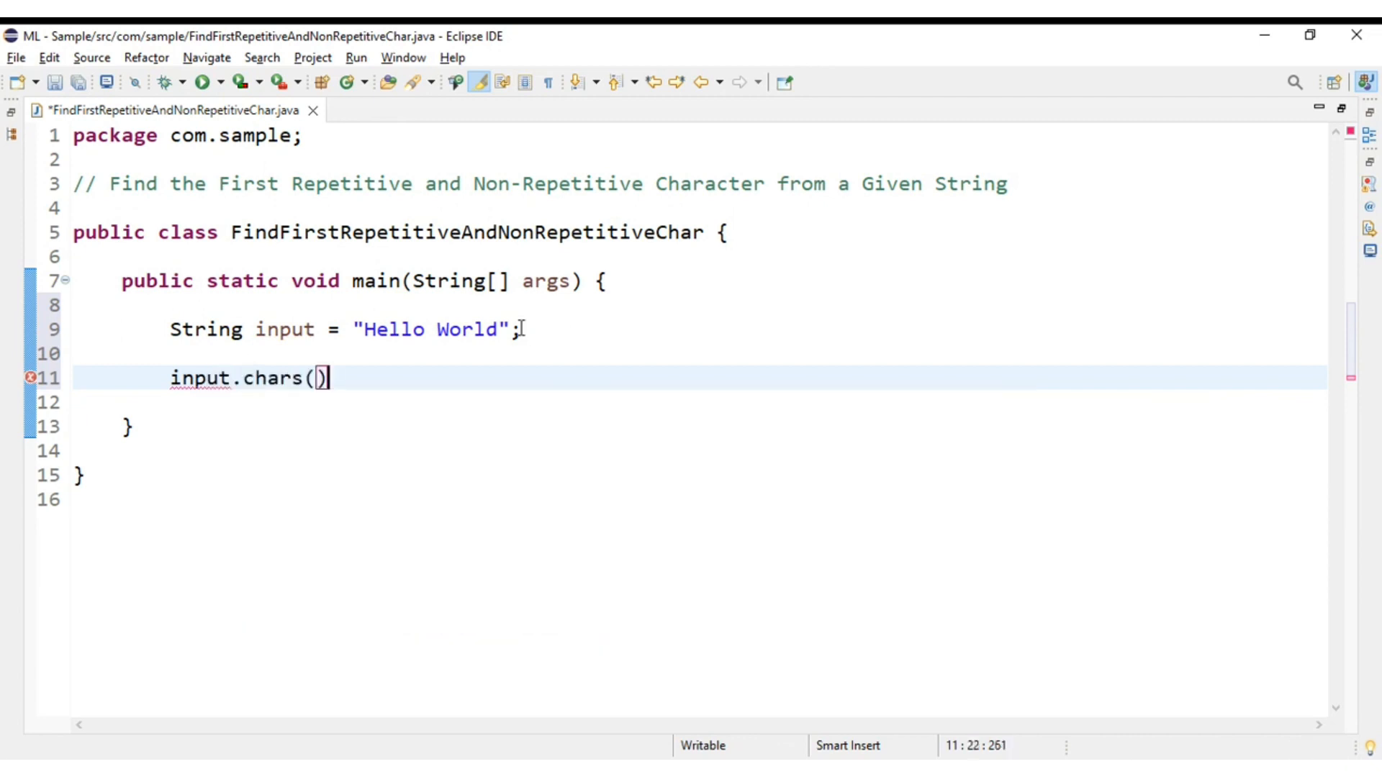
type(".mapToObj(null")
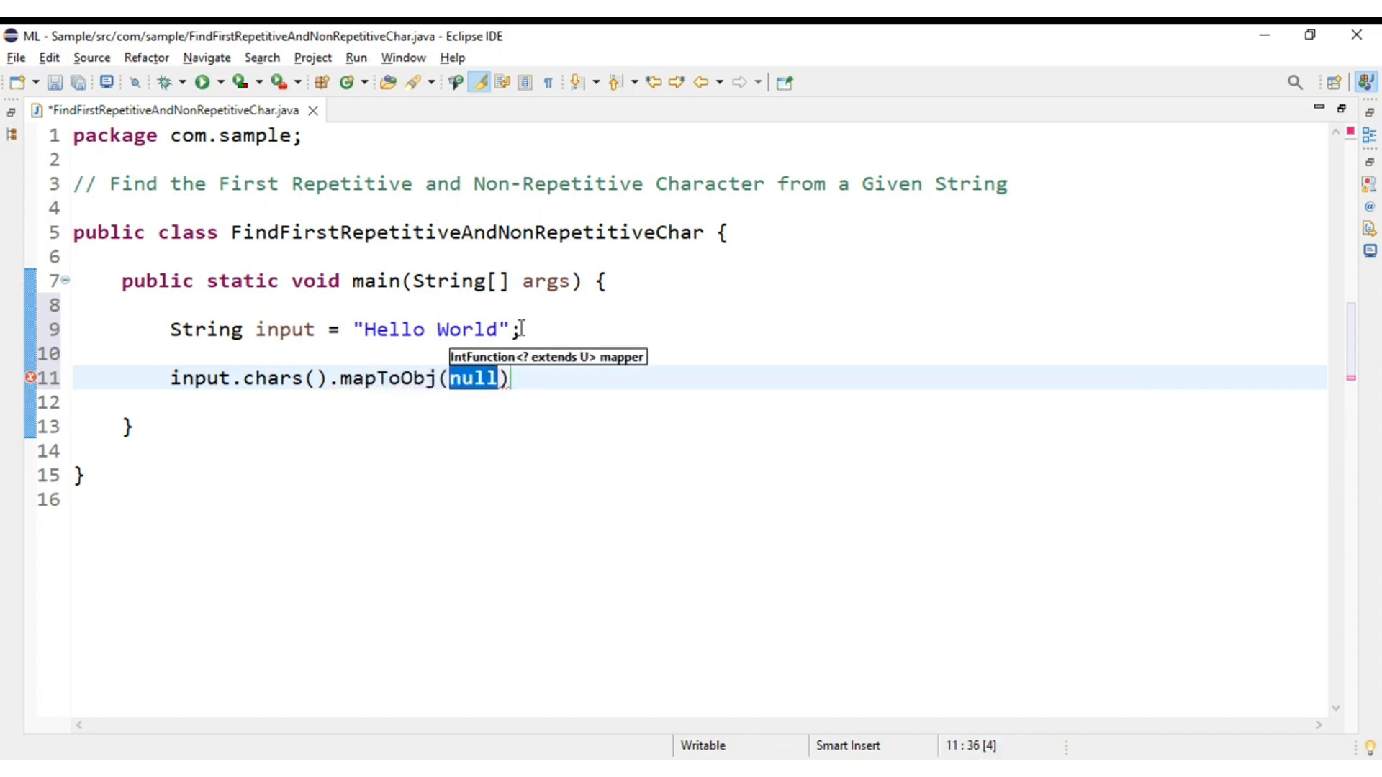
type("i")
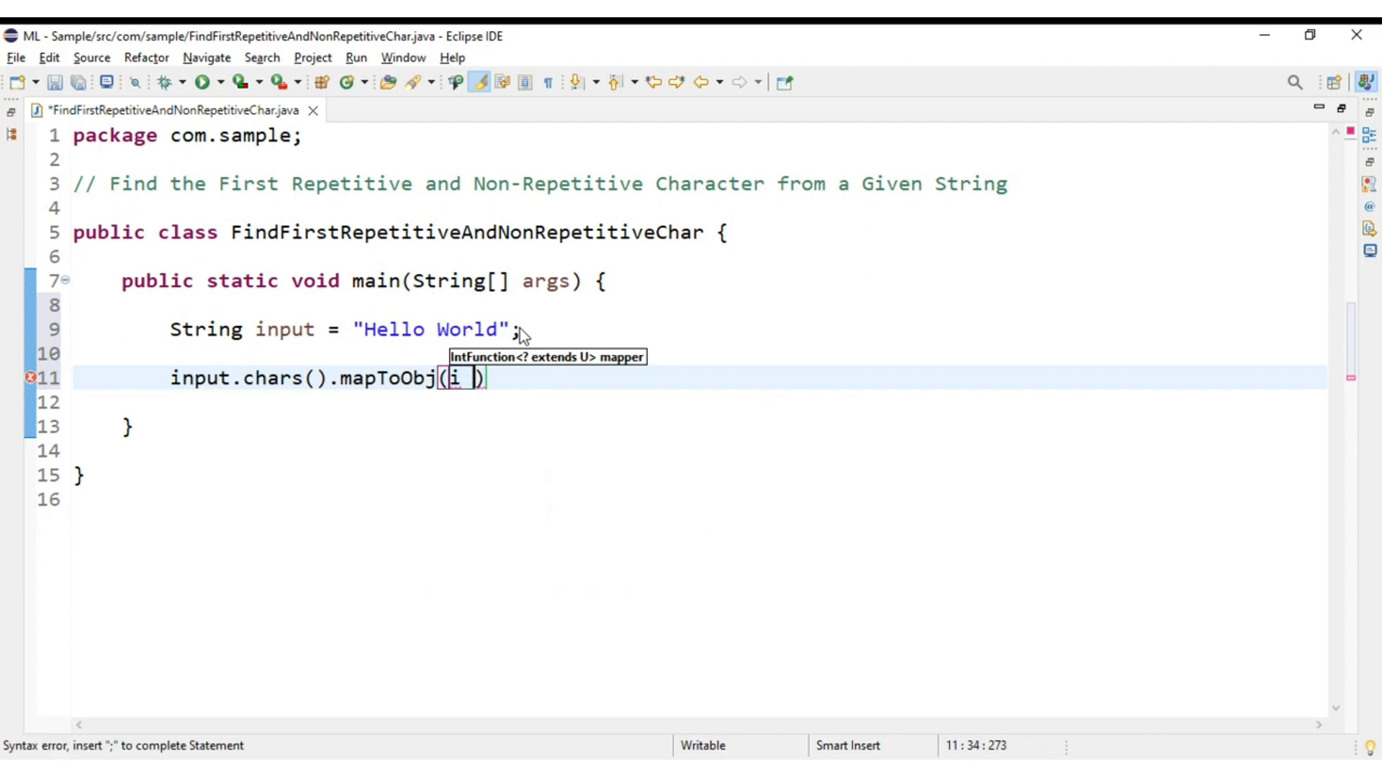
type("-> ()")
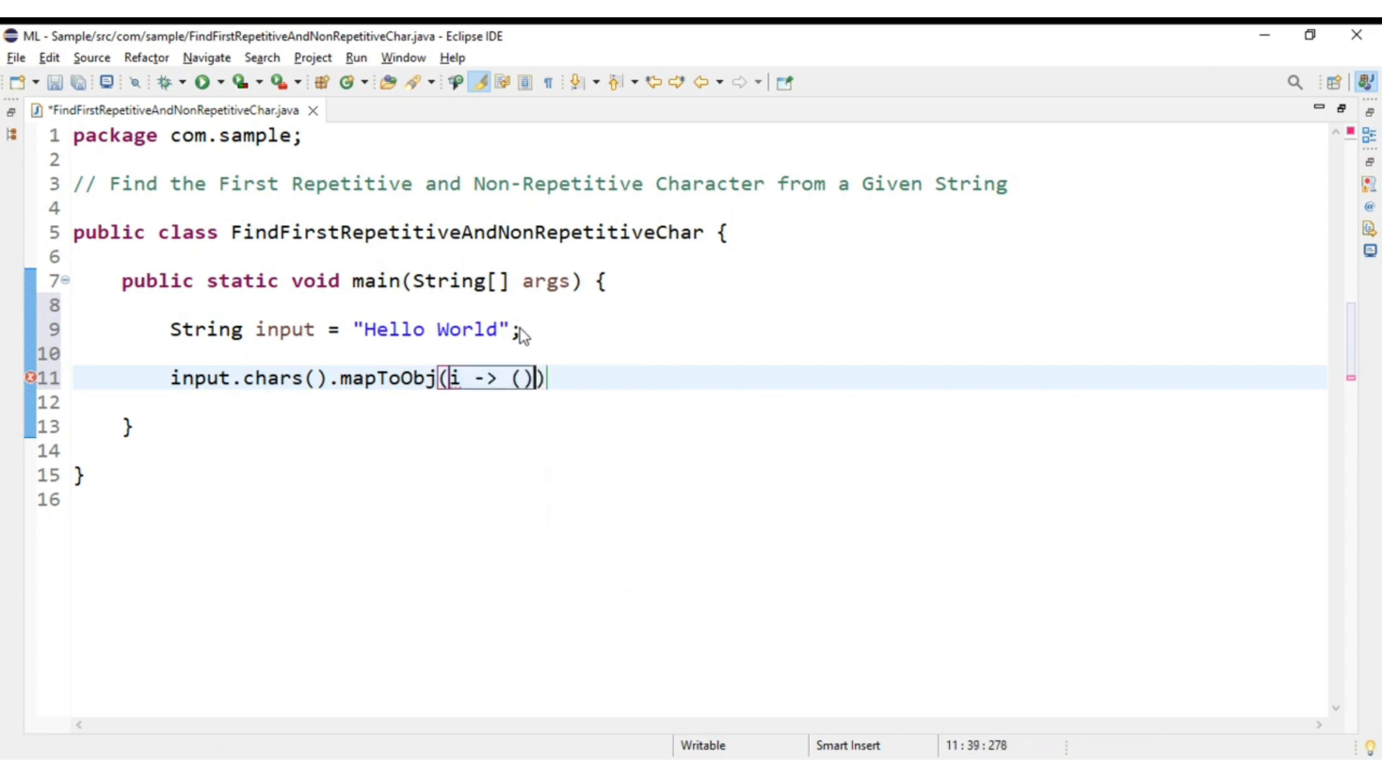
type("char")
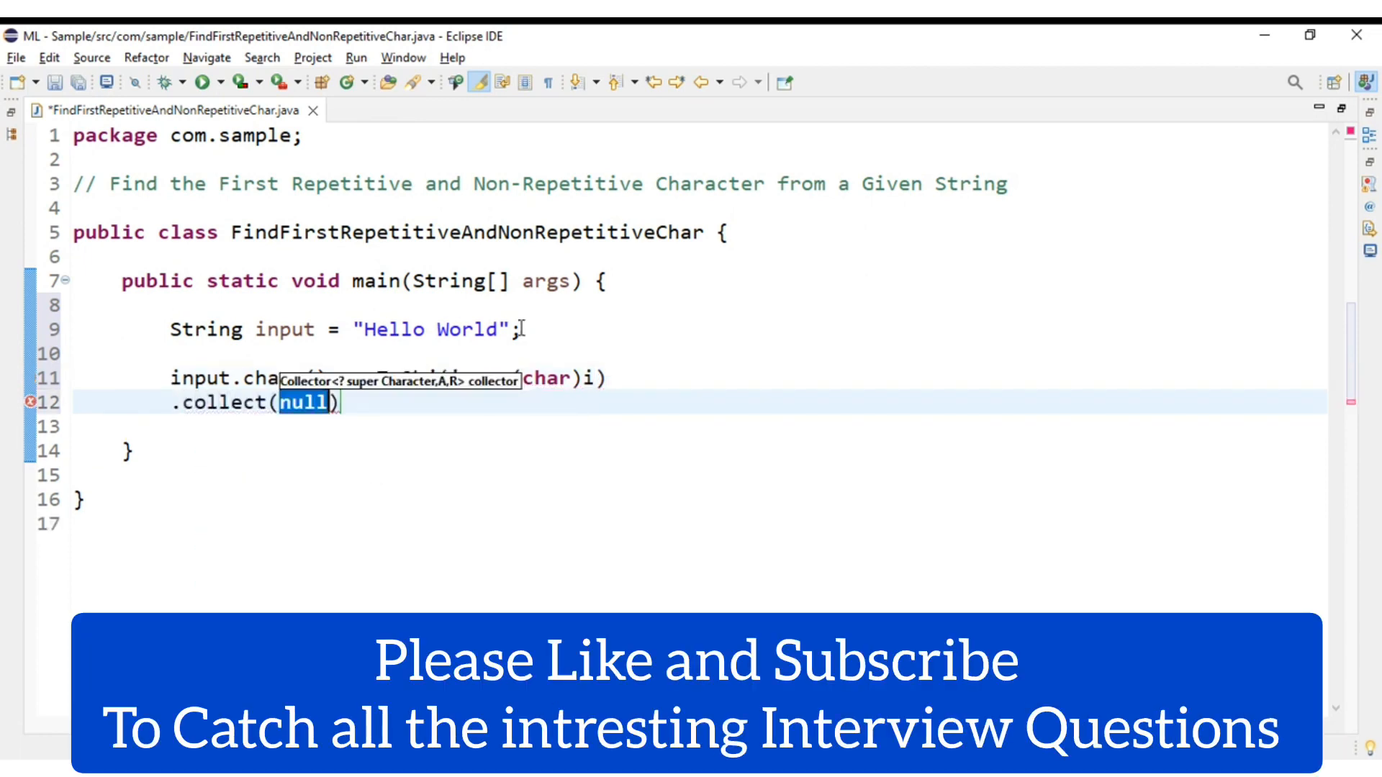
Step: Collect with groupingBy(Function.identity(), LinkedHashMap::new, Collectors.counting()) and add the imports
type("Collectors.groupingBy(")
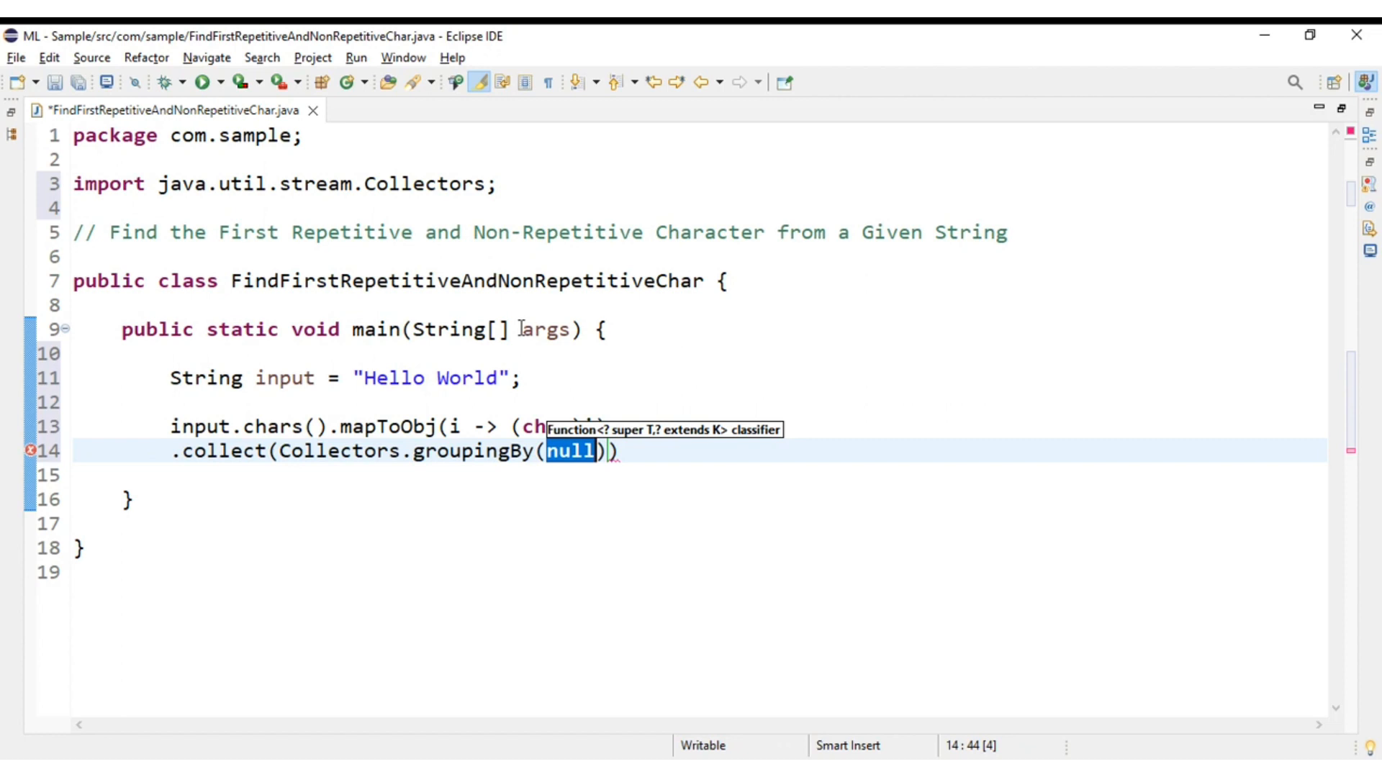
type("Function.d")
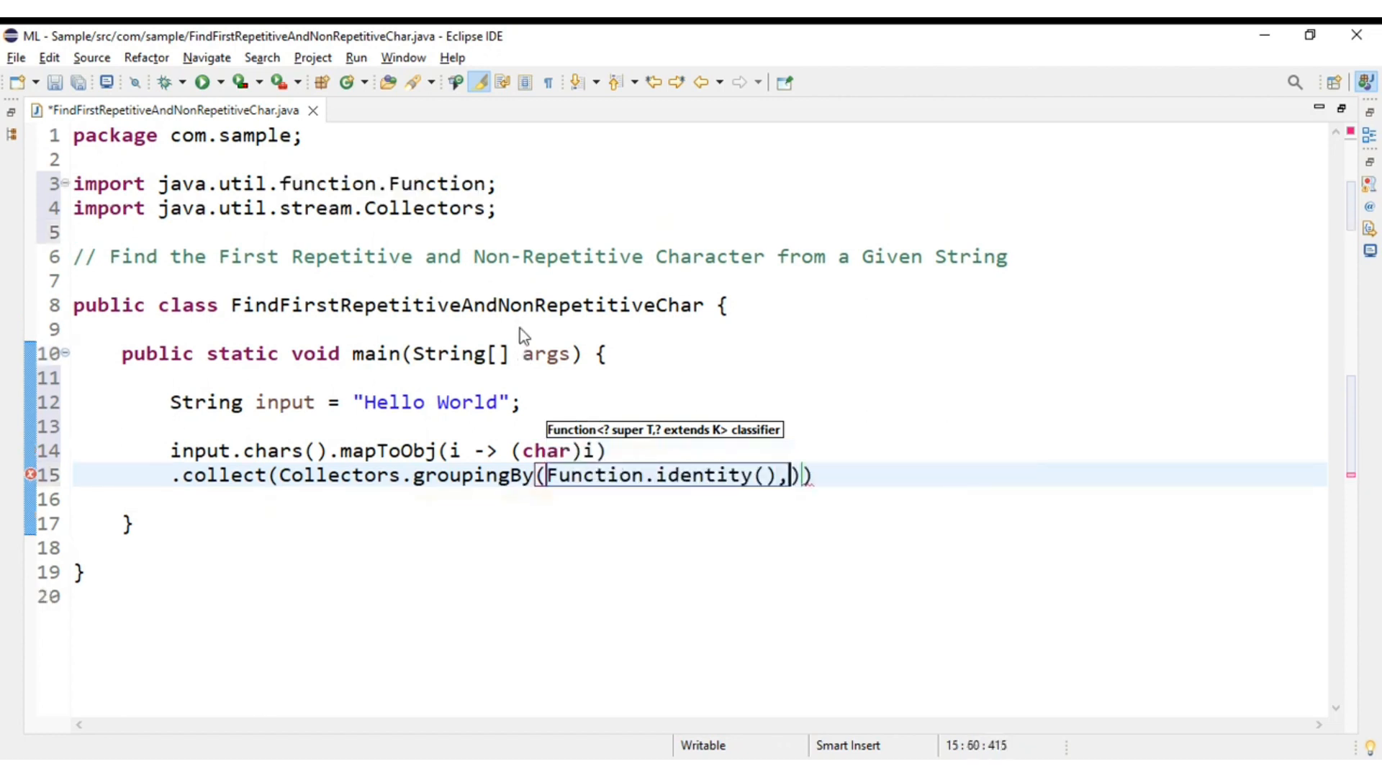
type("Linked")
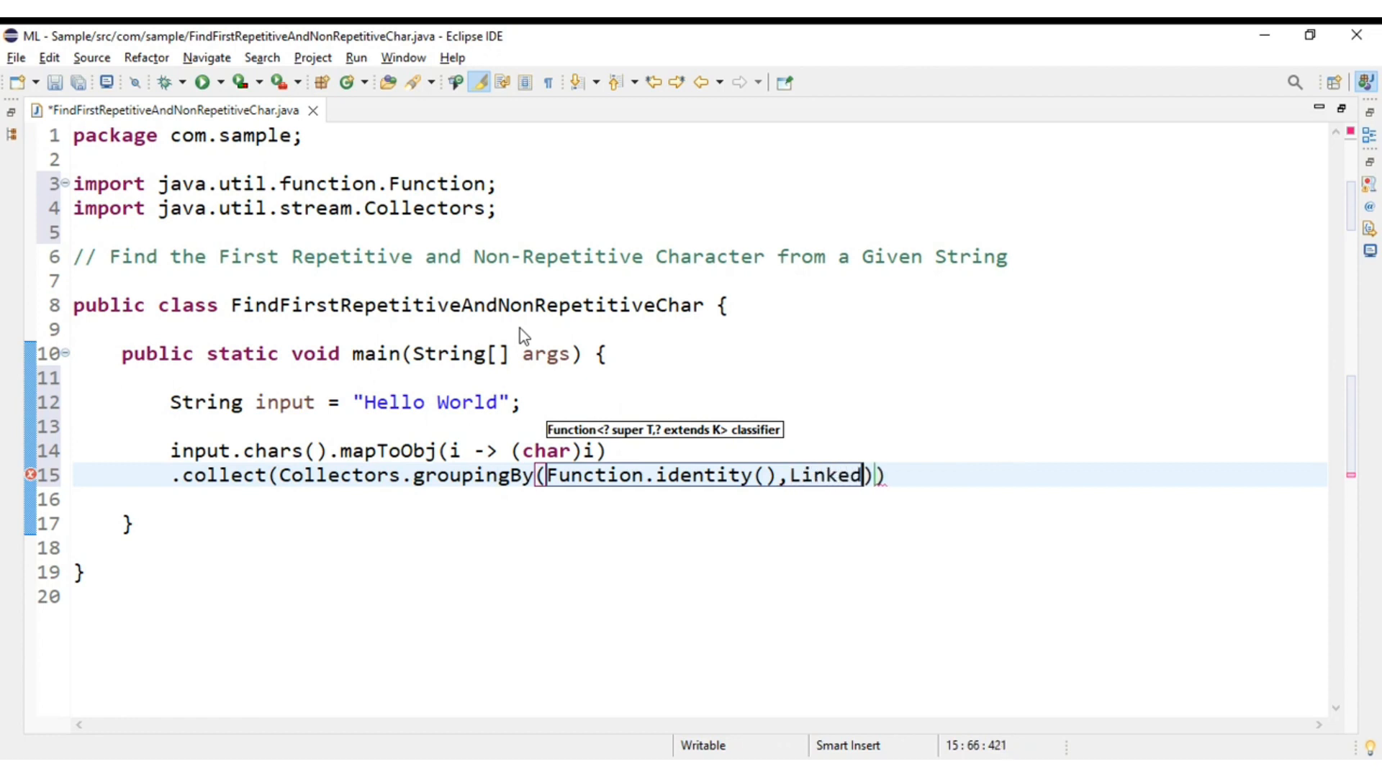
type("HashMp")
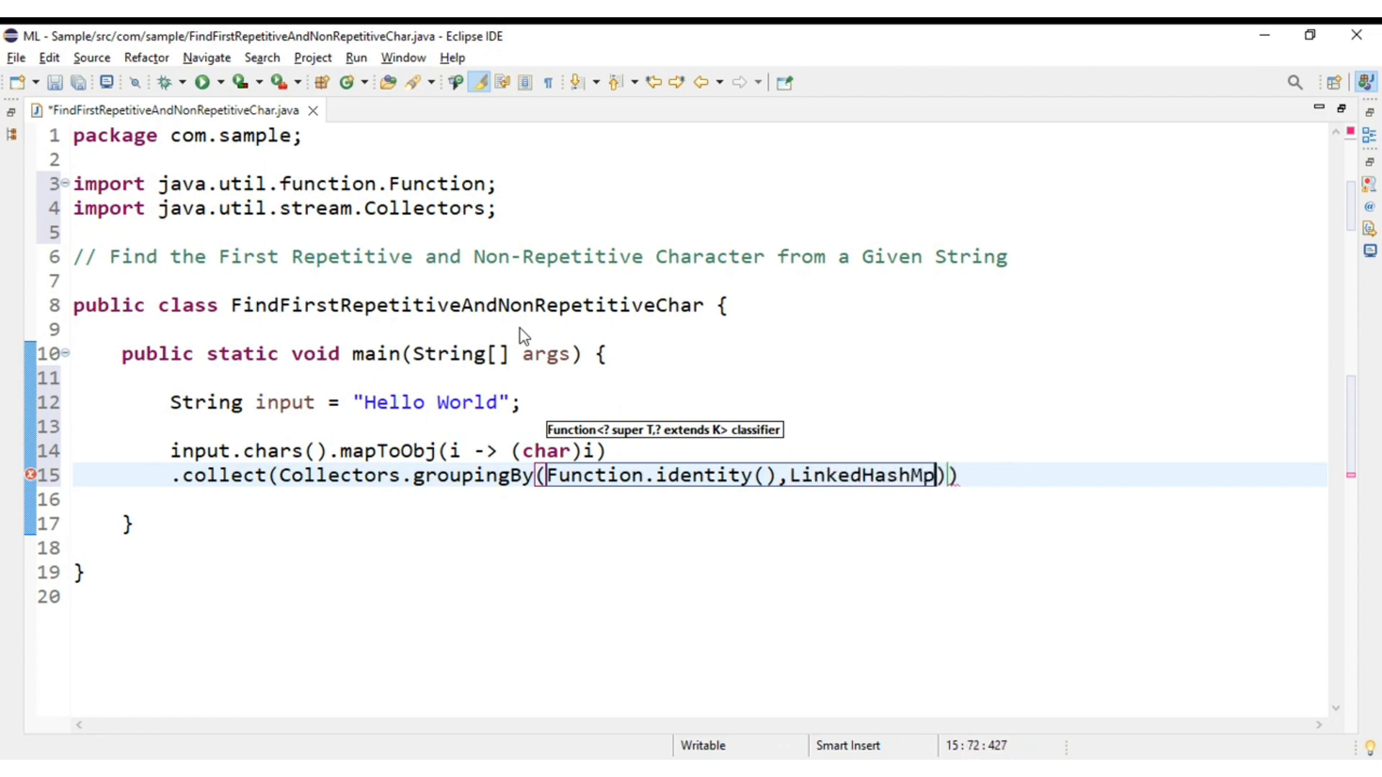
type("ap::new ,")
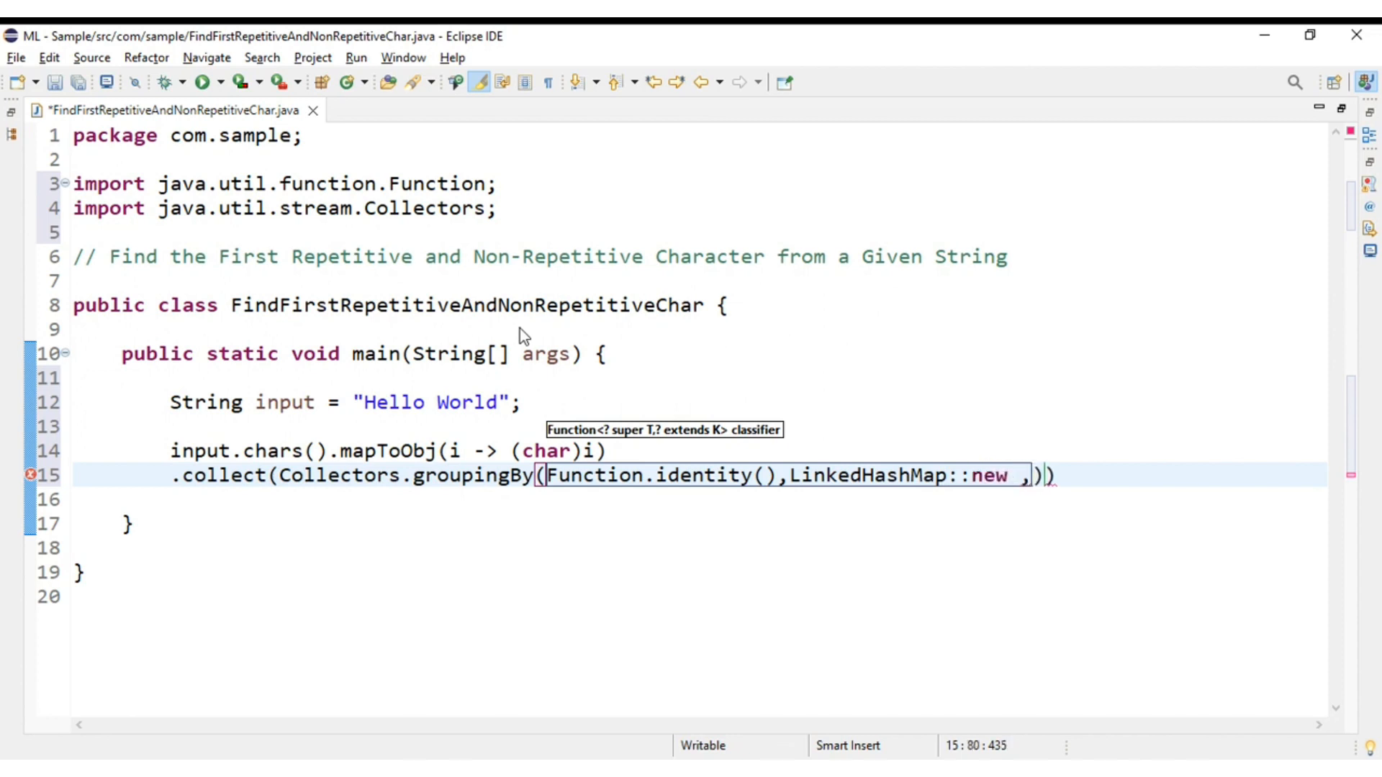
type("Collectors.counting(")
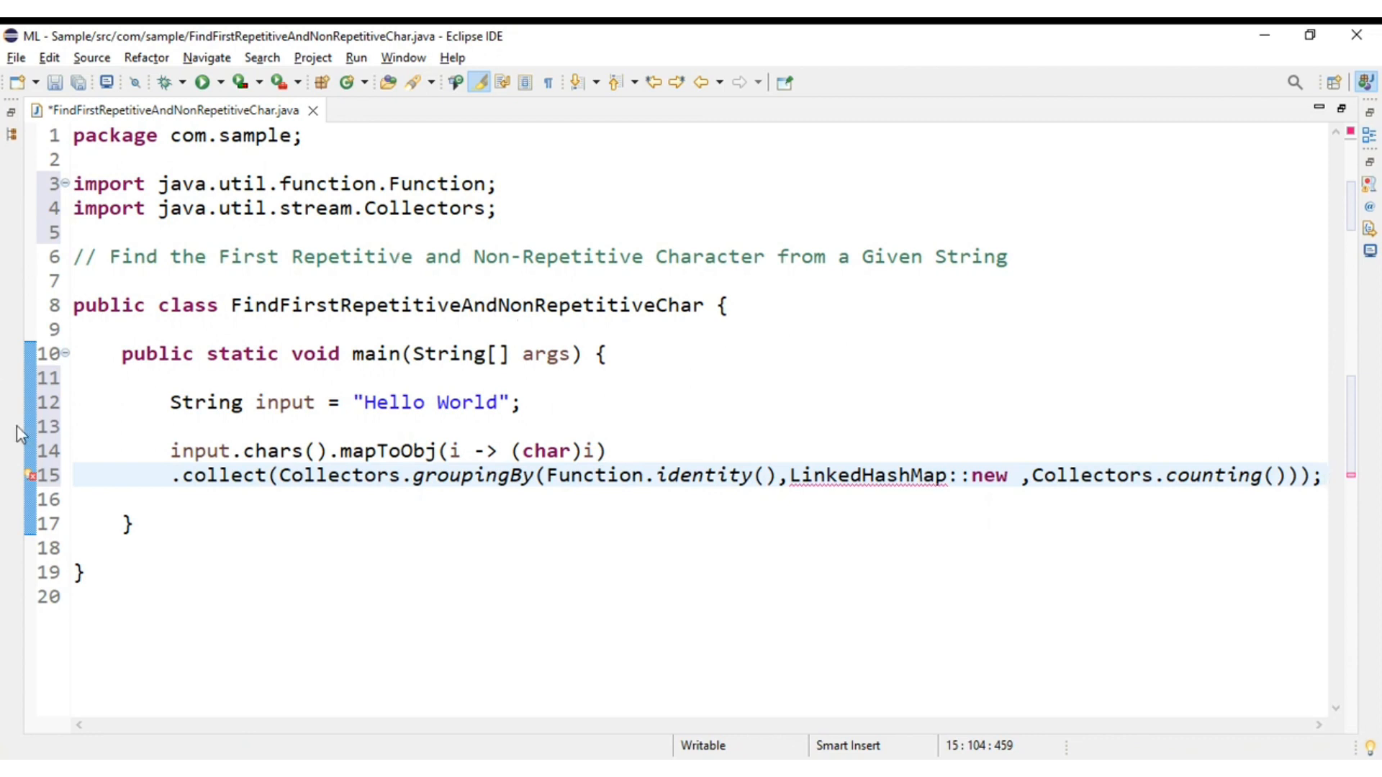
key("ctrl+shift+o")
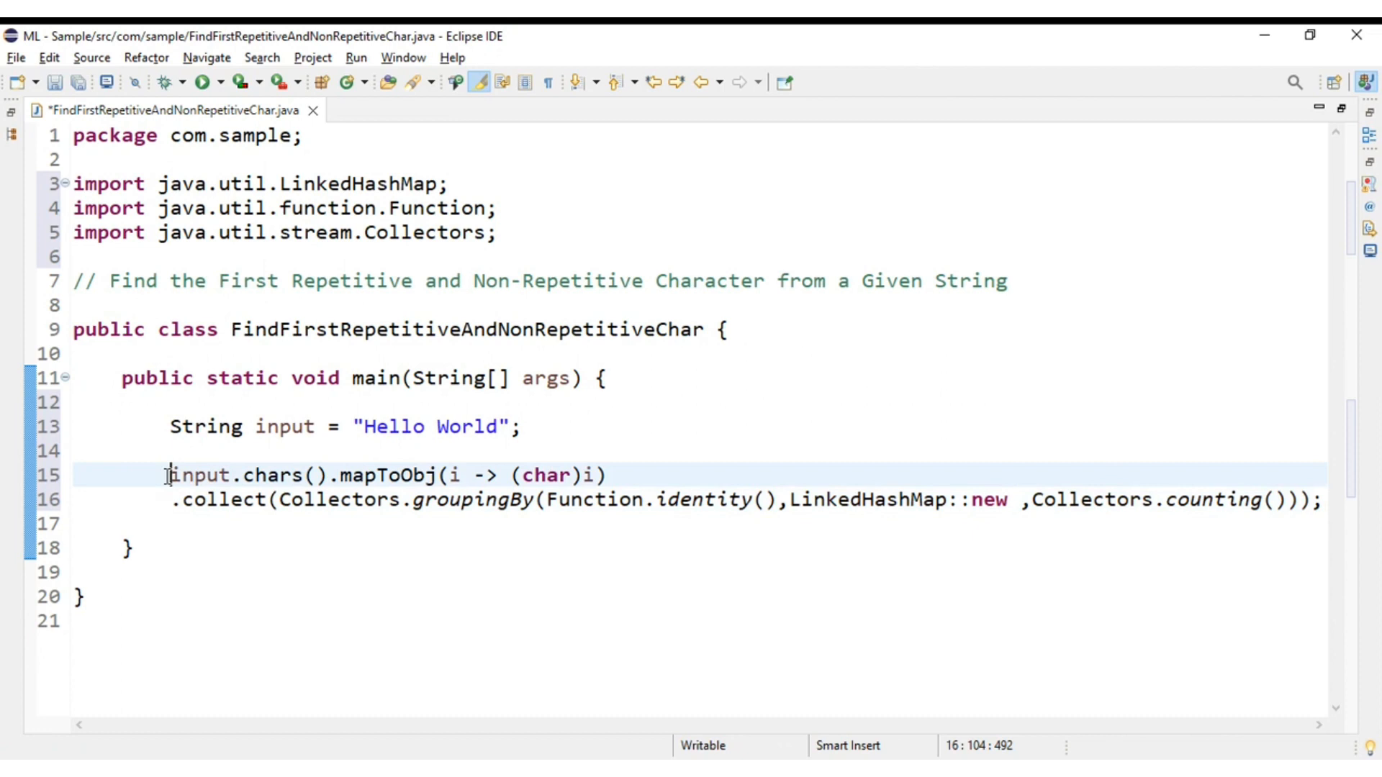
Step: Assign the counting stream to Map<Character, Long> charCount and import java.util.Map
left_click(199, 475)
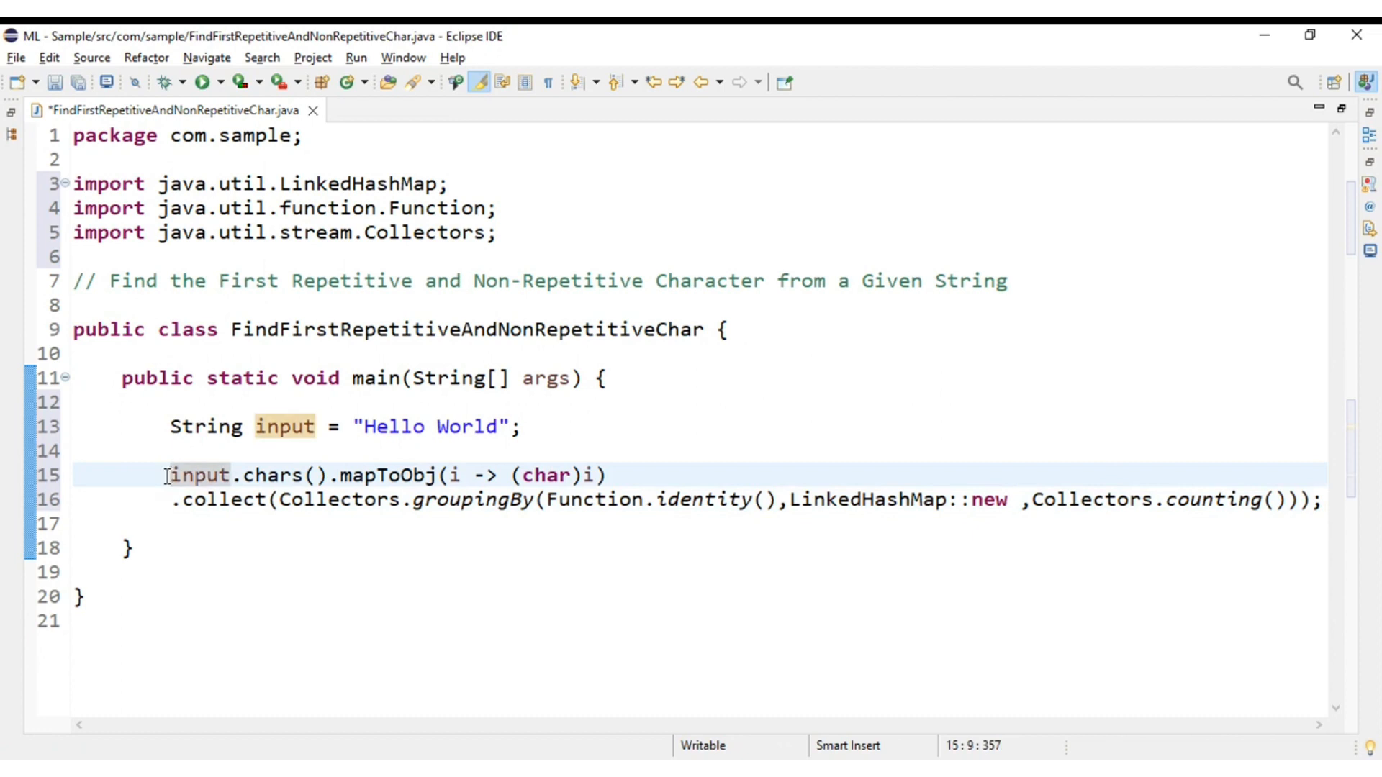
type("map")
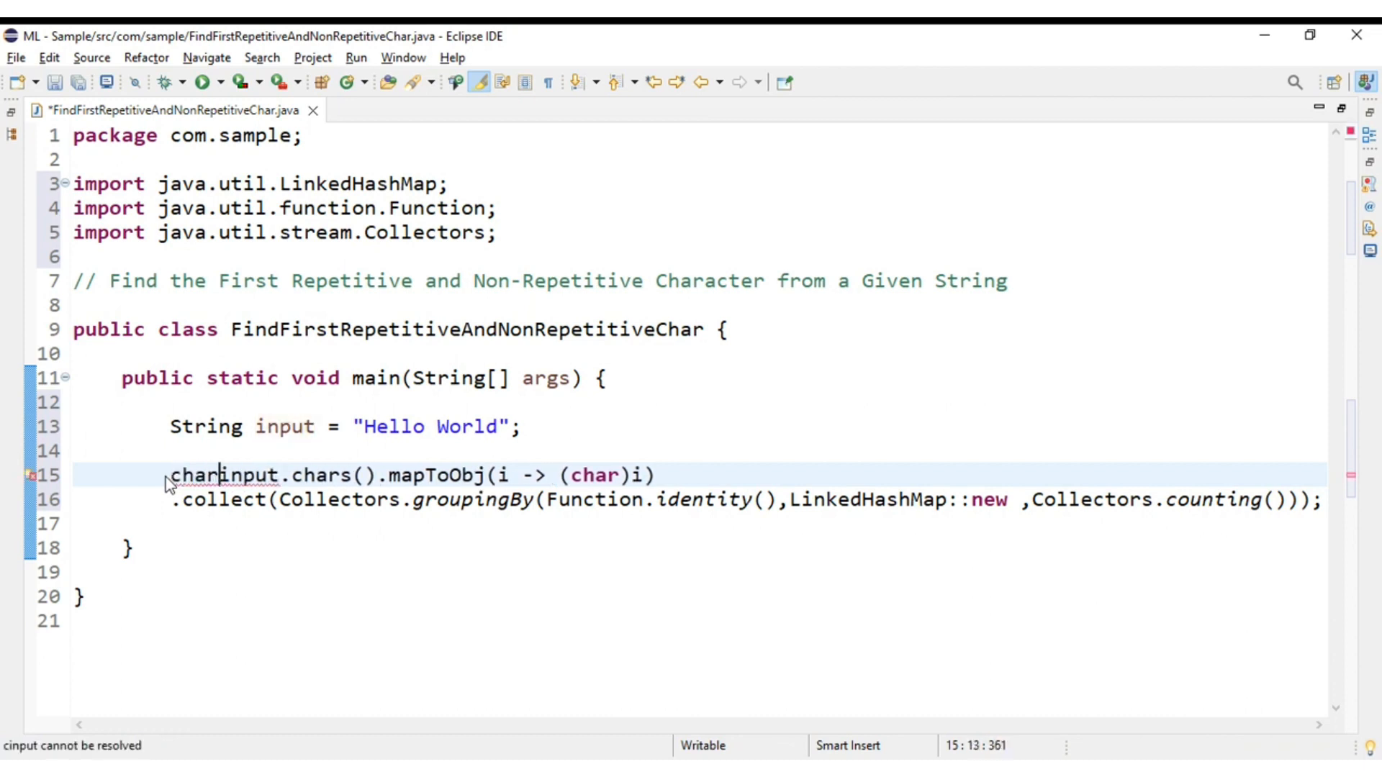
type("COun")
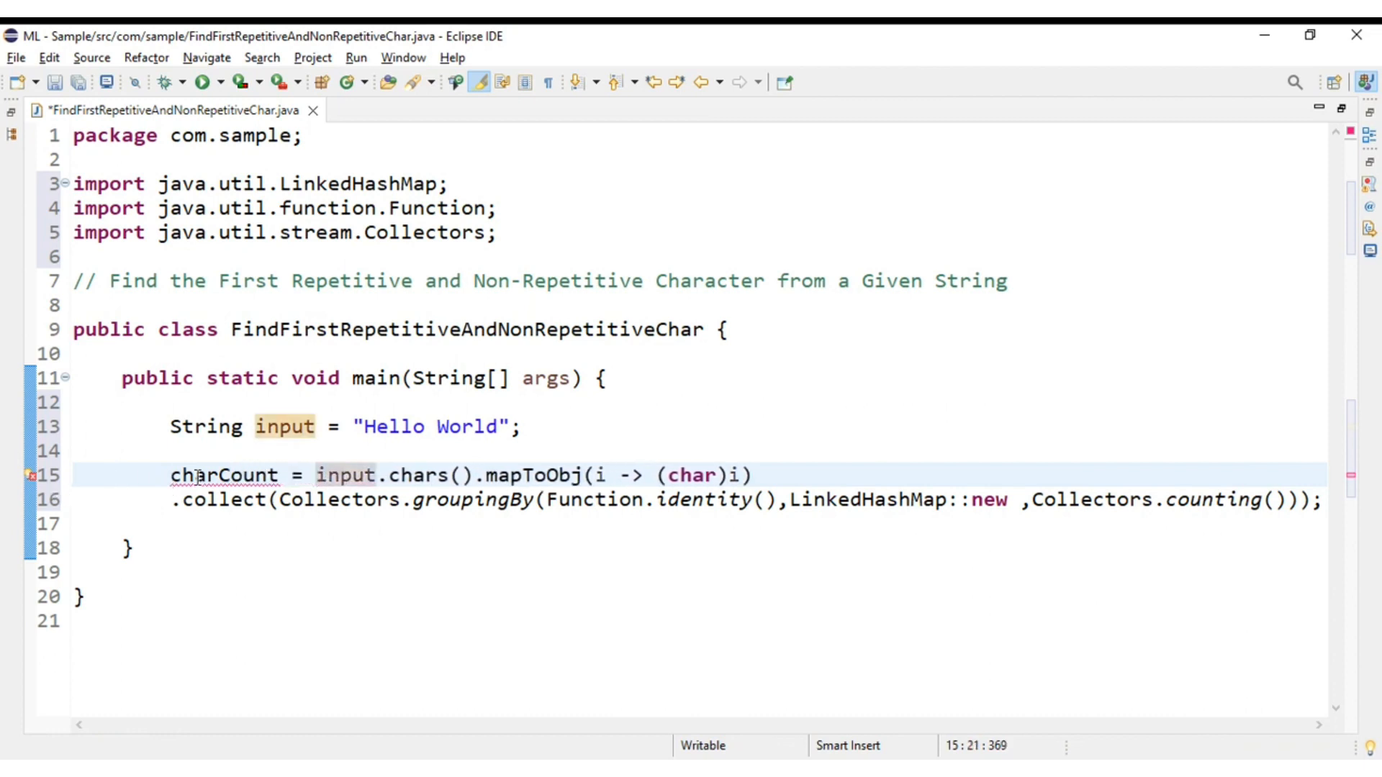
type("Map")
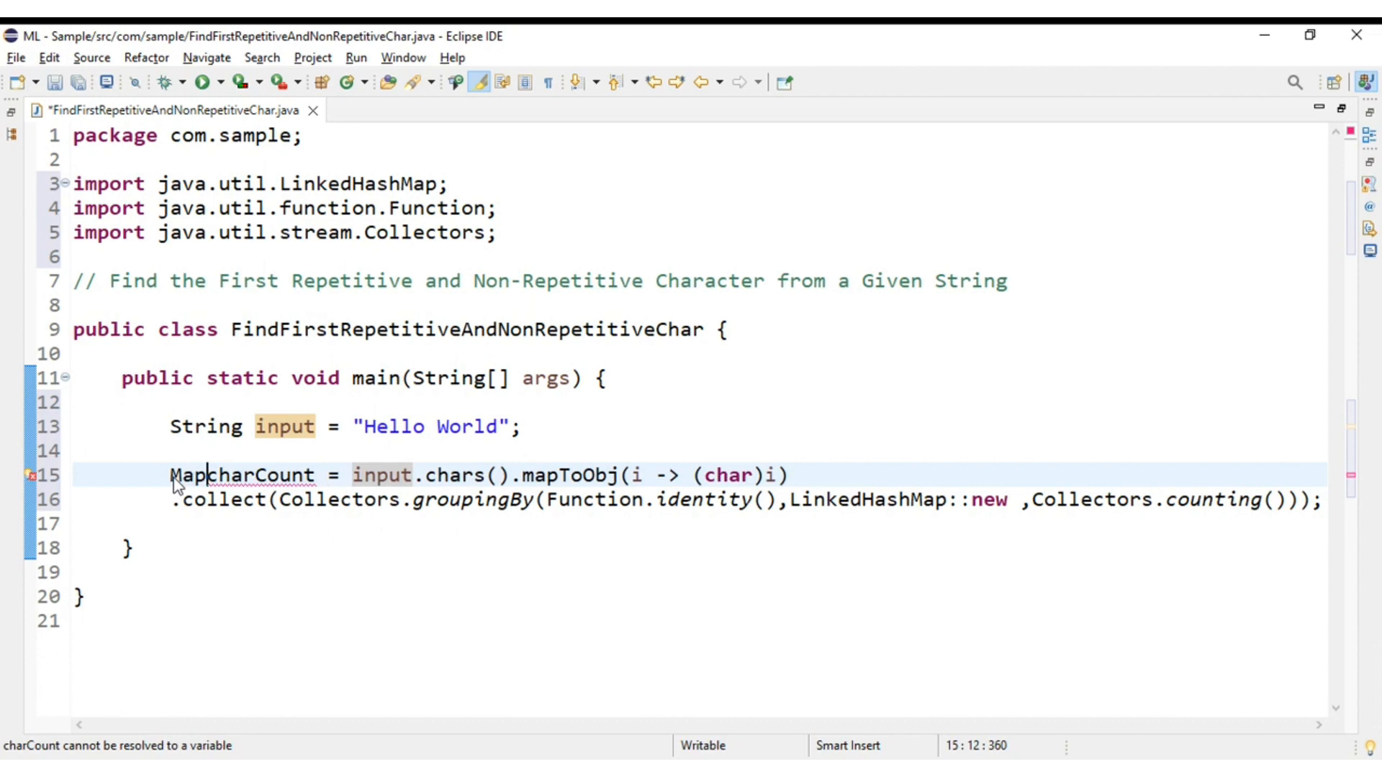
type("<>")
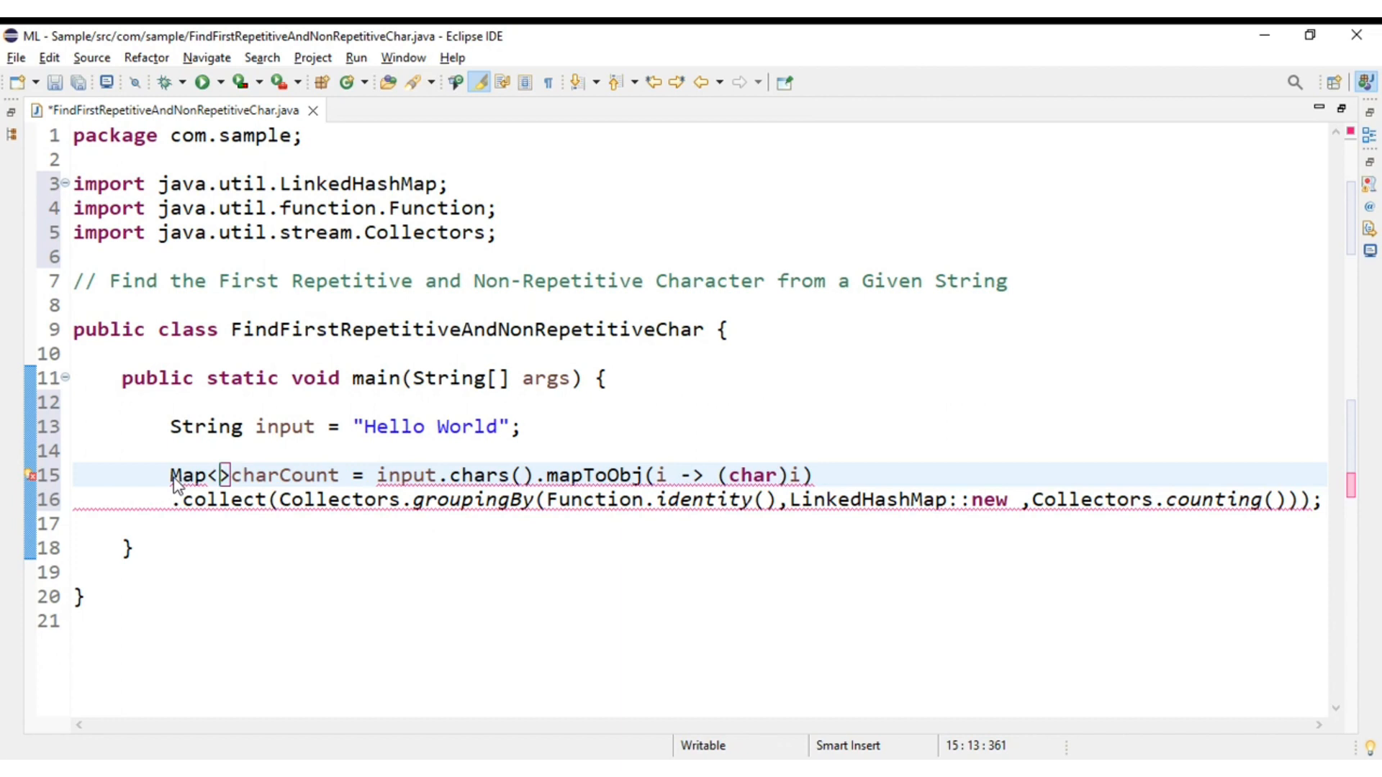
type("Charact")
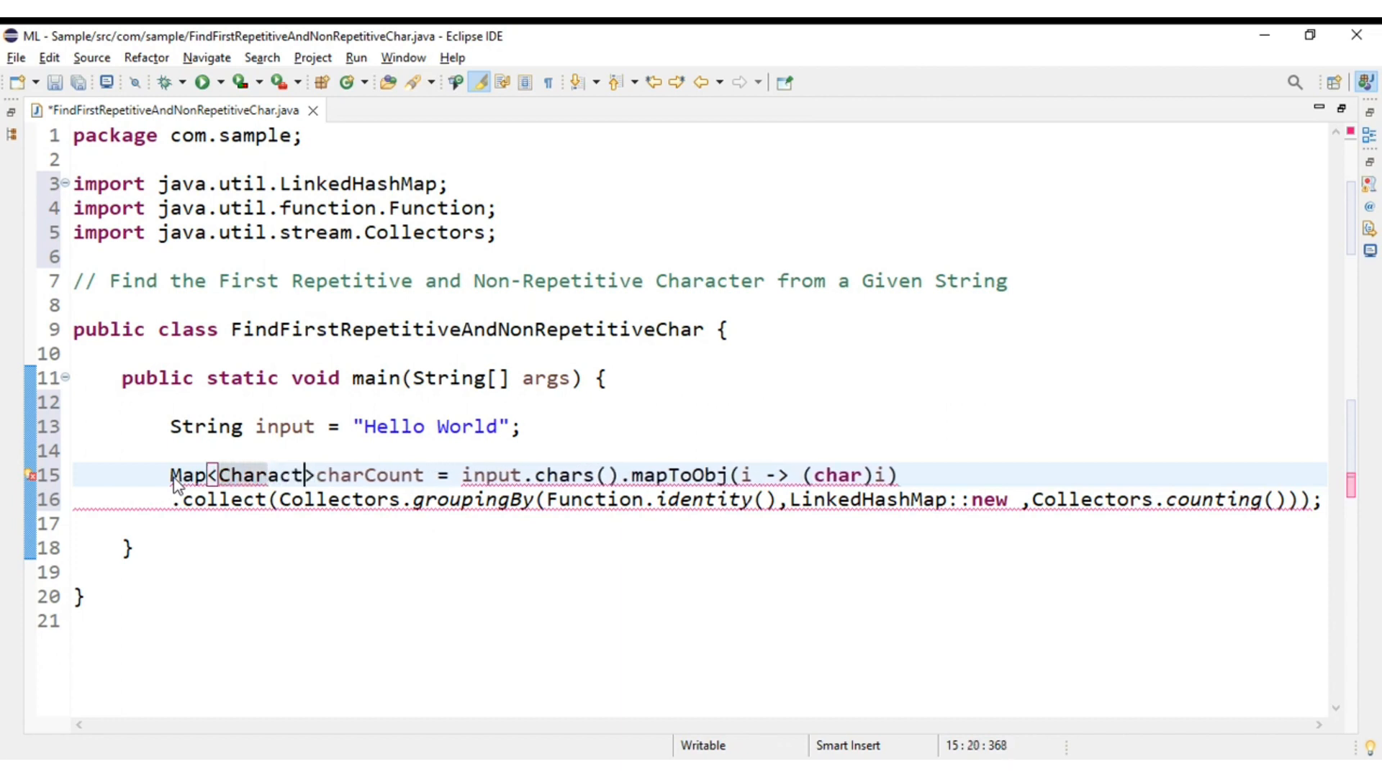
type("er, Logn\\\\")
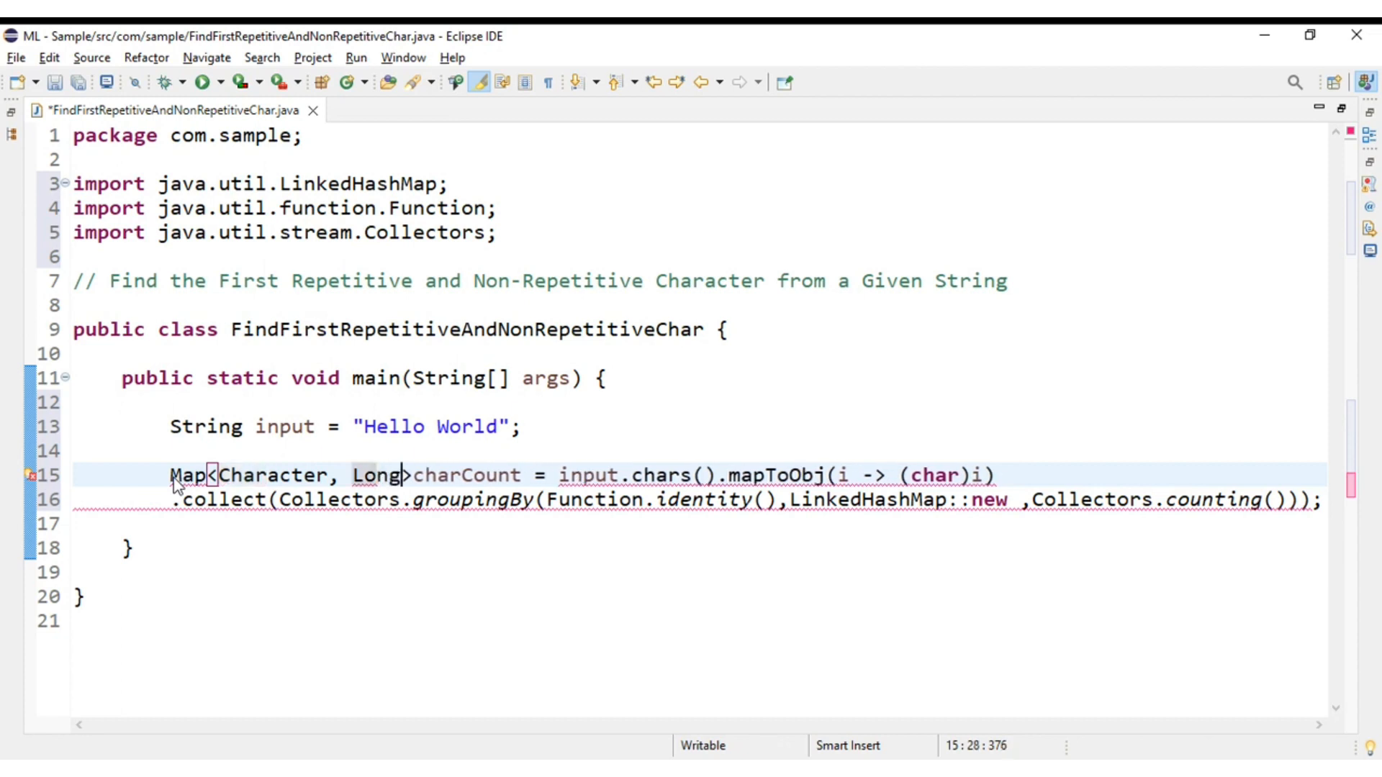
double_click(473, 474)
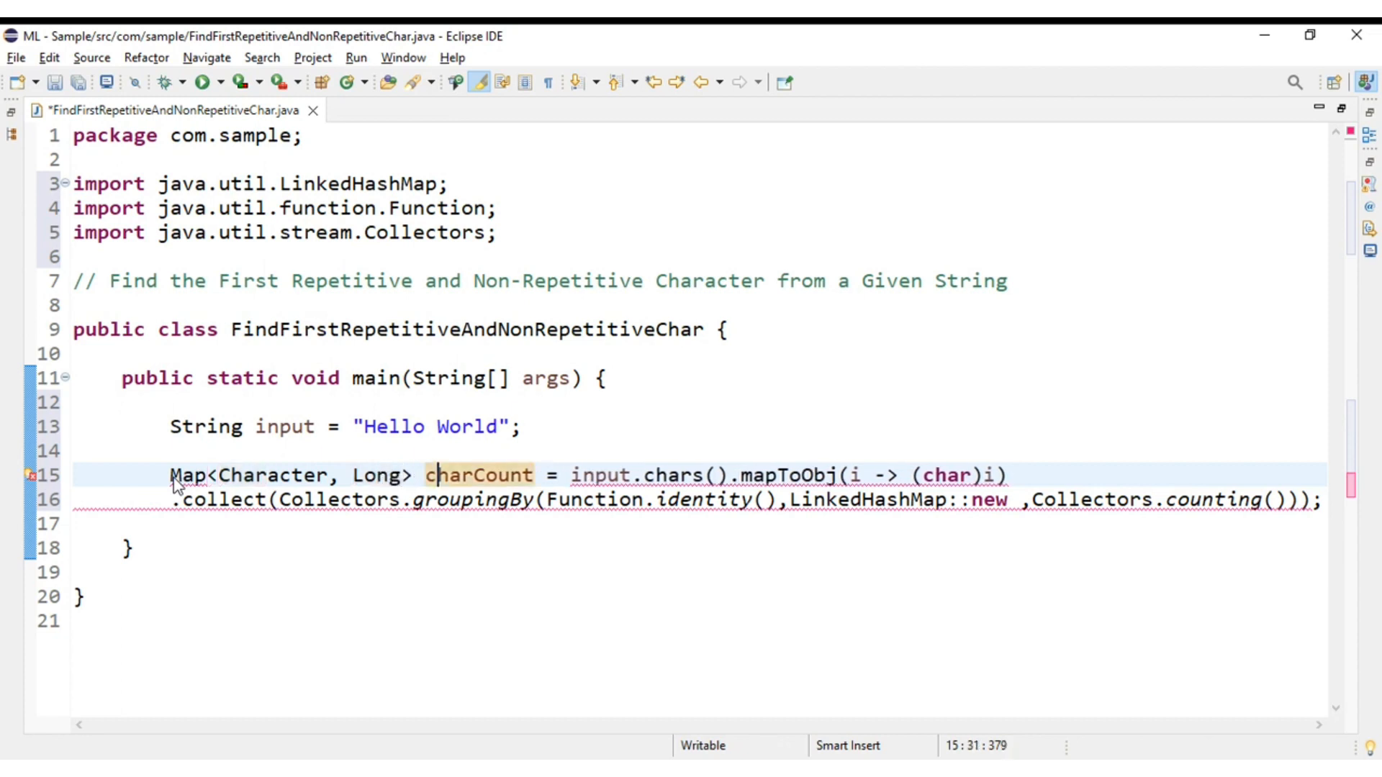
key("ctrl+shift+o")
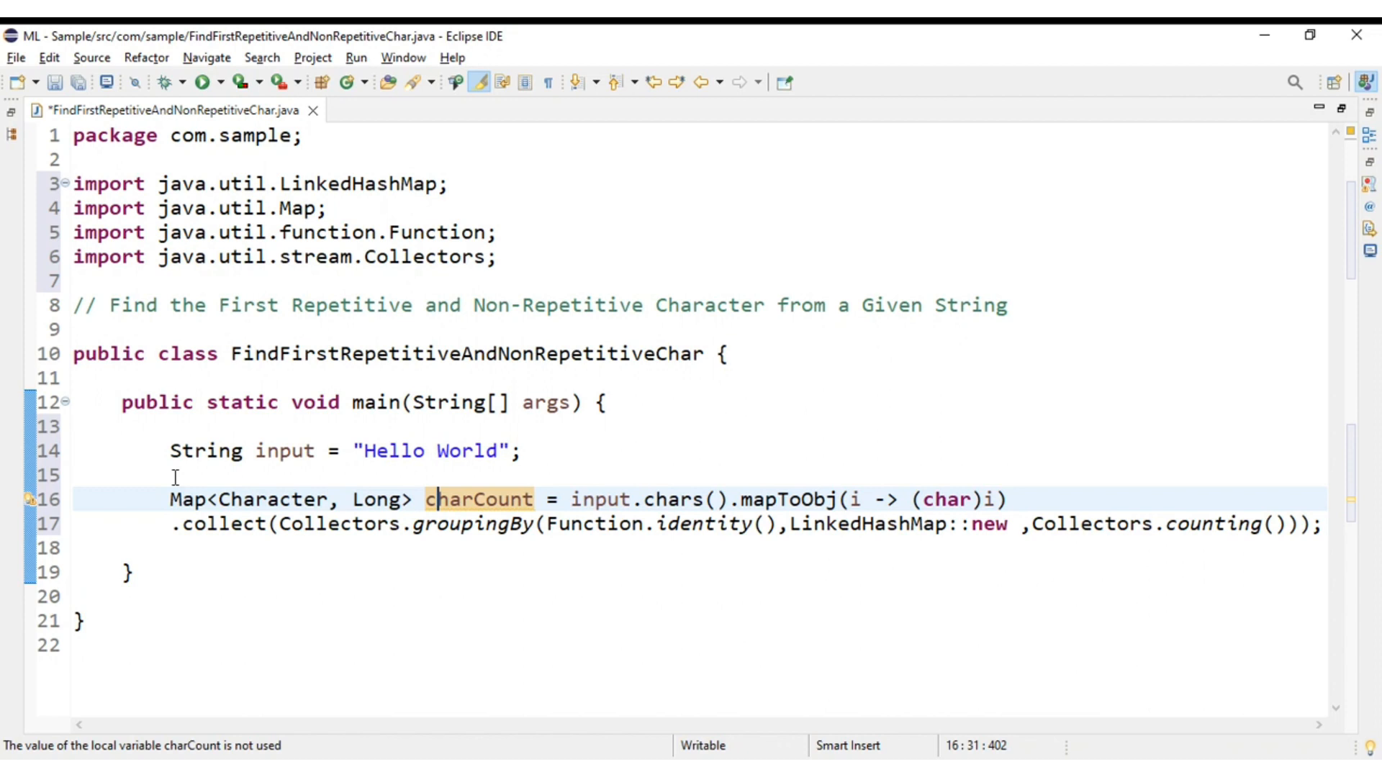
double_click(479, 499)
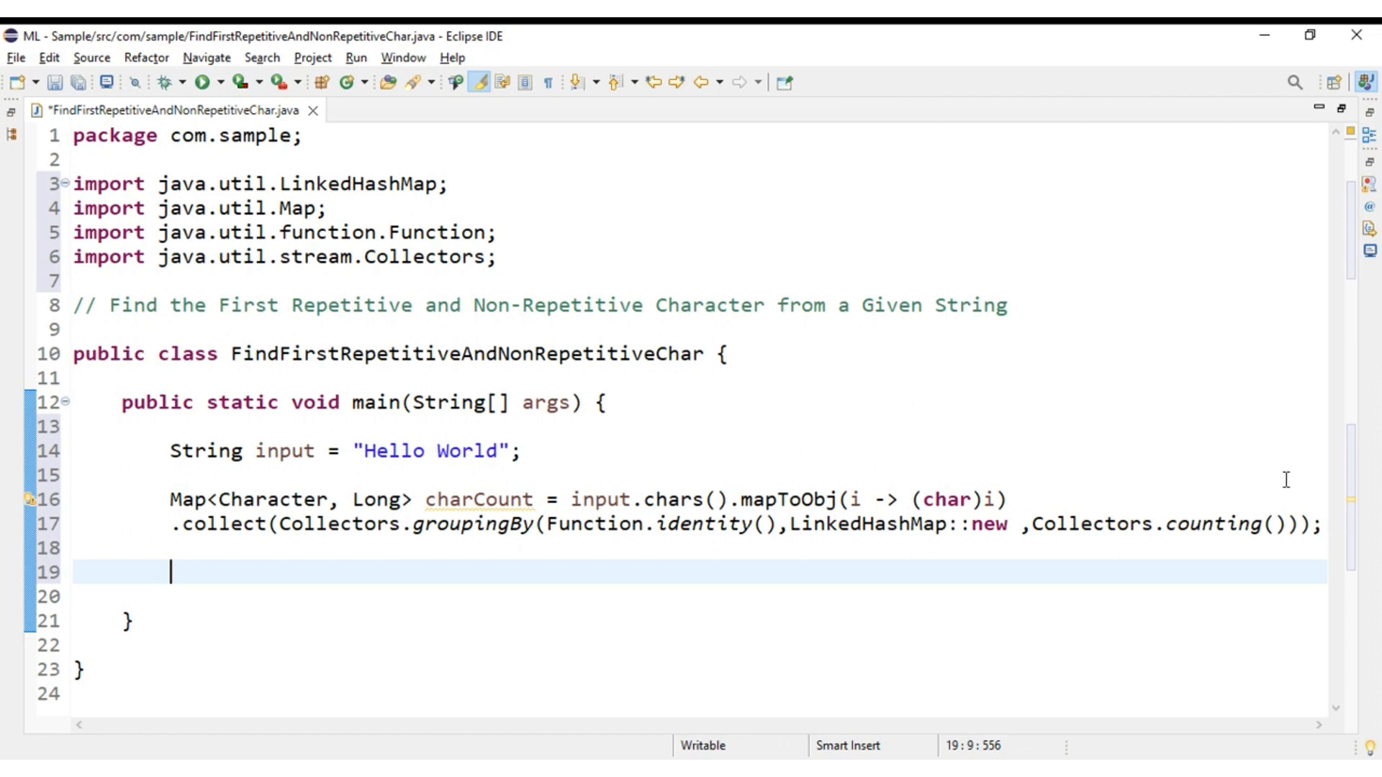
Step: On line 19, begin a charCount.entrySet().stream() chain
double_click(480, 499)
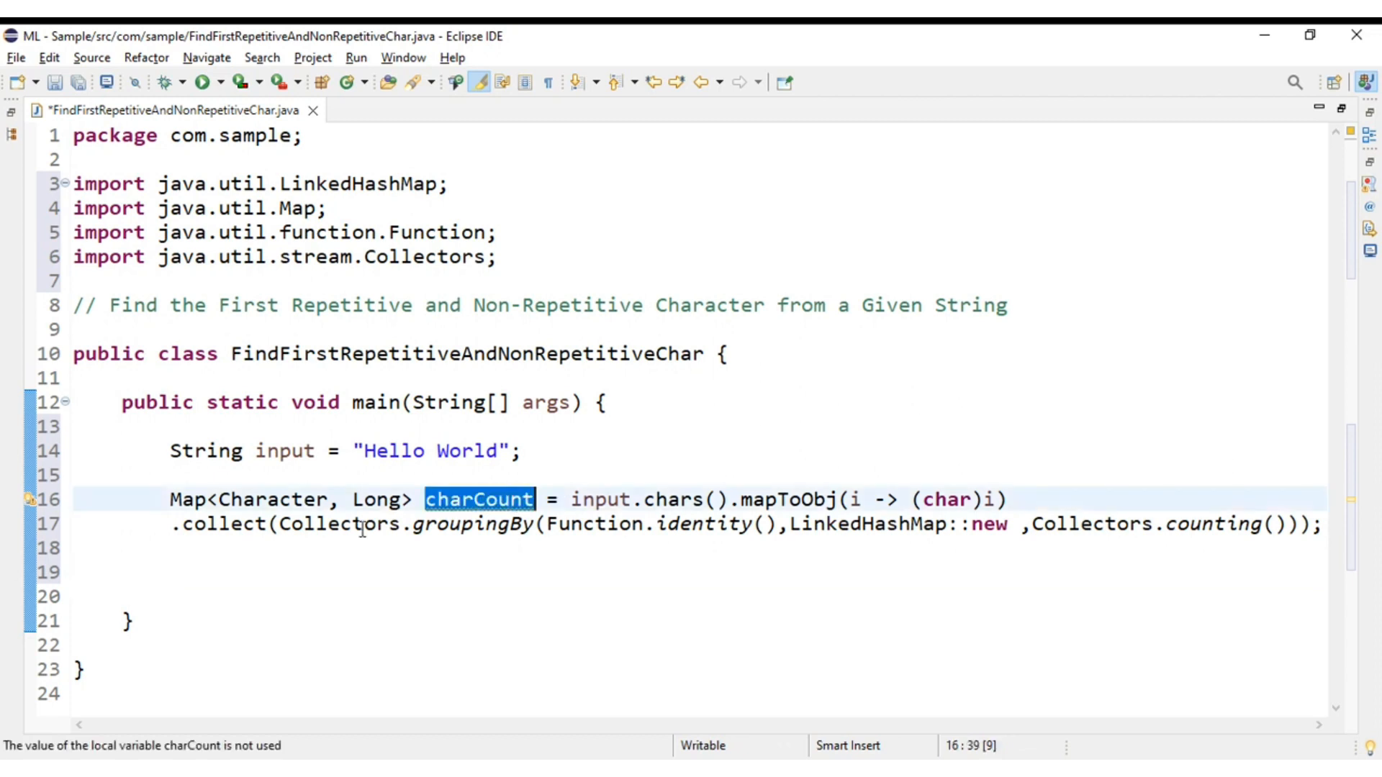
left_click(172, 571)
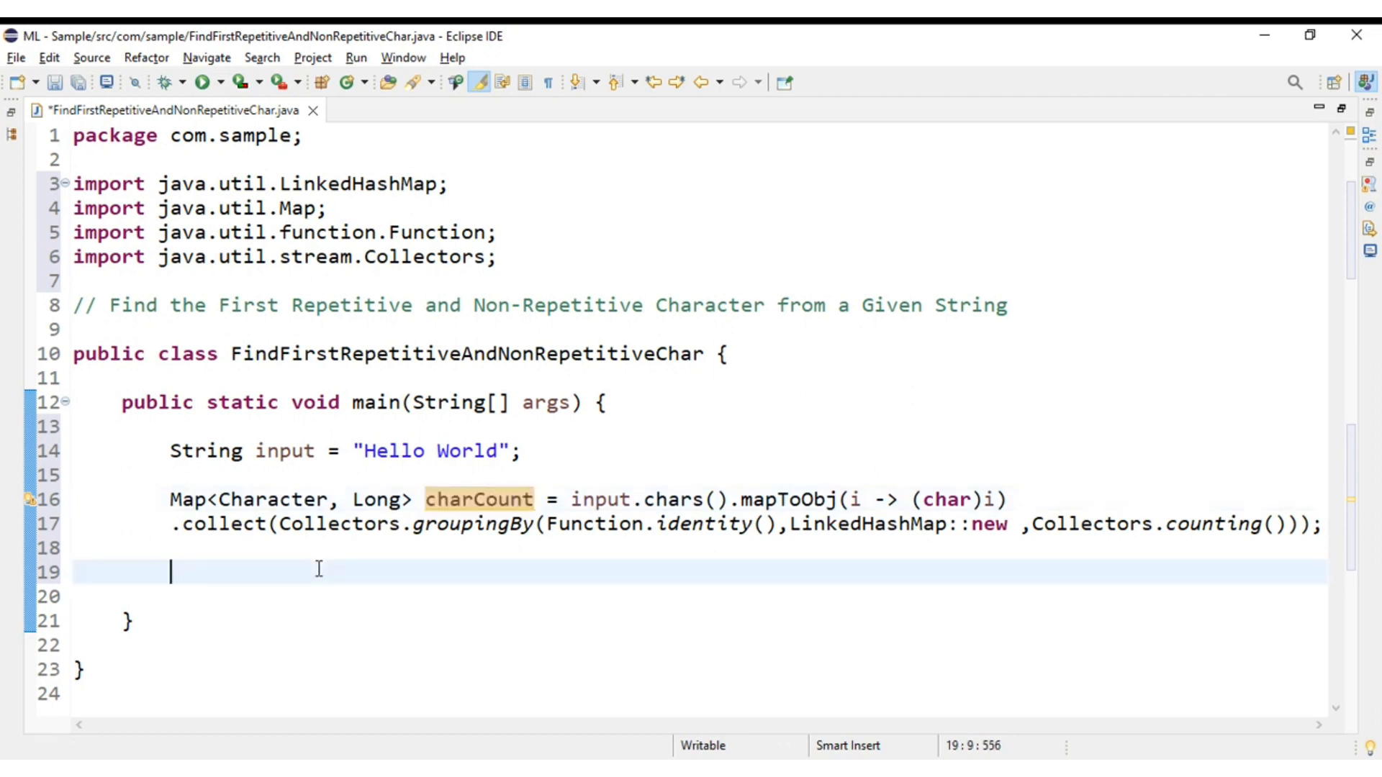
type("charCount.entrySet(")
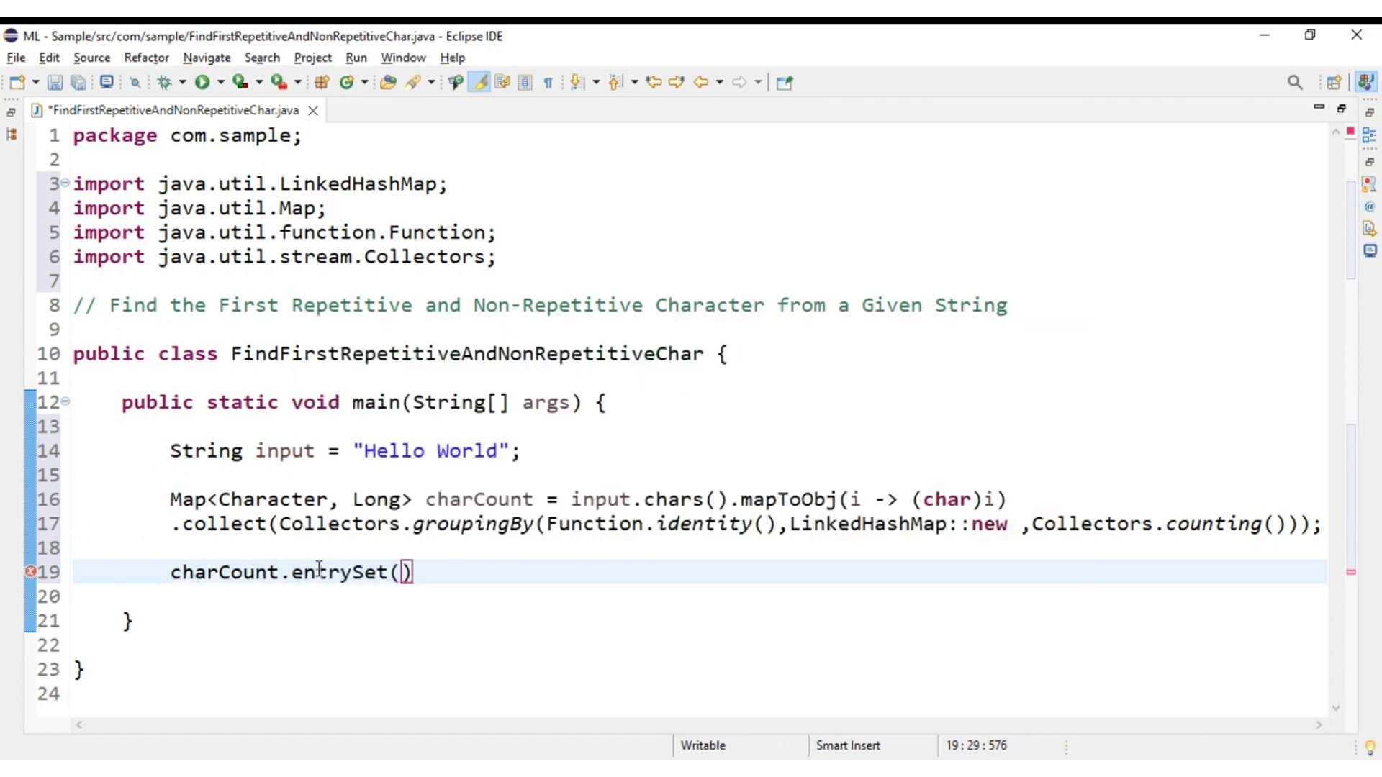
type(".")
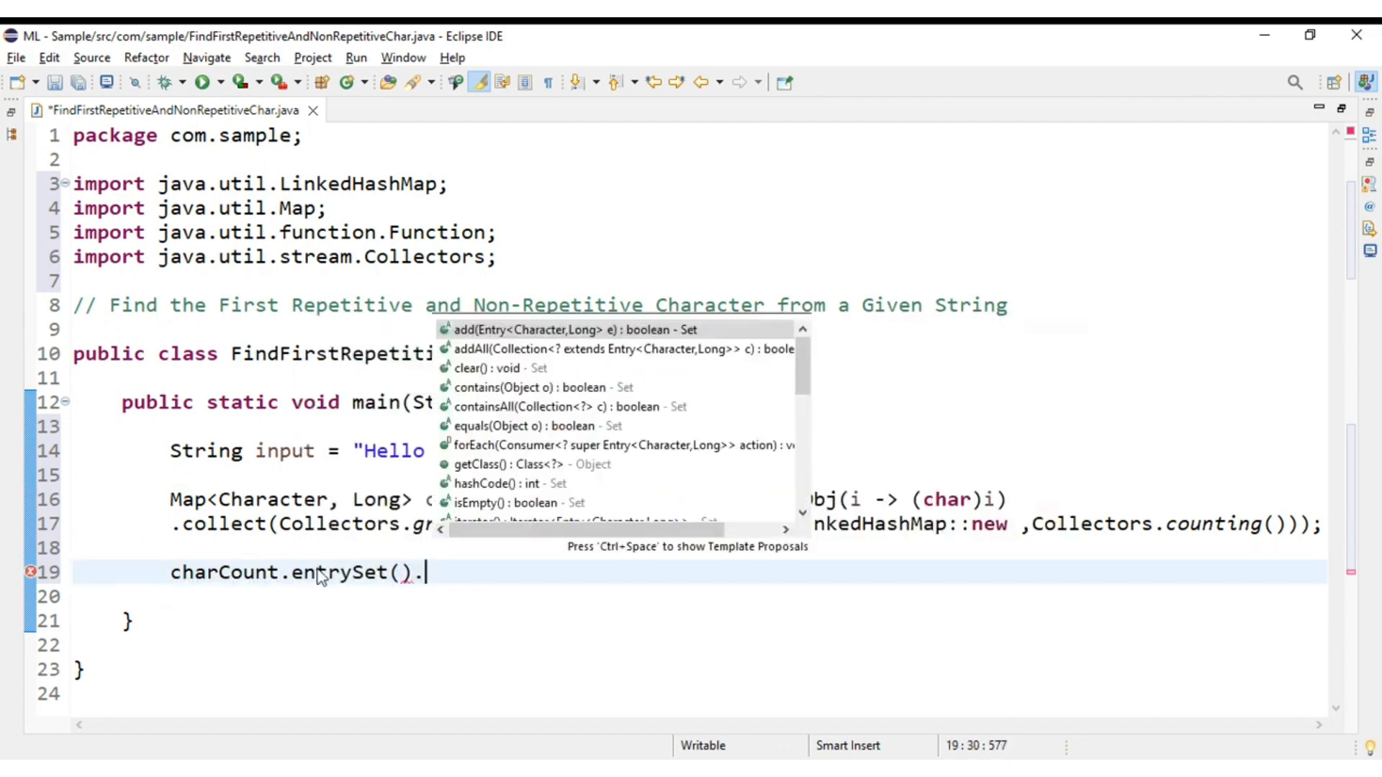
type("stream(")
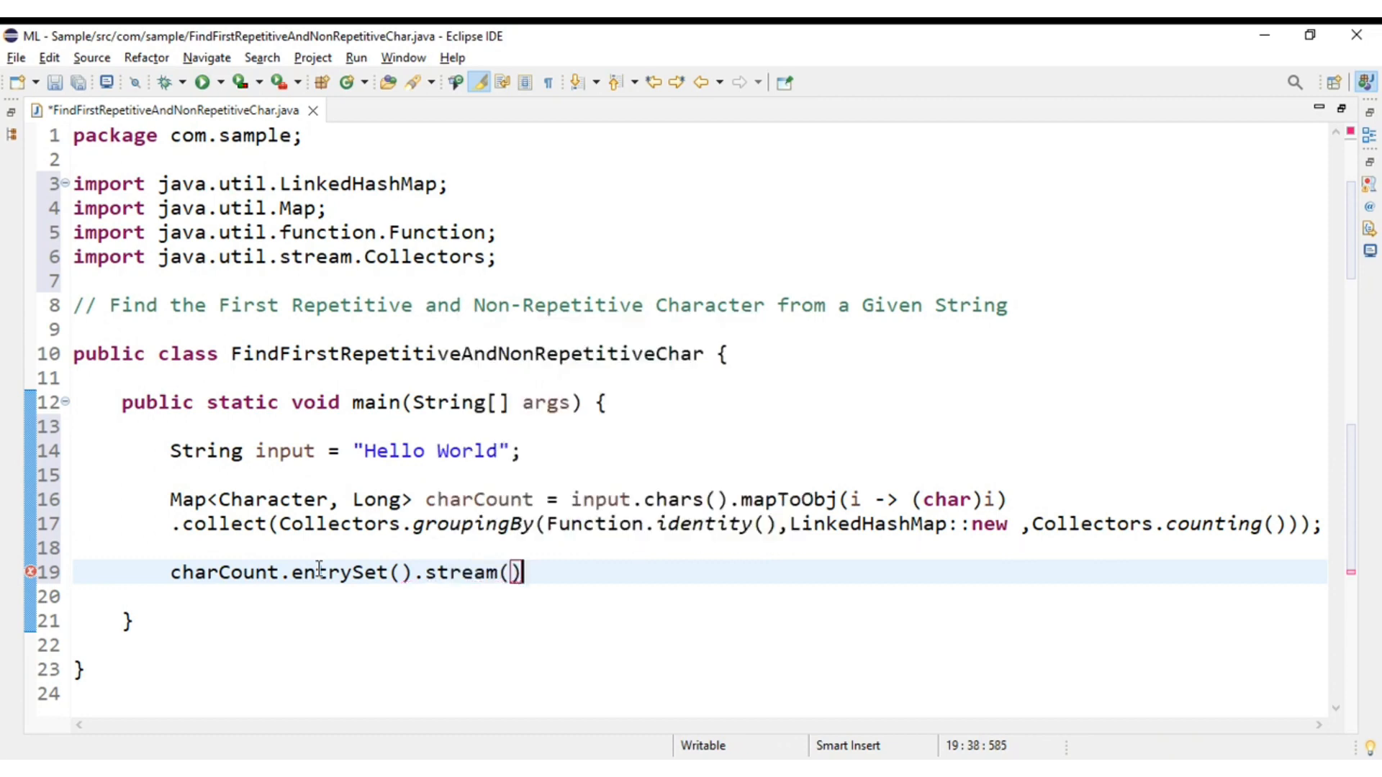
type(".filter(n")
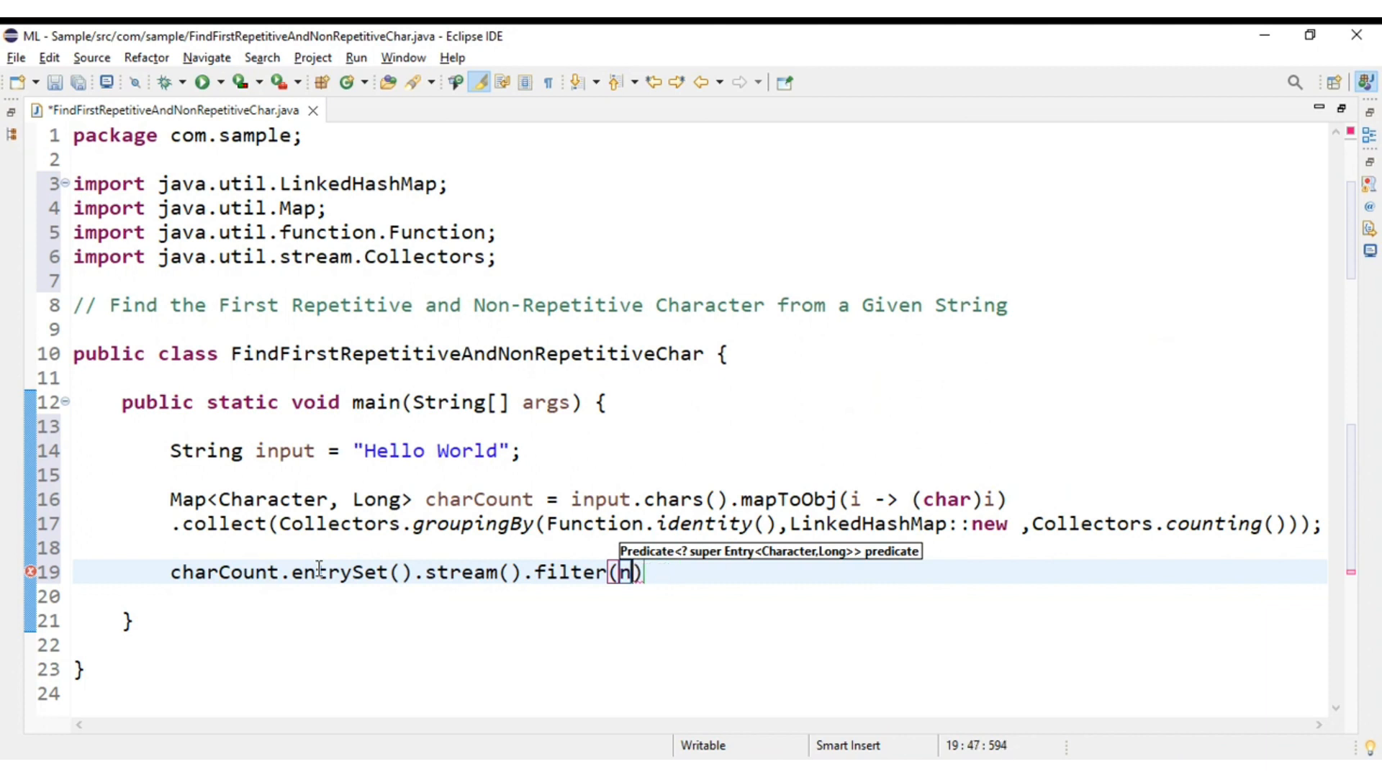
Step: Filter the entries with e -> e.getValue() == 1
key("Backspace")
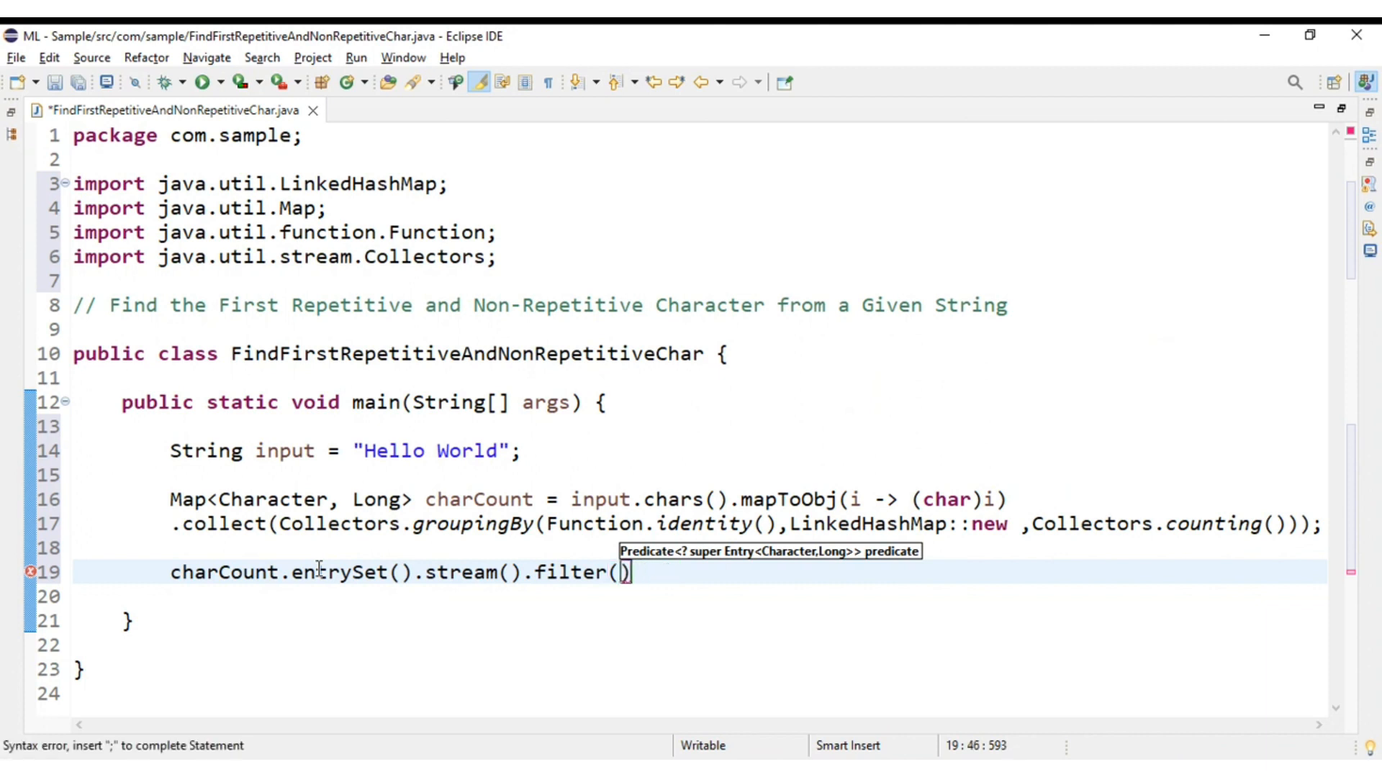
type("()")
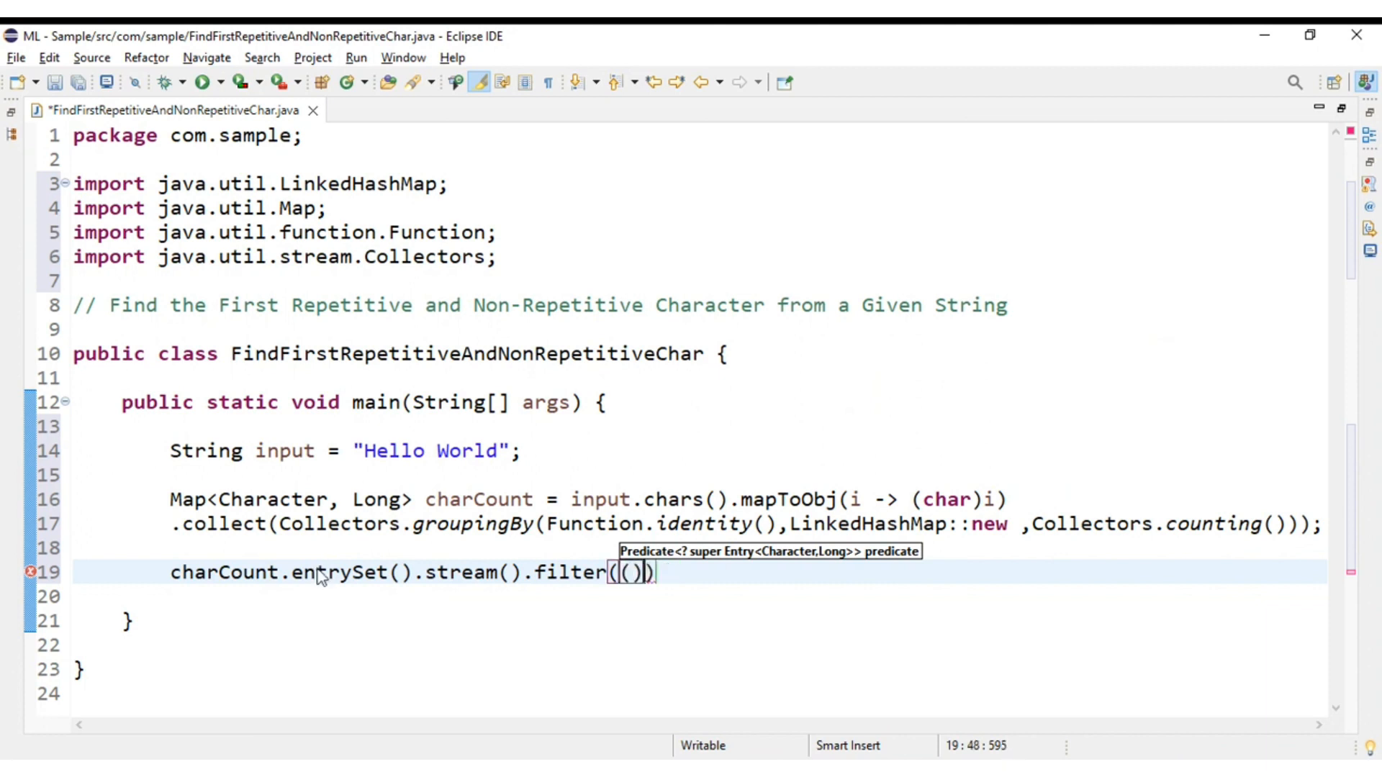
type("e")
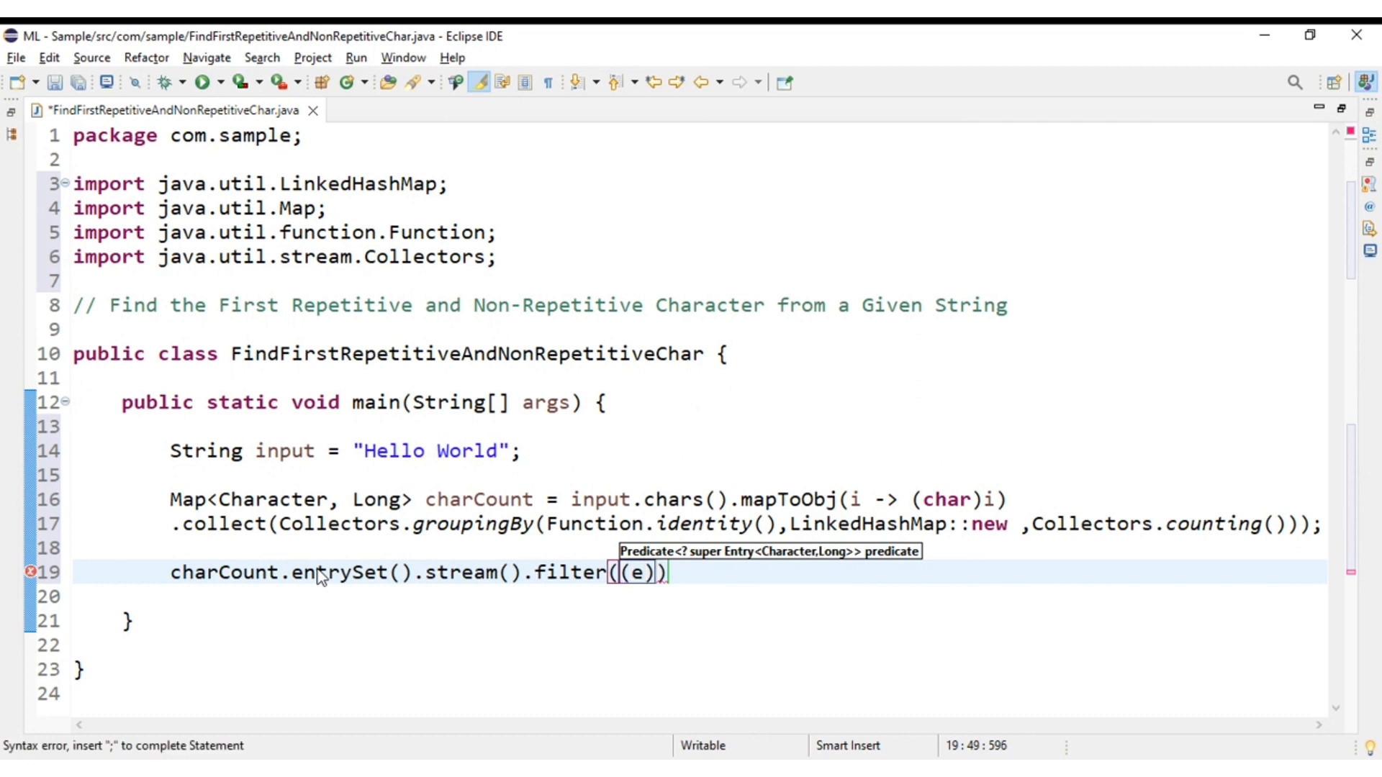
type("->")
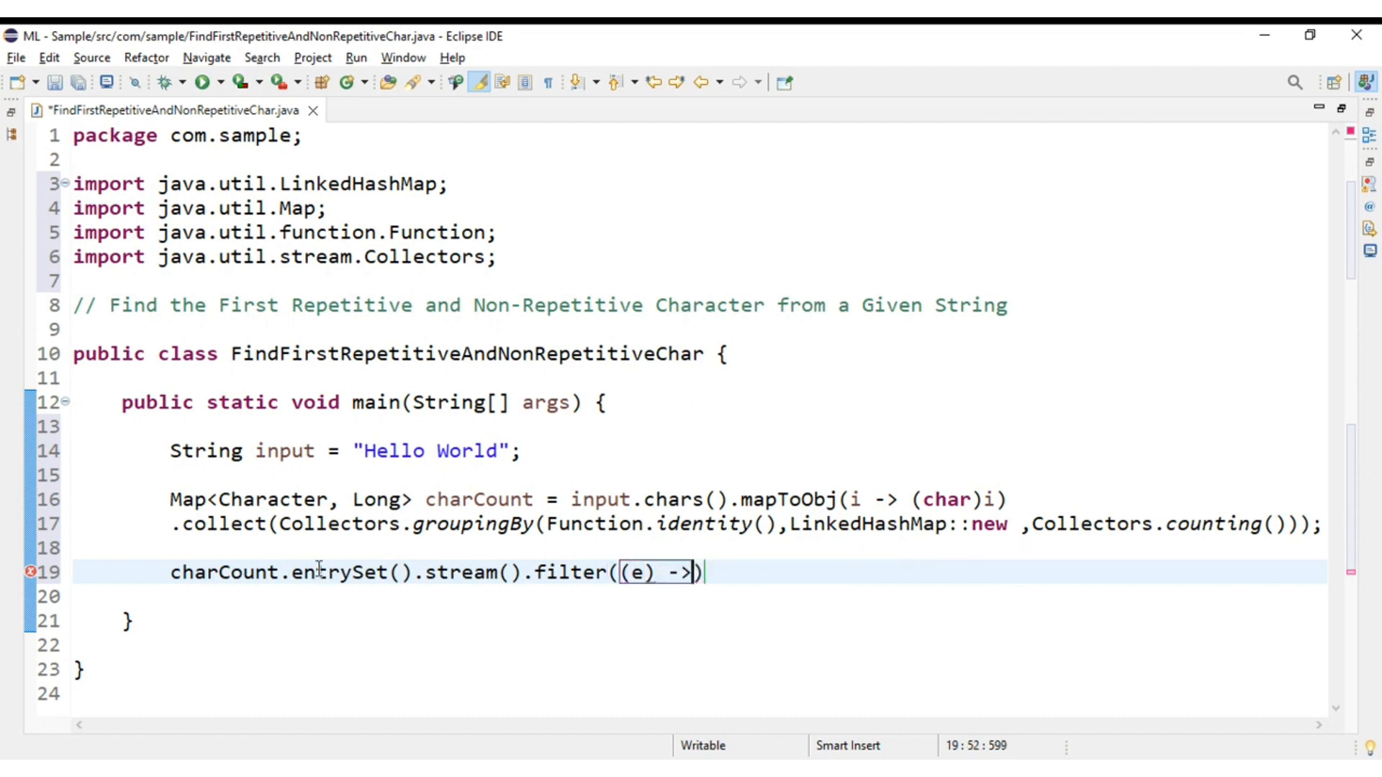
type("e.")
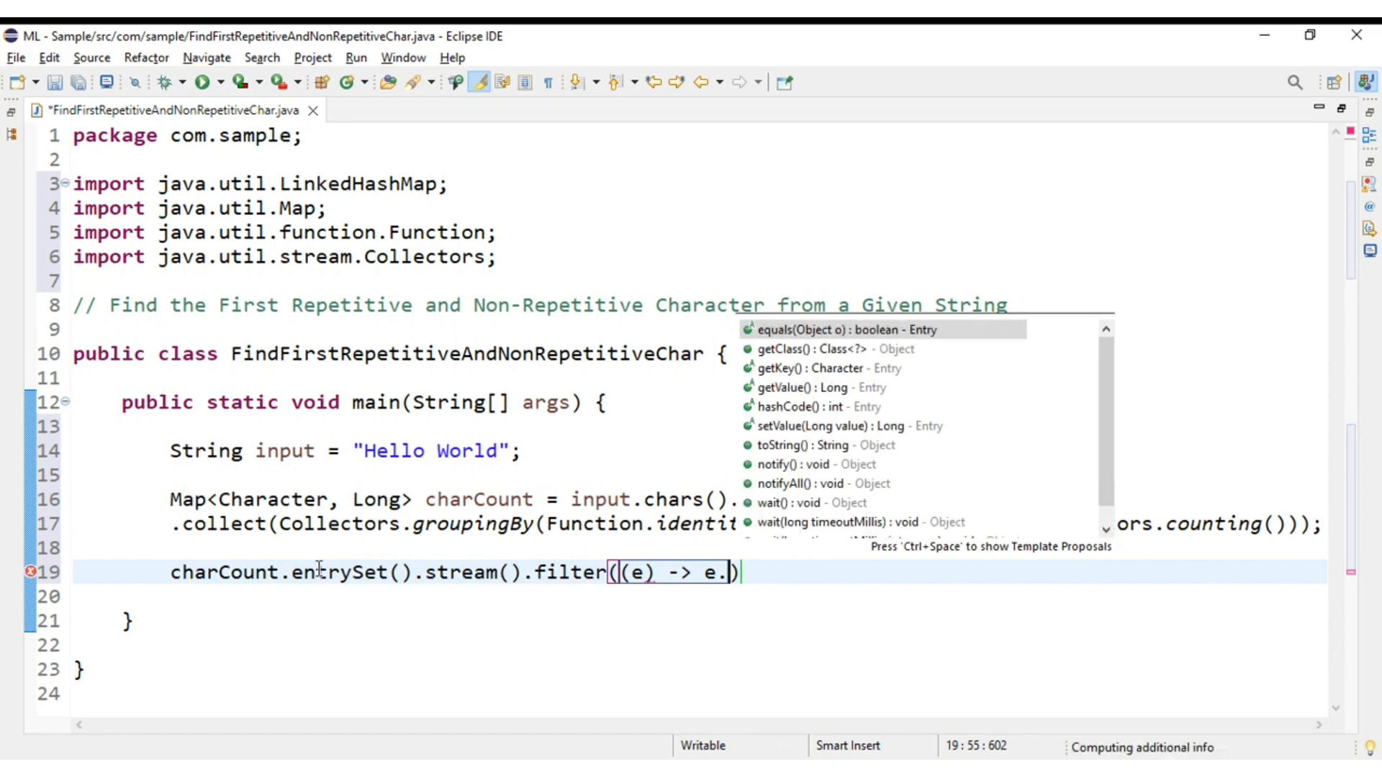
type("g")
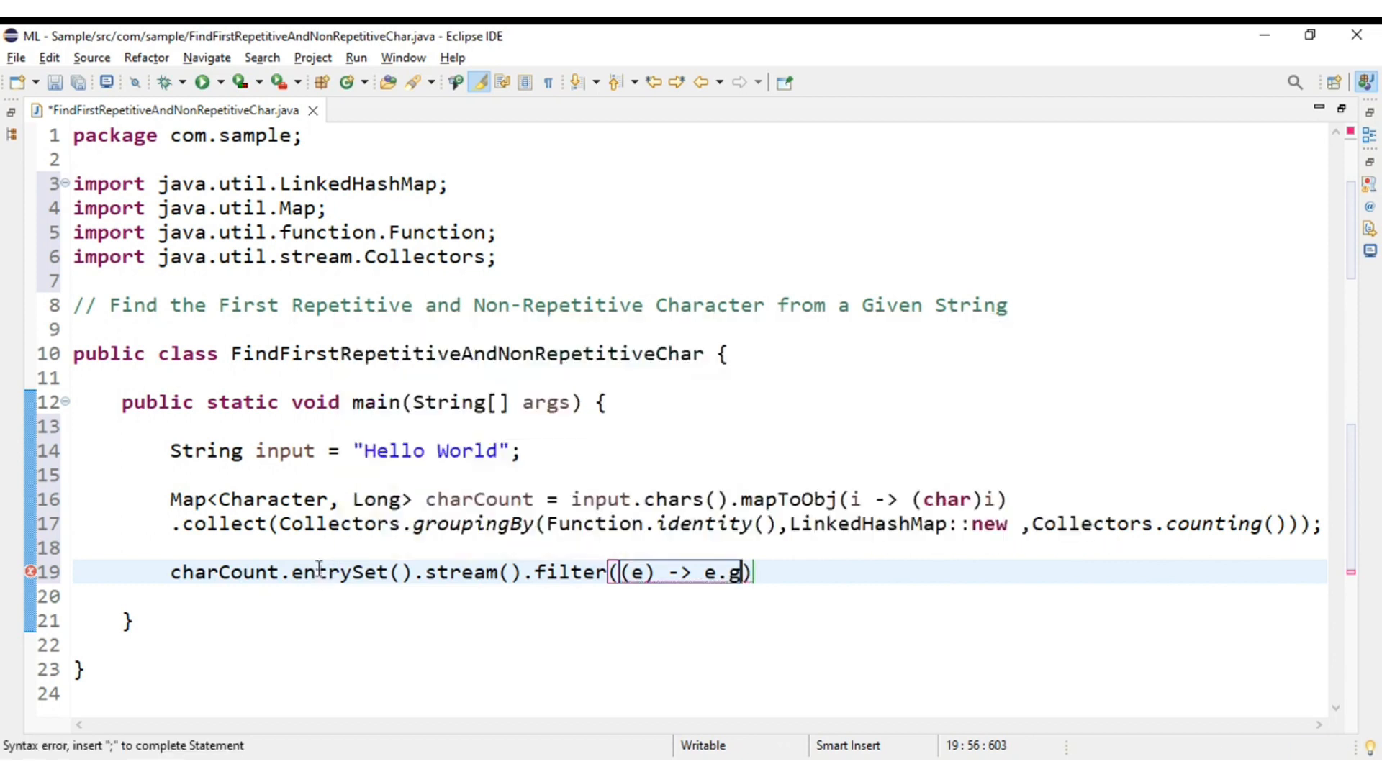
type("etValue()")
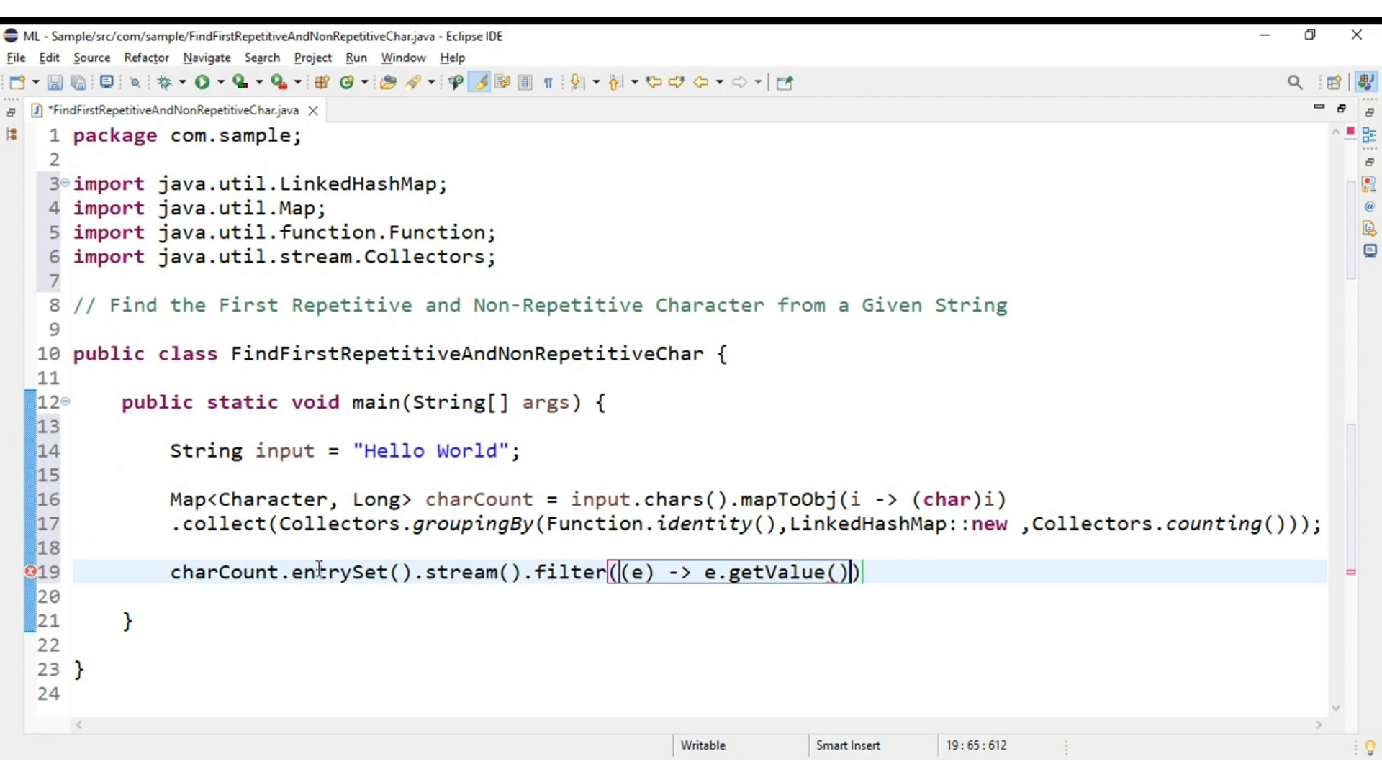
type("==")
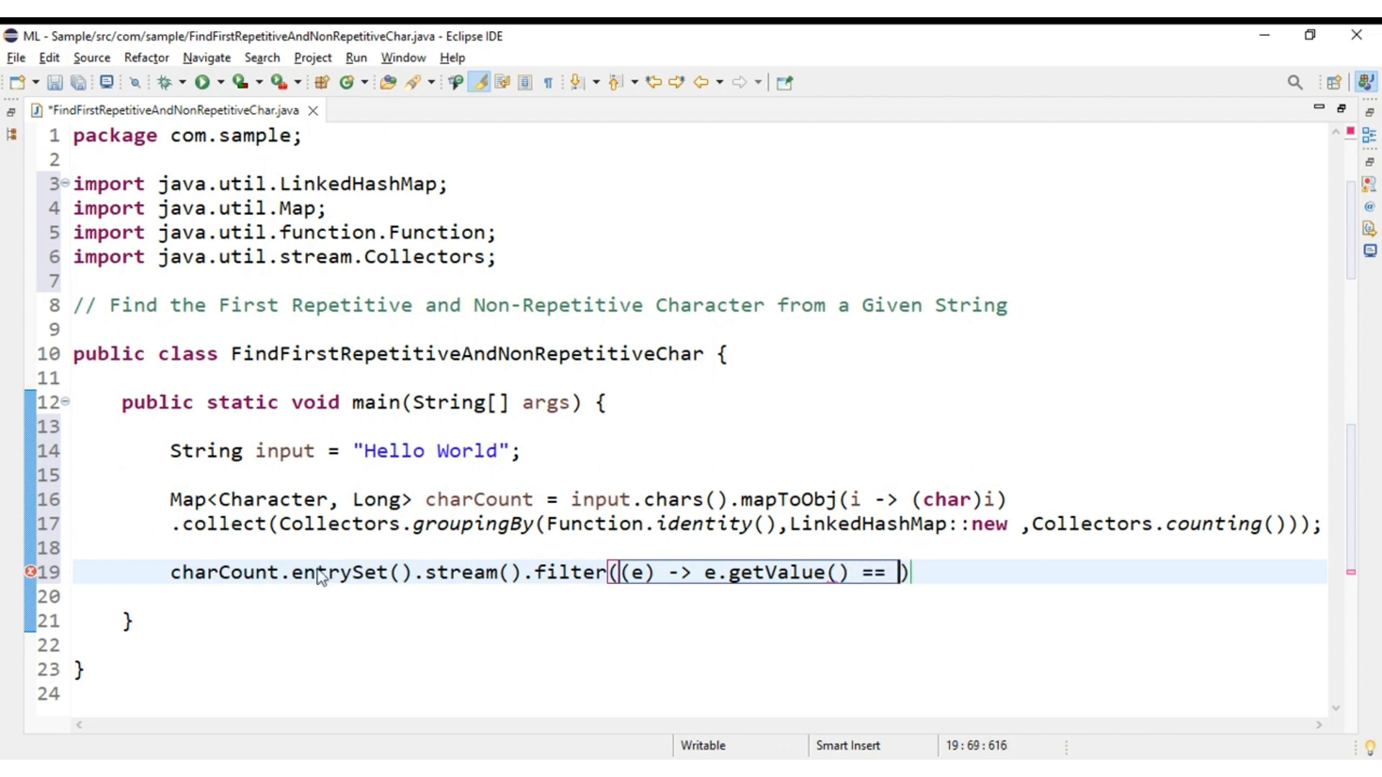
type("1")
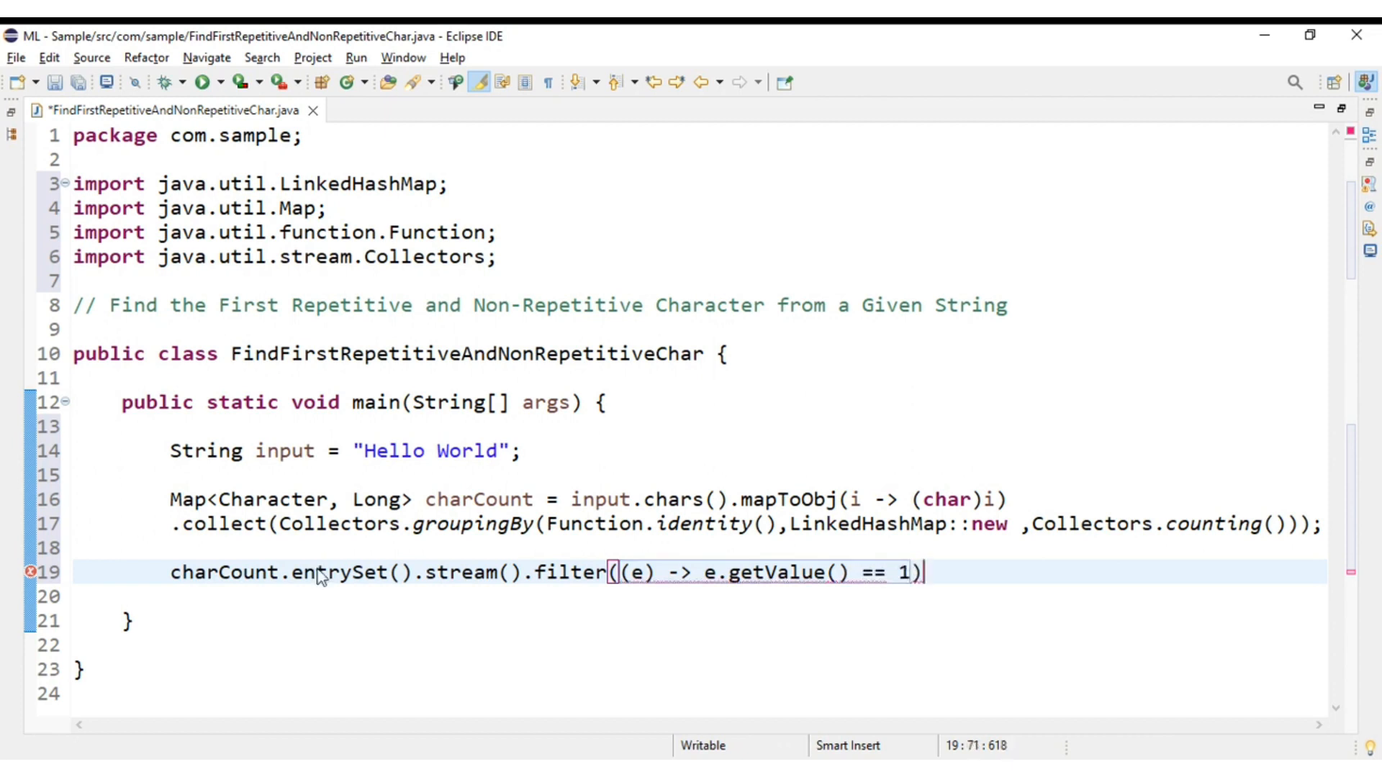
Step: Map each entry to e.getKey() and end with findFirst();
type(".map(null")
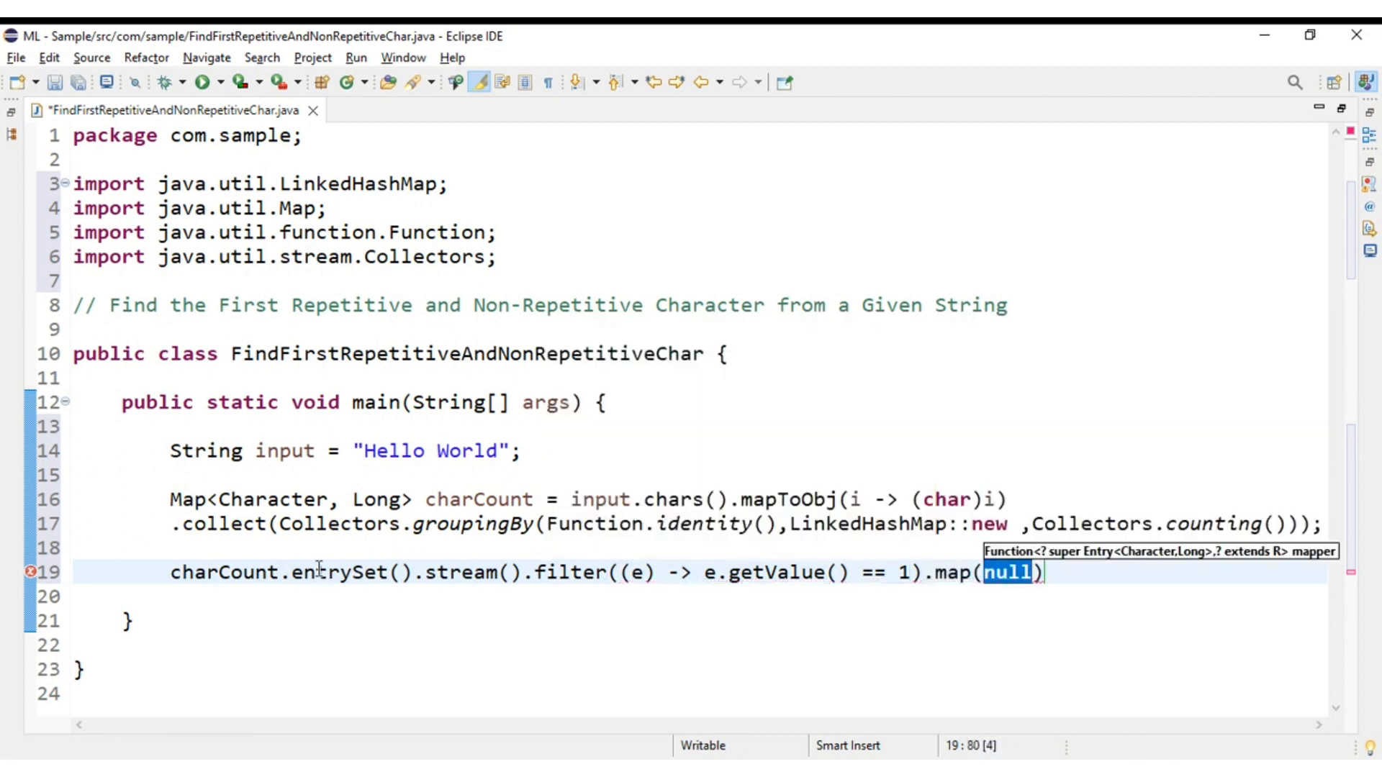
type("e -")
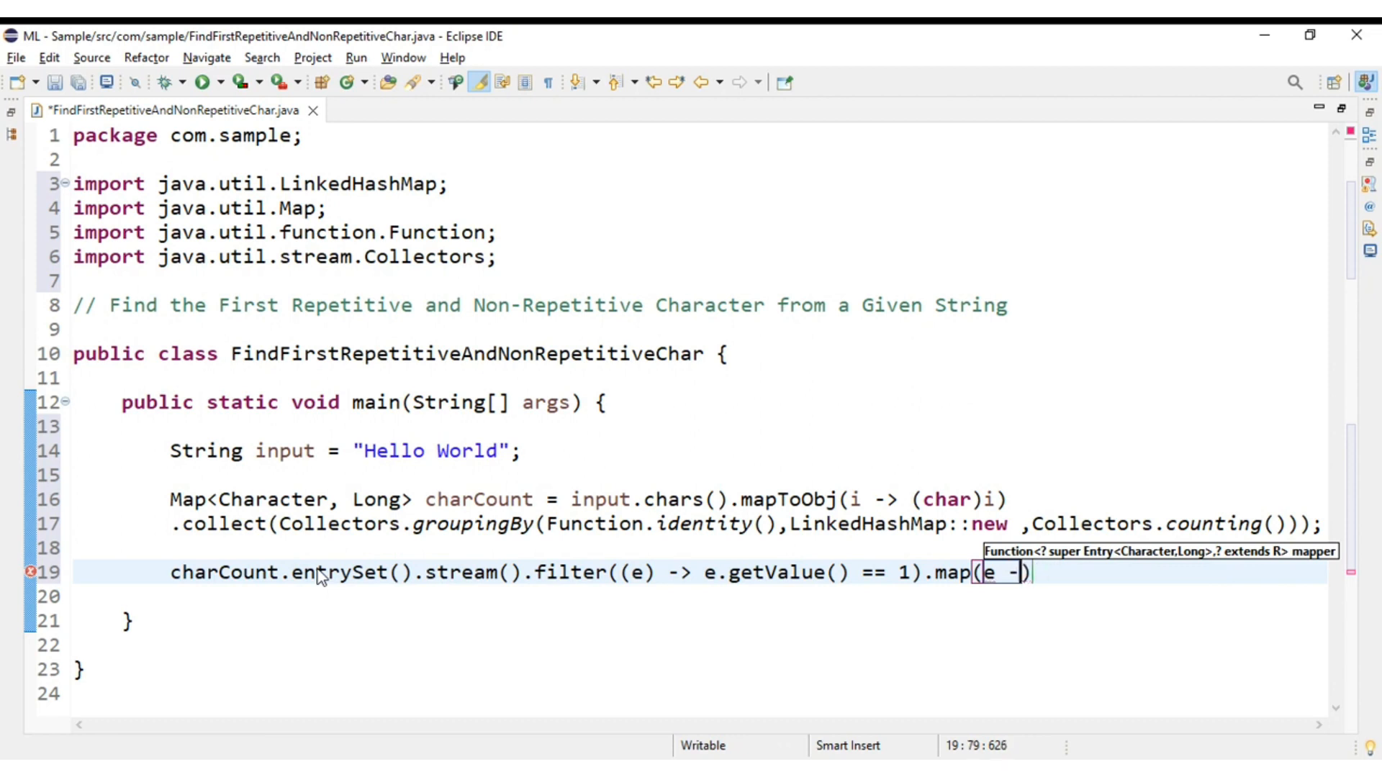
type(">e.")
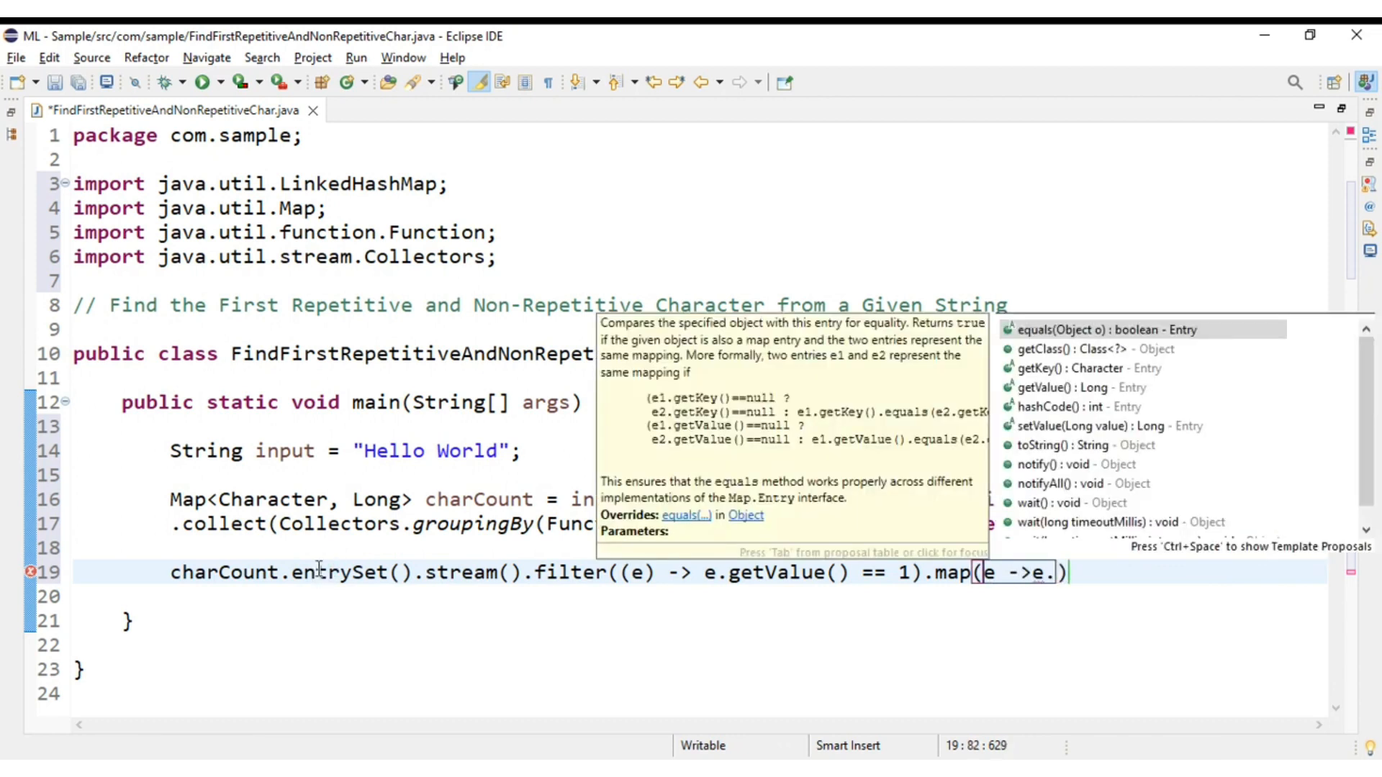
type("getKey(")
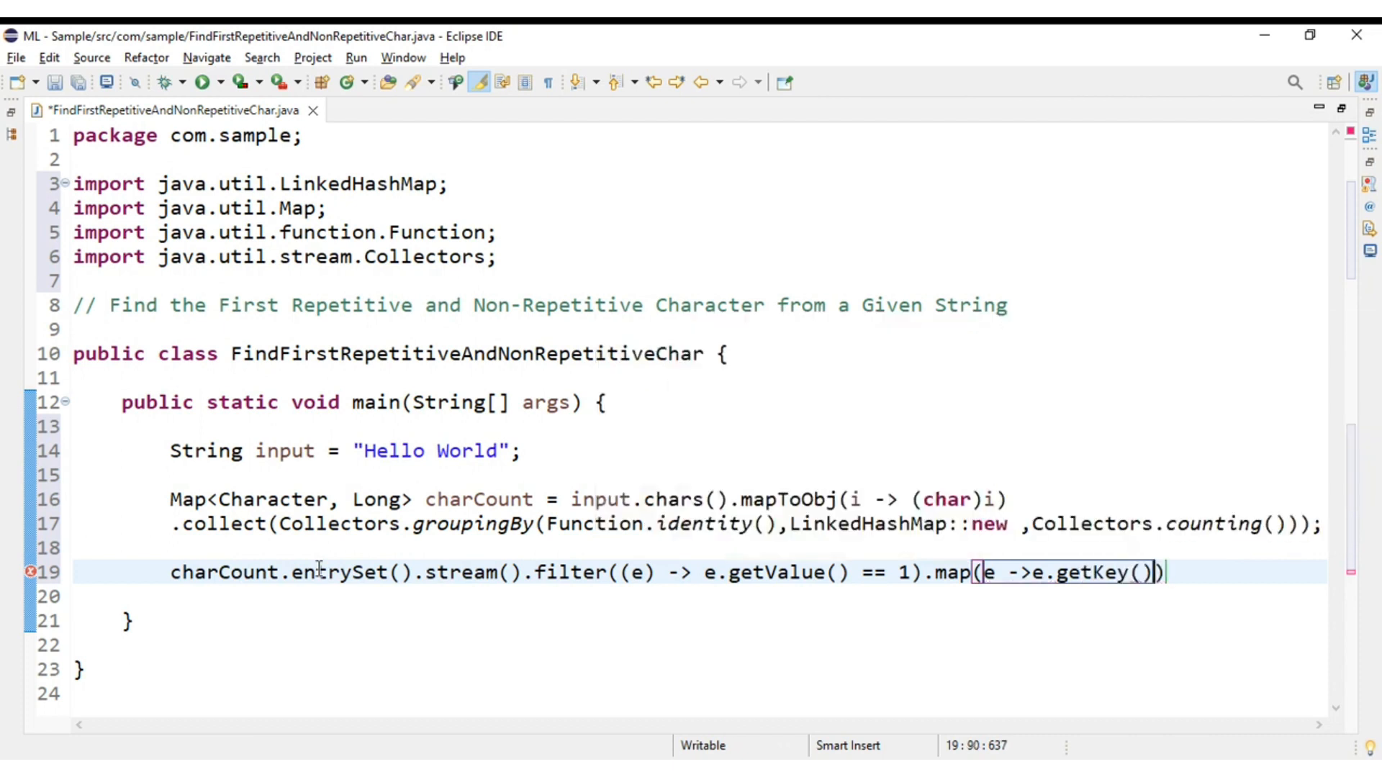
type(".f")
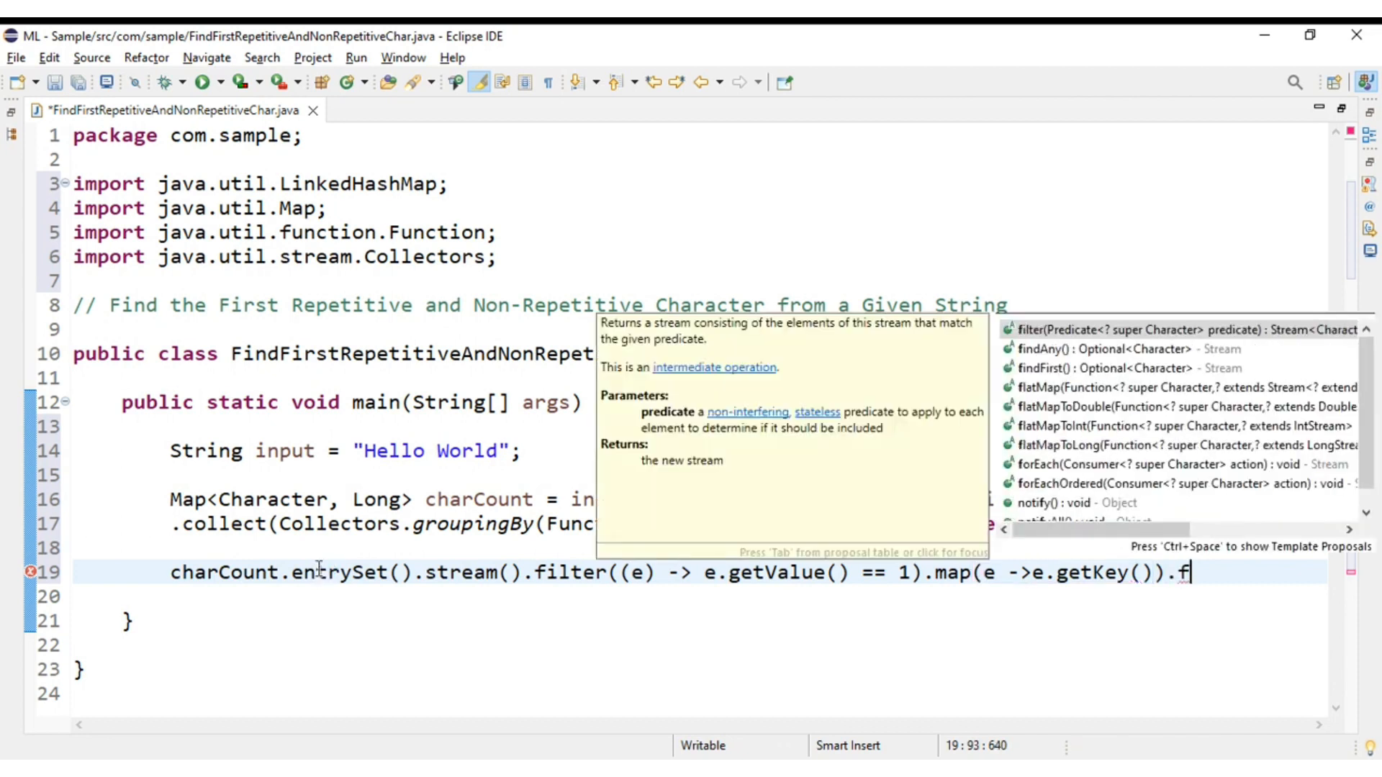
type("indFirst()")
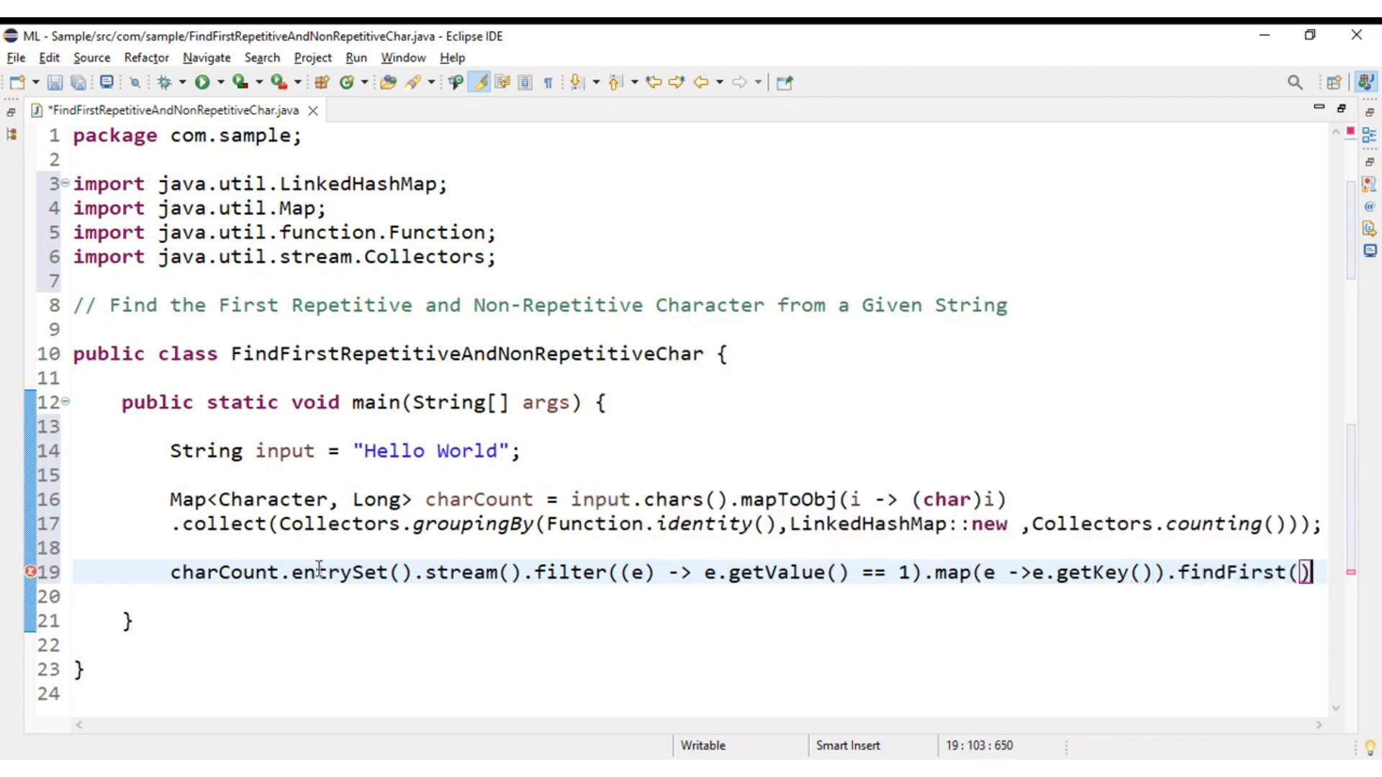
type(";")
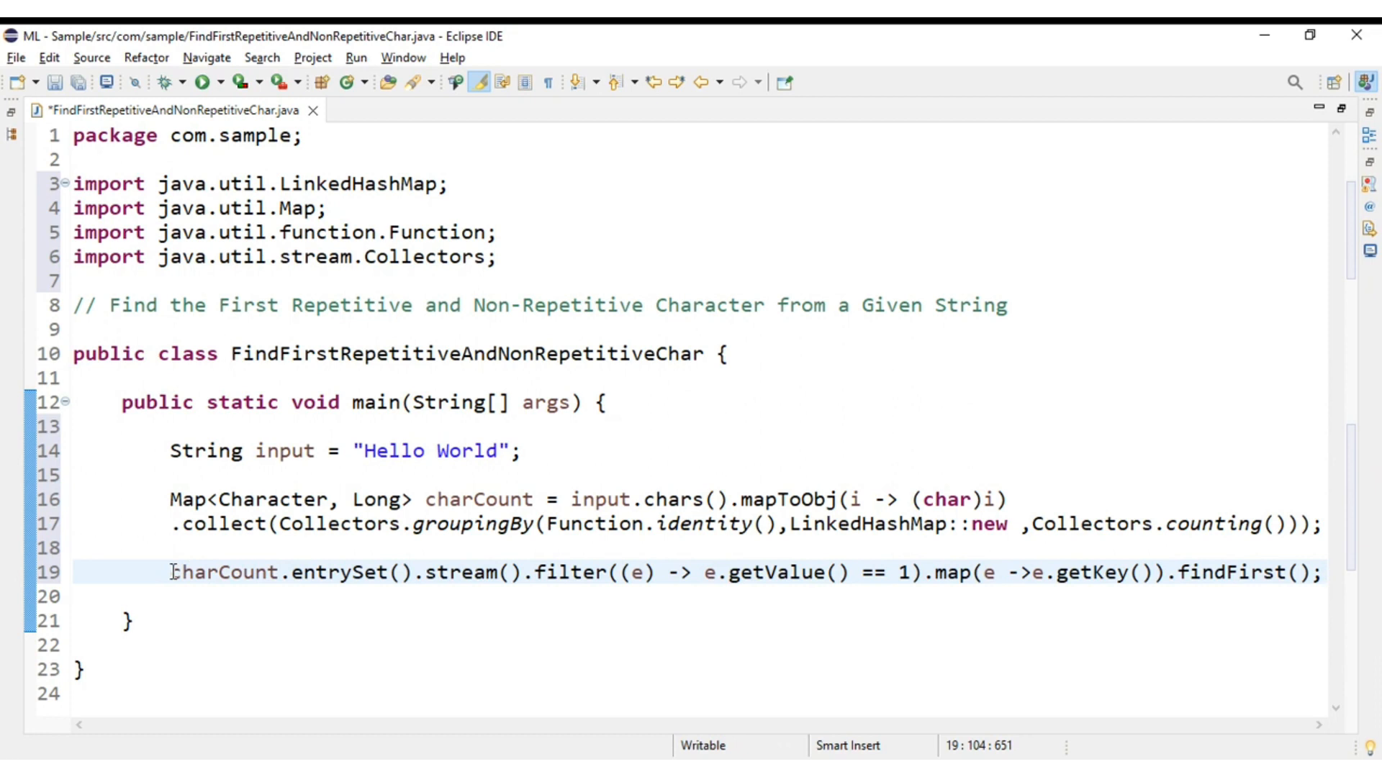
Step: Store the result as Optional<Character> firstNonRepeat, importing Optional
left_click(223, 572)
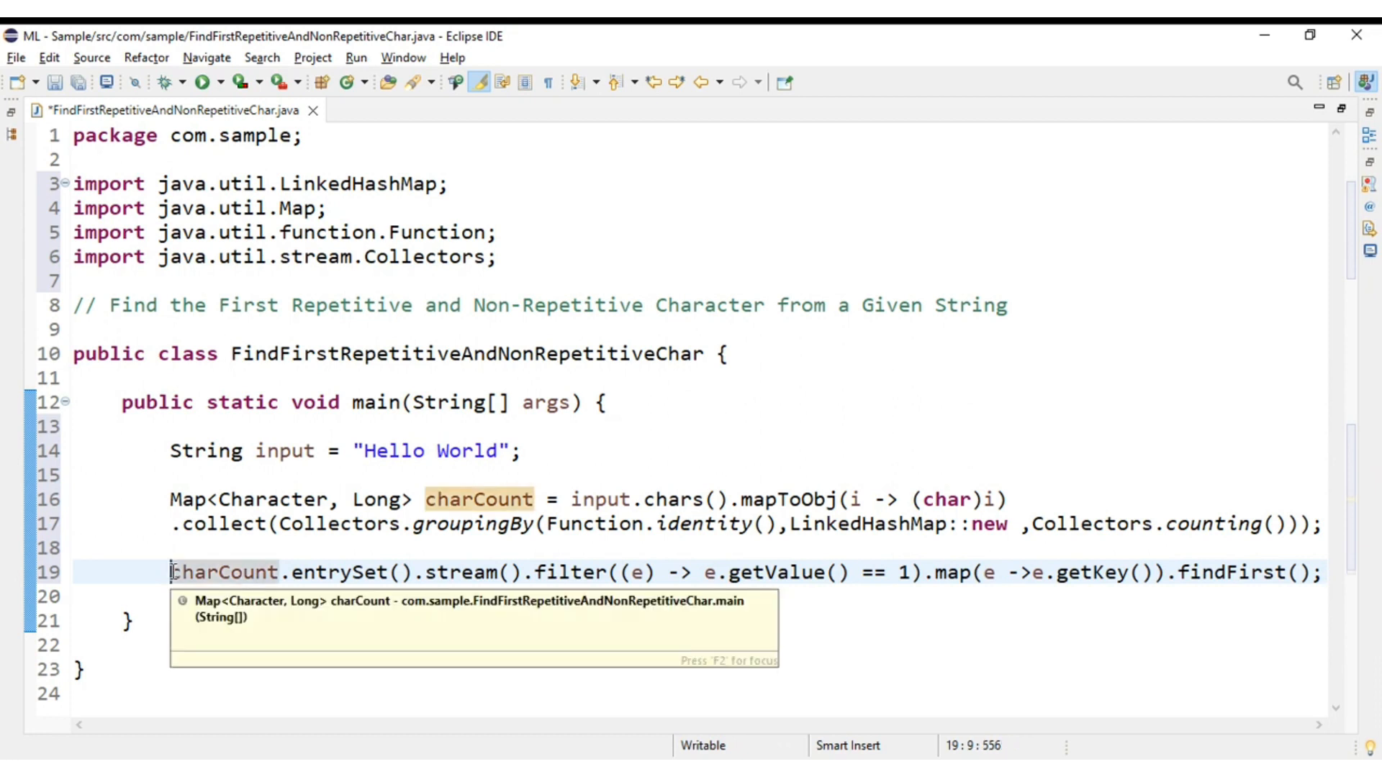
type("pr")
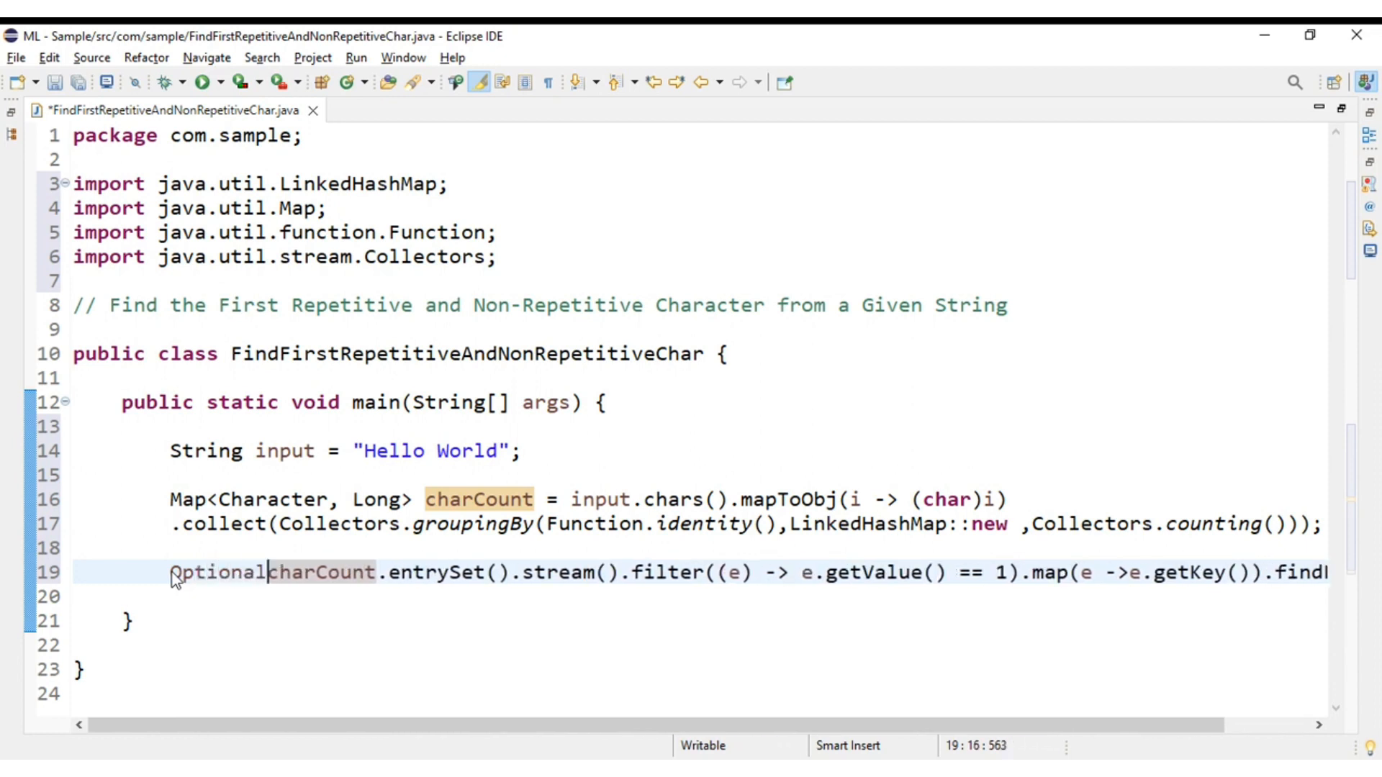
type("<>")
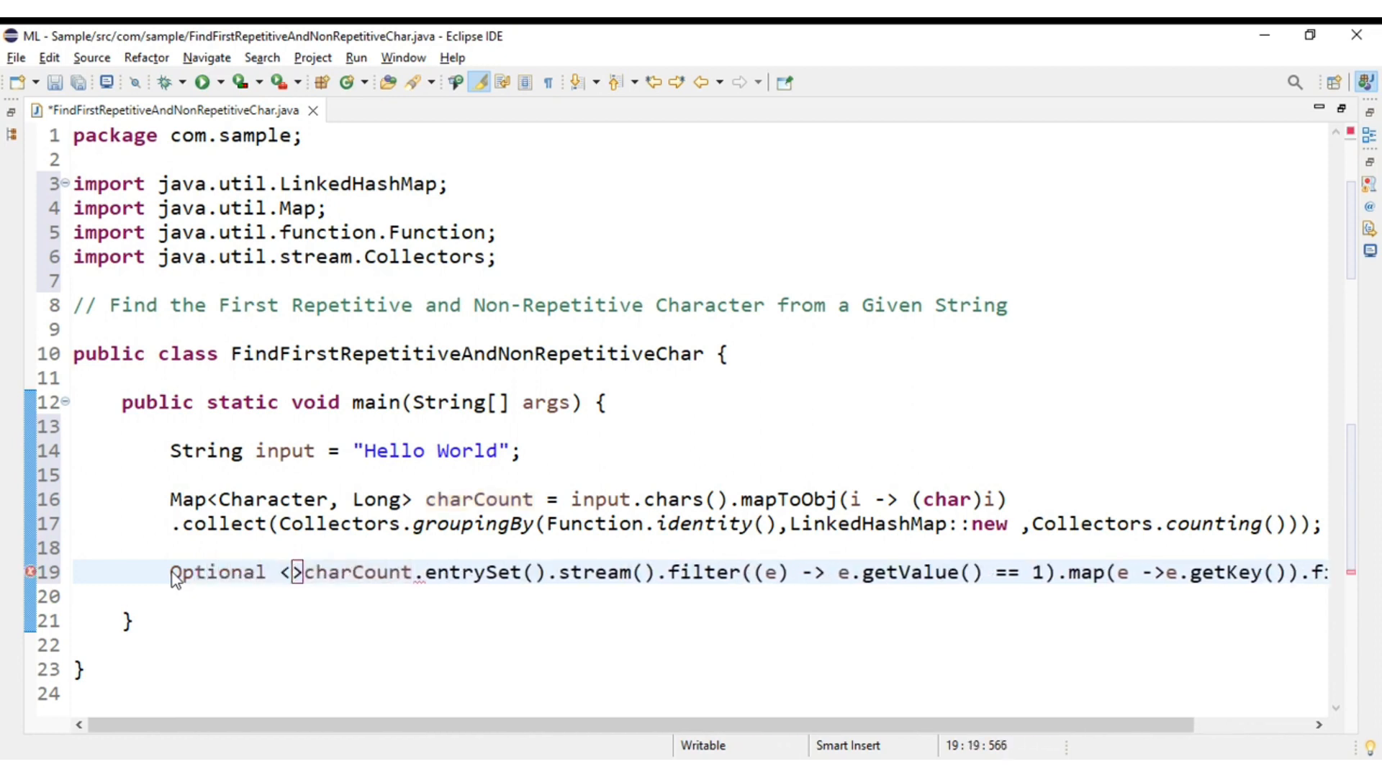
type("Character>")
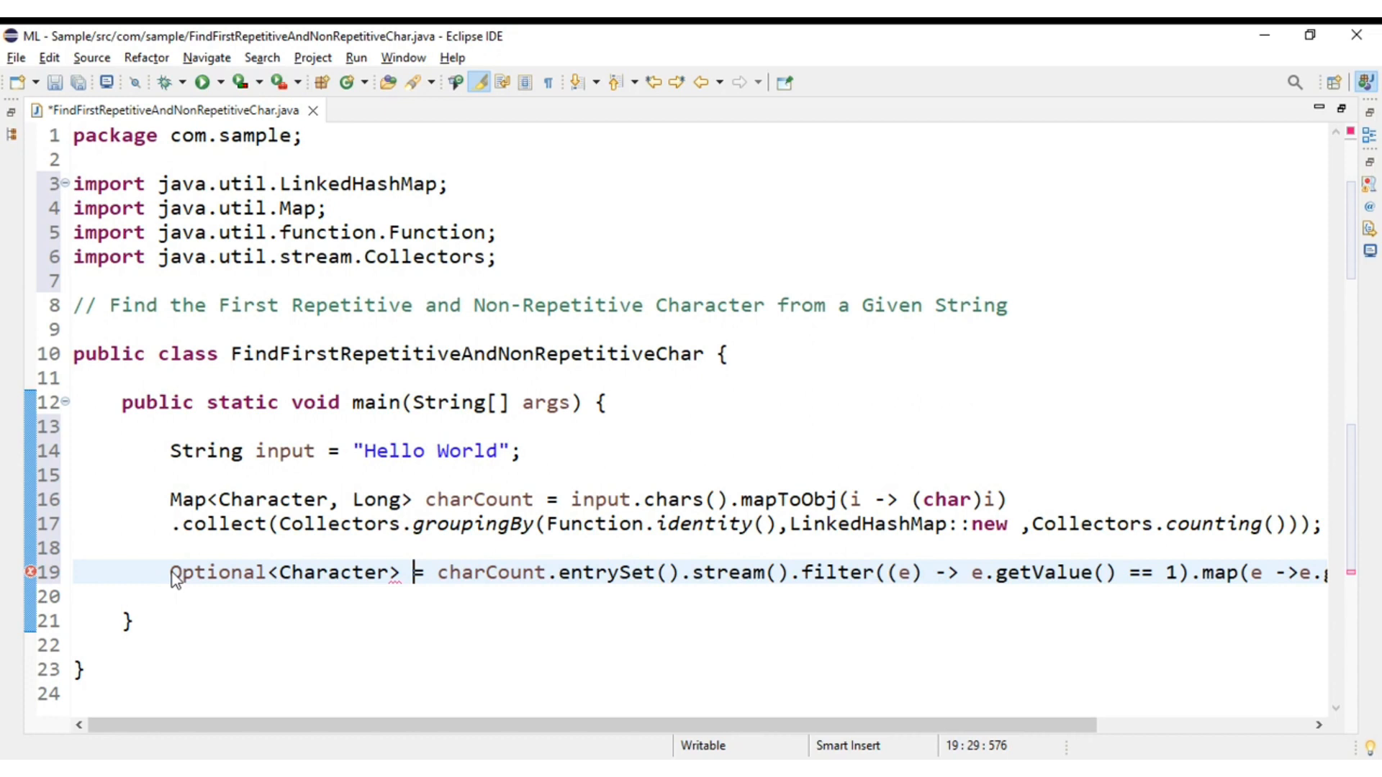
type("firstNon")
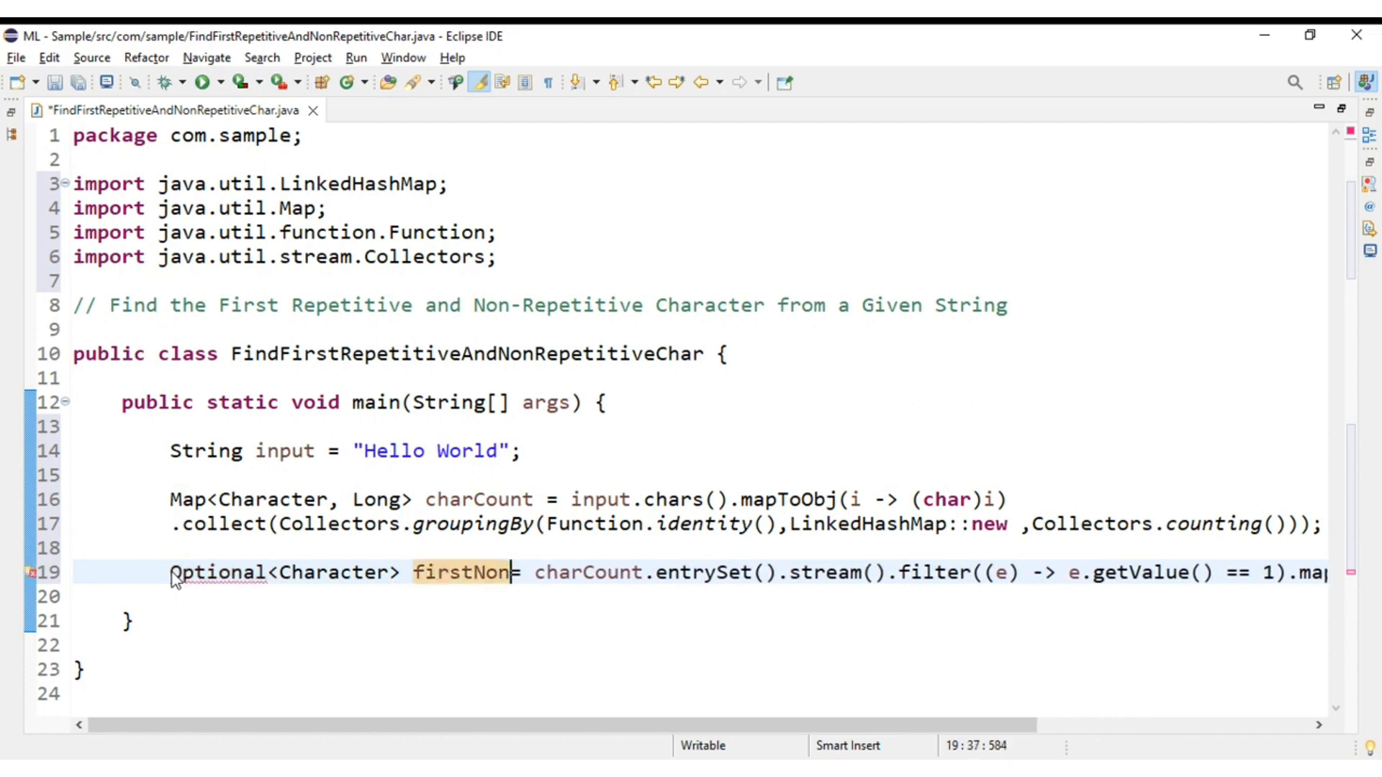
type("Repeat = charCount.")
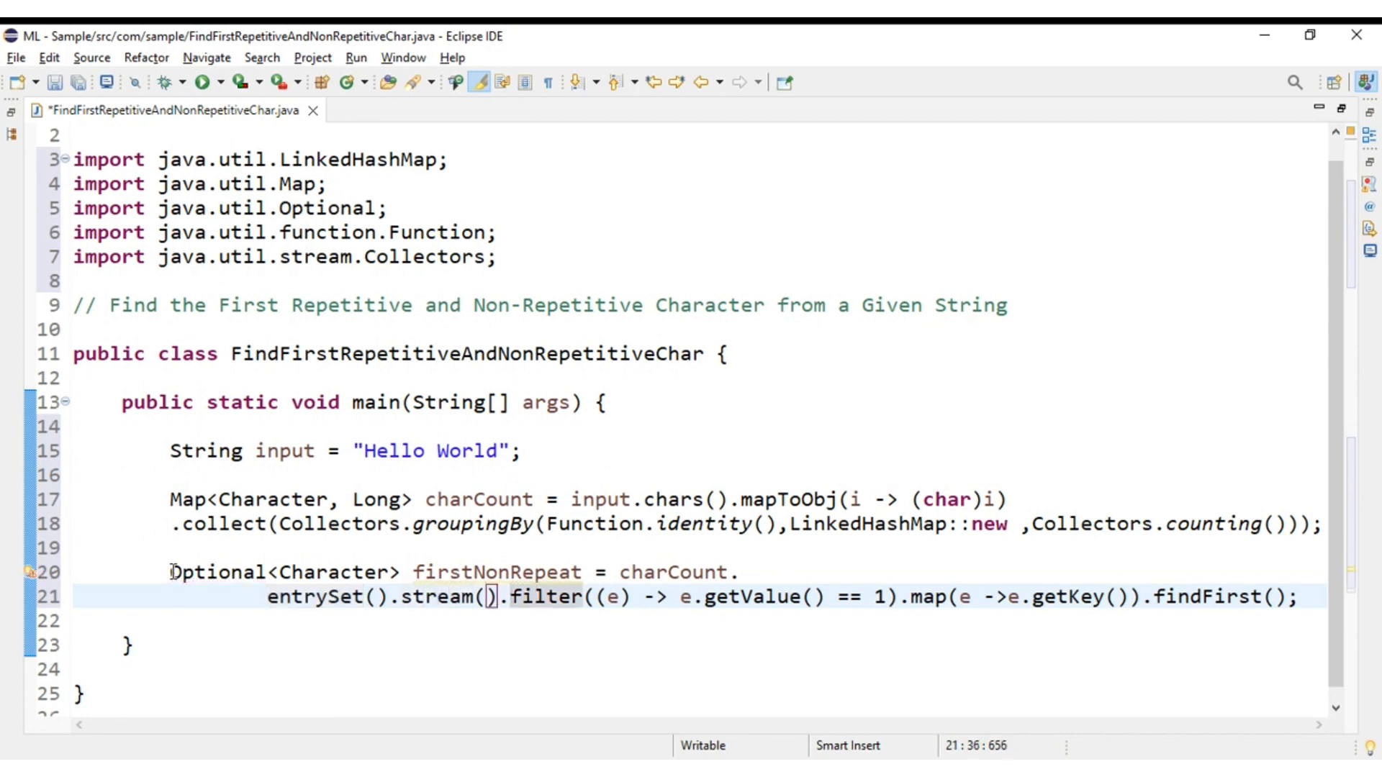
Step: Split the stream chain across lines and duplicate it as firstRepeat filtering count > 1
key("Enter")
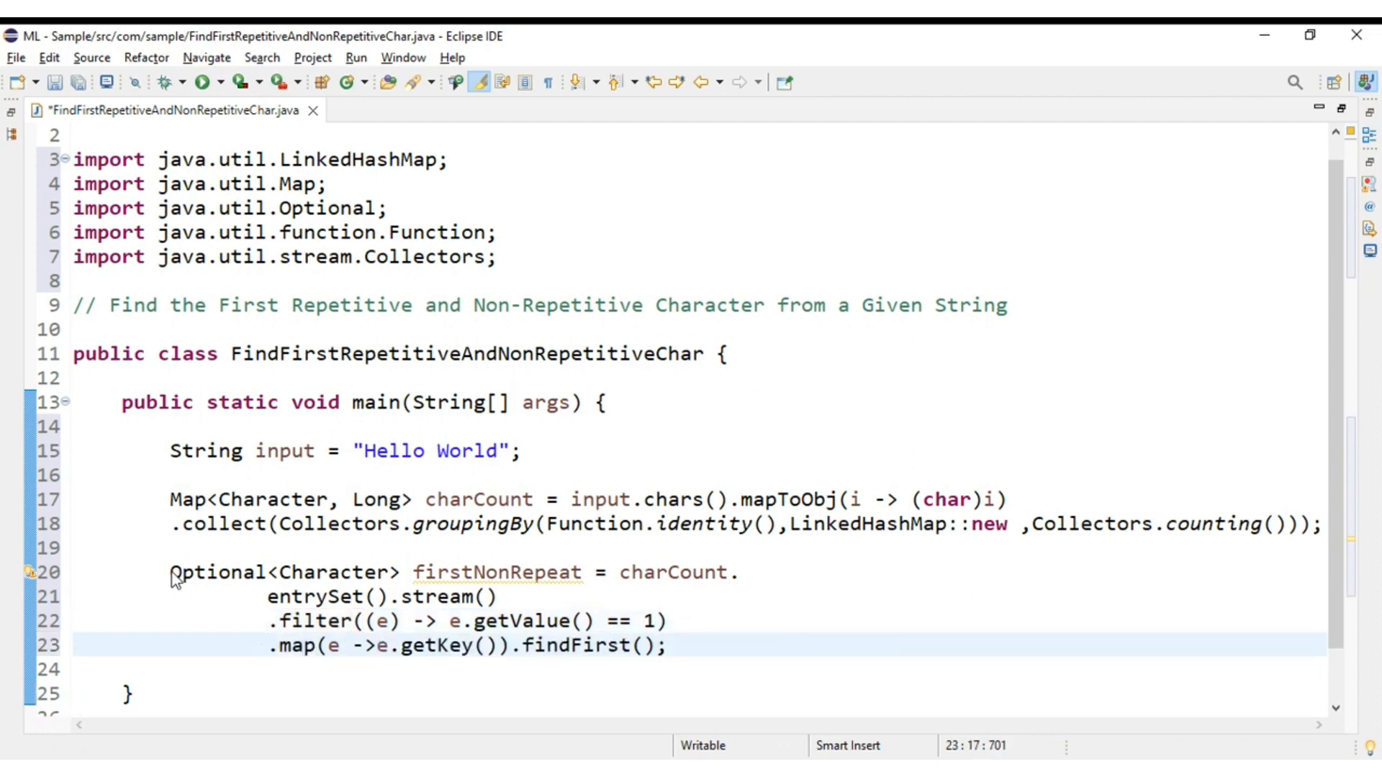
scroll("down", 3)
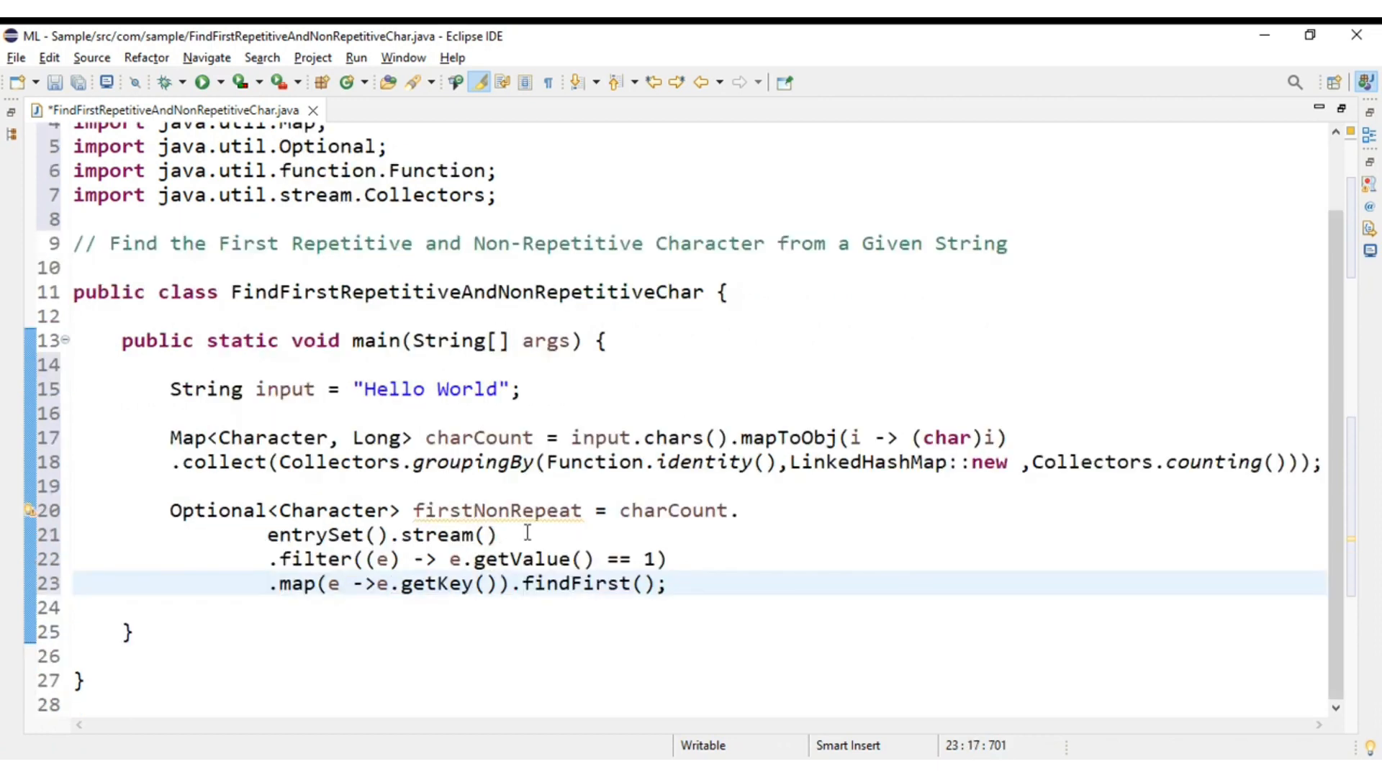
left_click(496, 509)
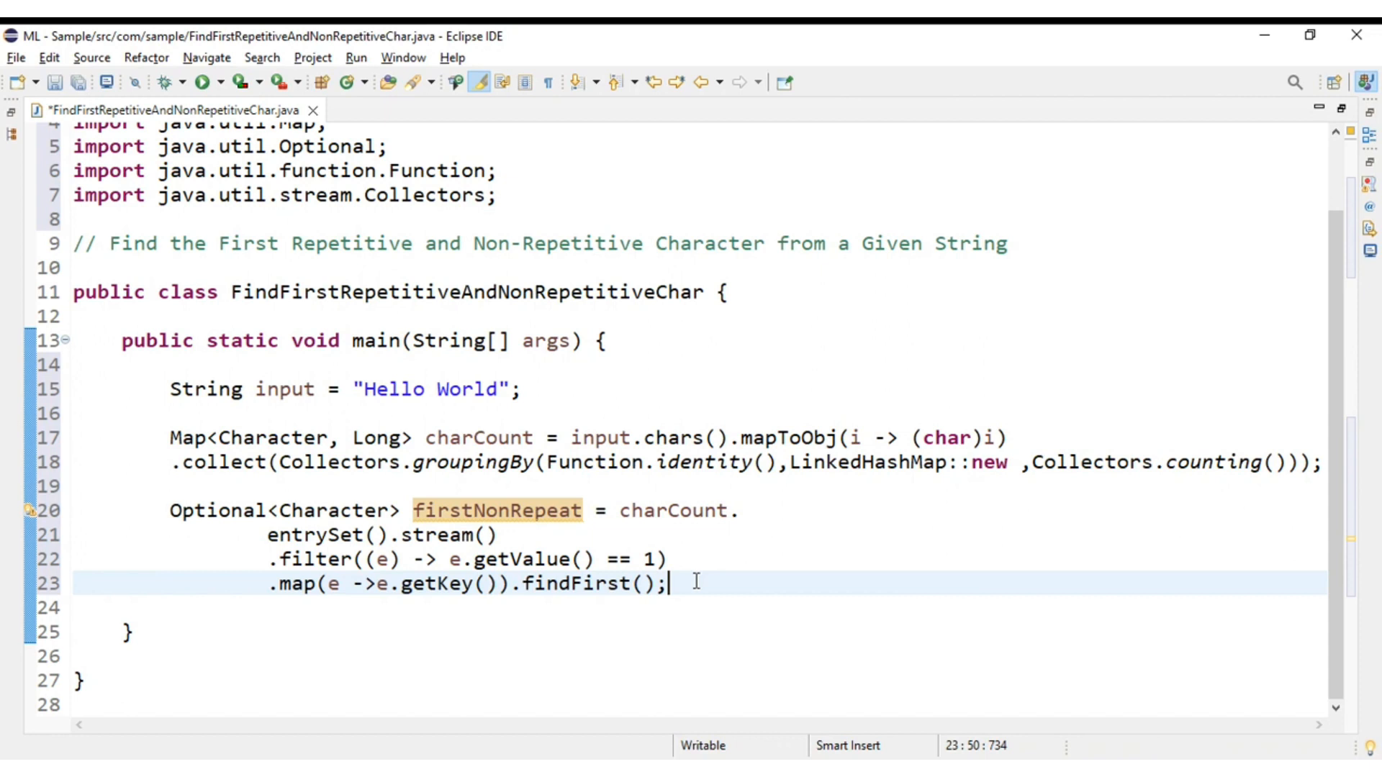
mouse_move(173, 510)
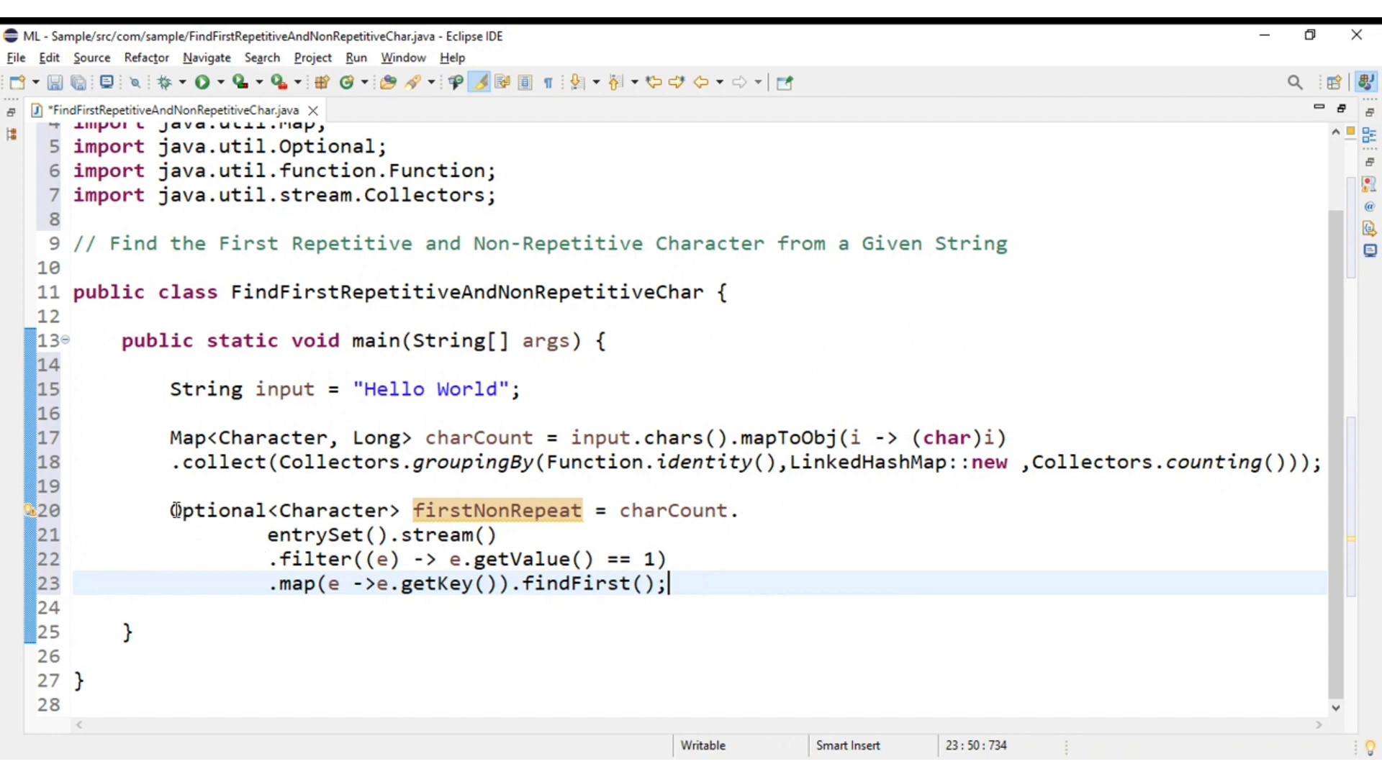
left_click_drag(173, 510, 672, 584)
type(">")
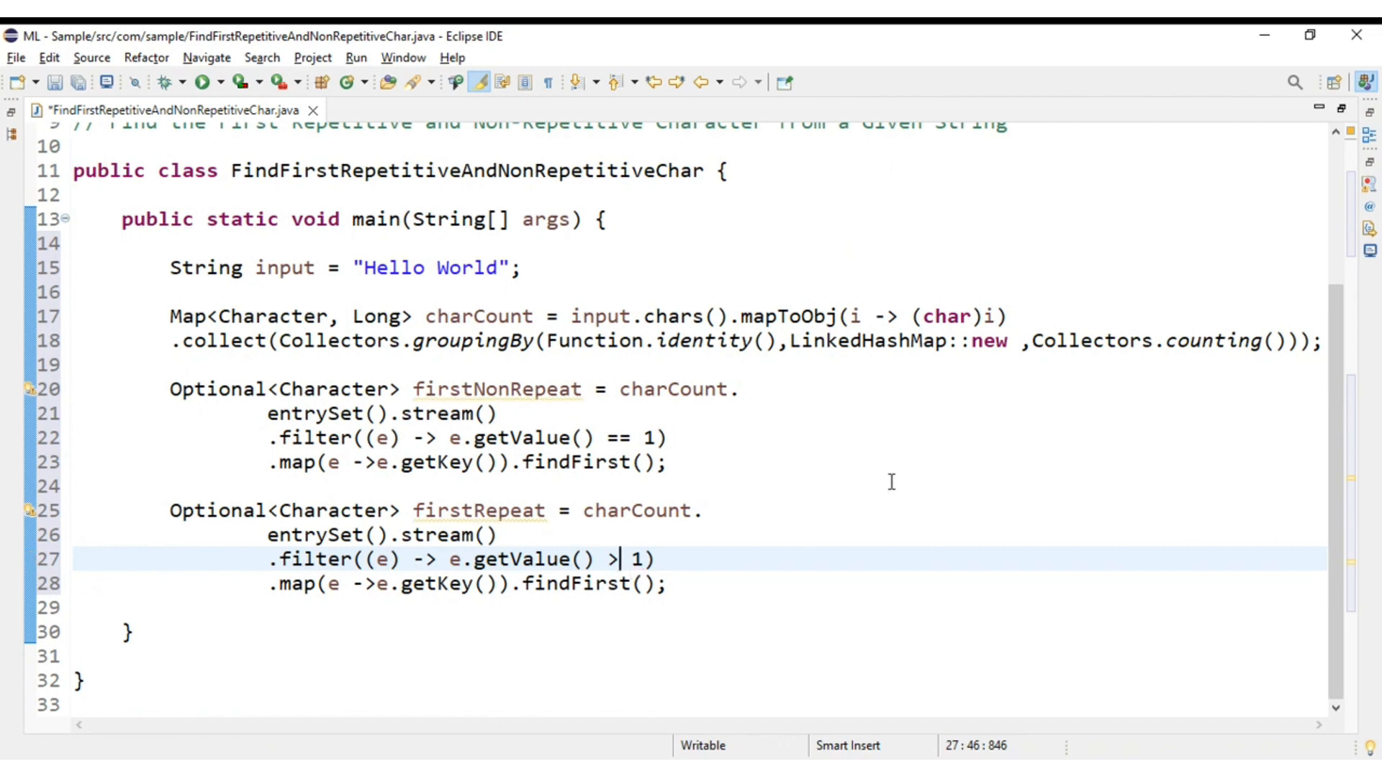
key("ctrl+s")
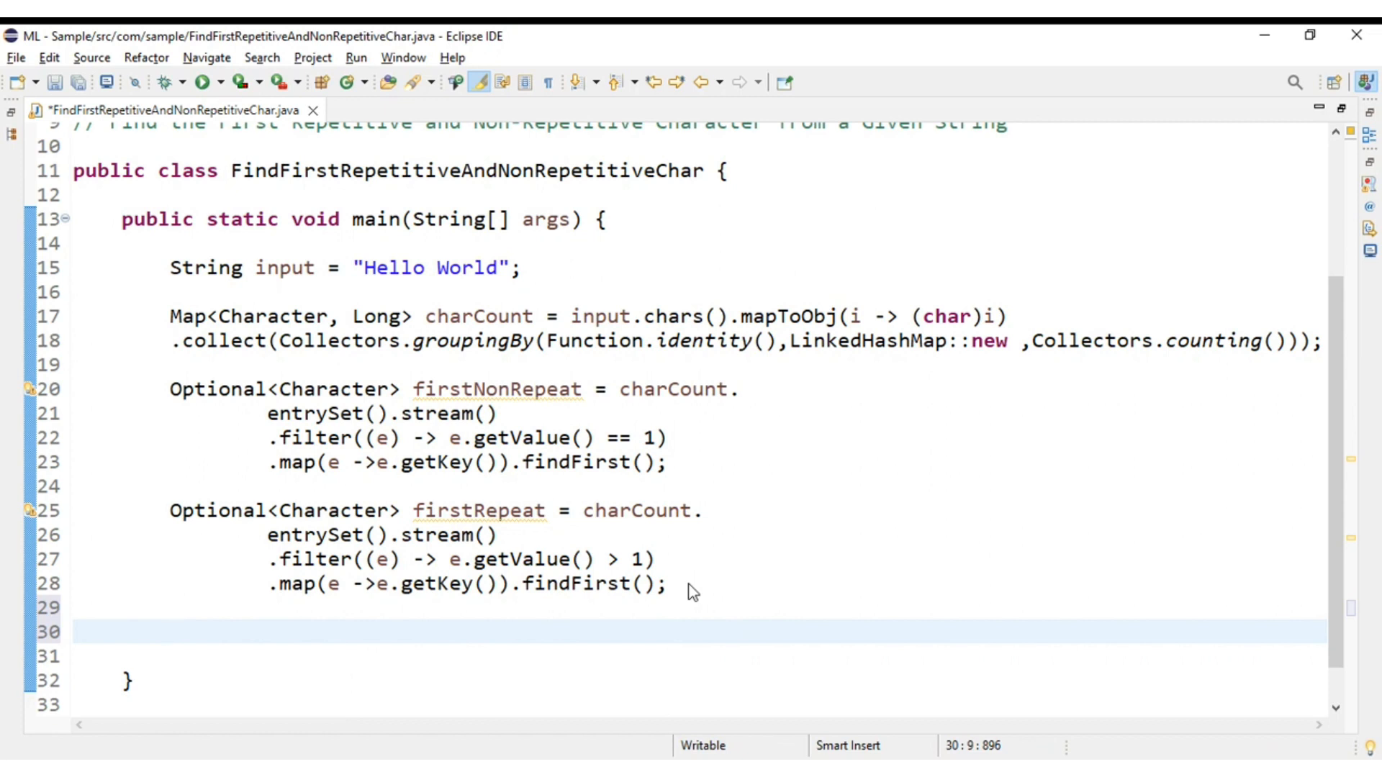
Step: Add if (firstNonRepeat.isPresent()) printing firstNonRepeat.get() through the sysout template
type("if(")
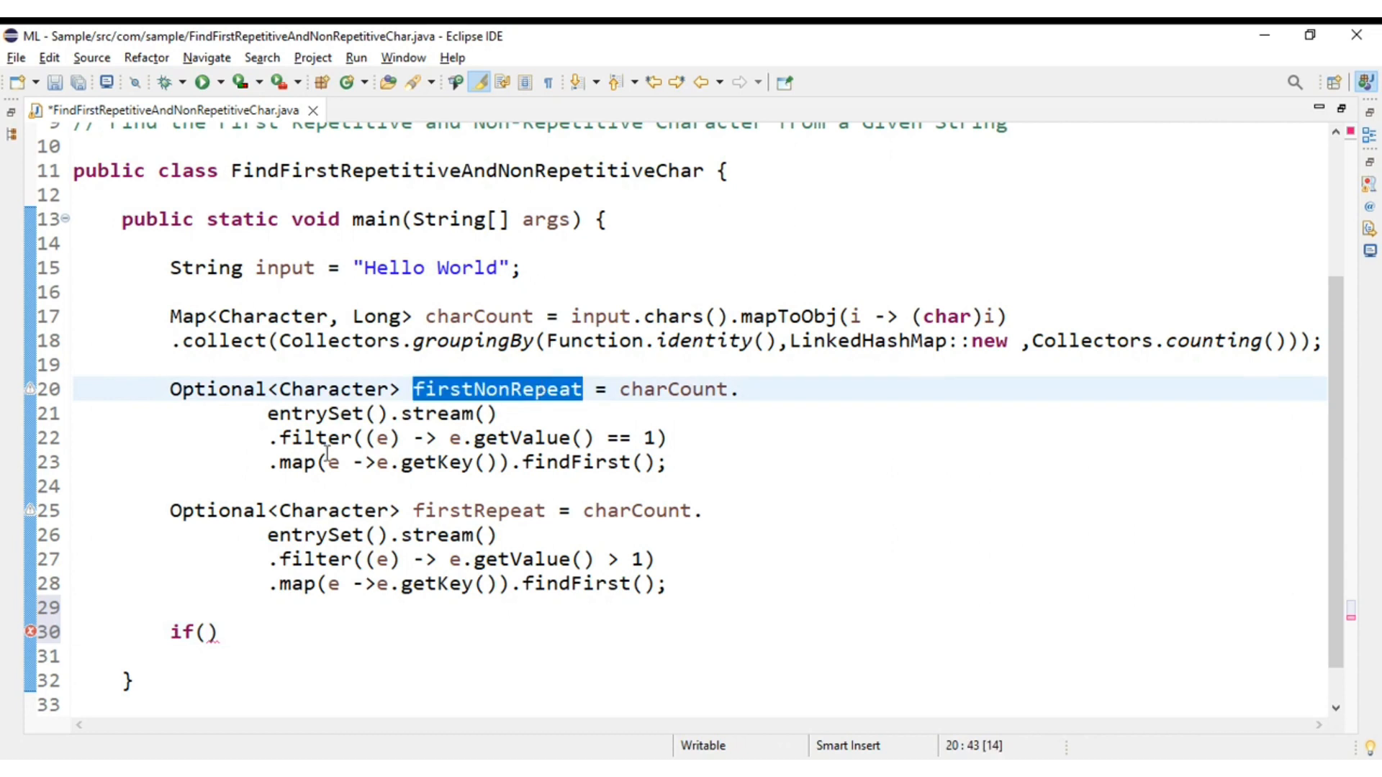
type("firstNonRepeat")
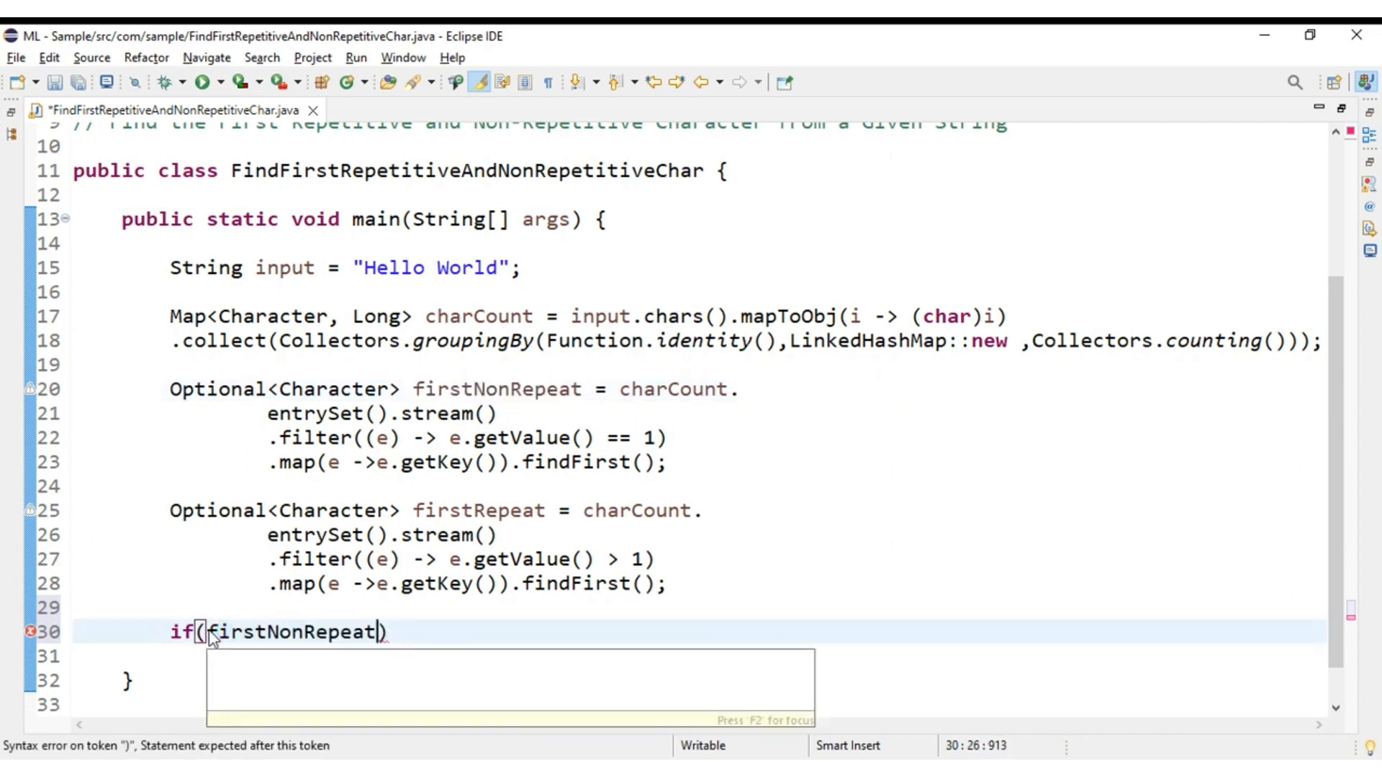
type(".isPresent()) {")
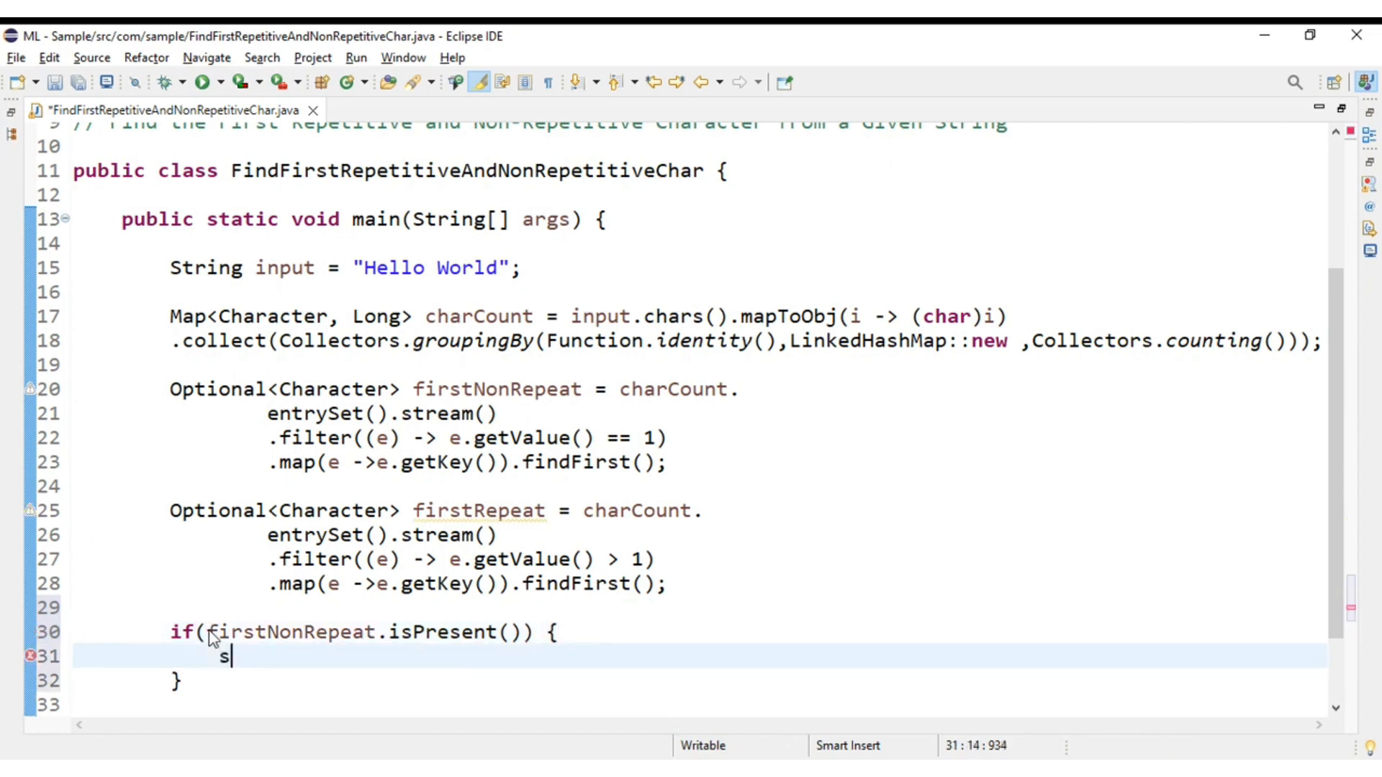
type("ysouy")
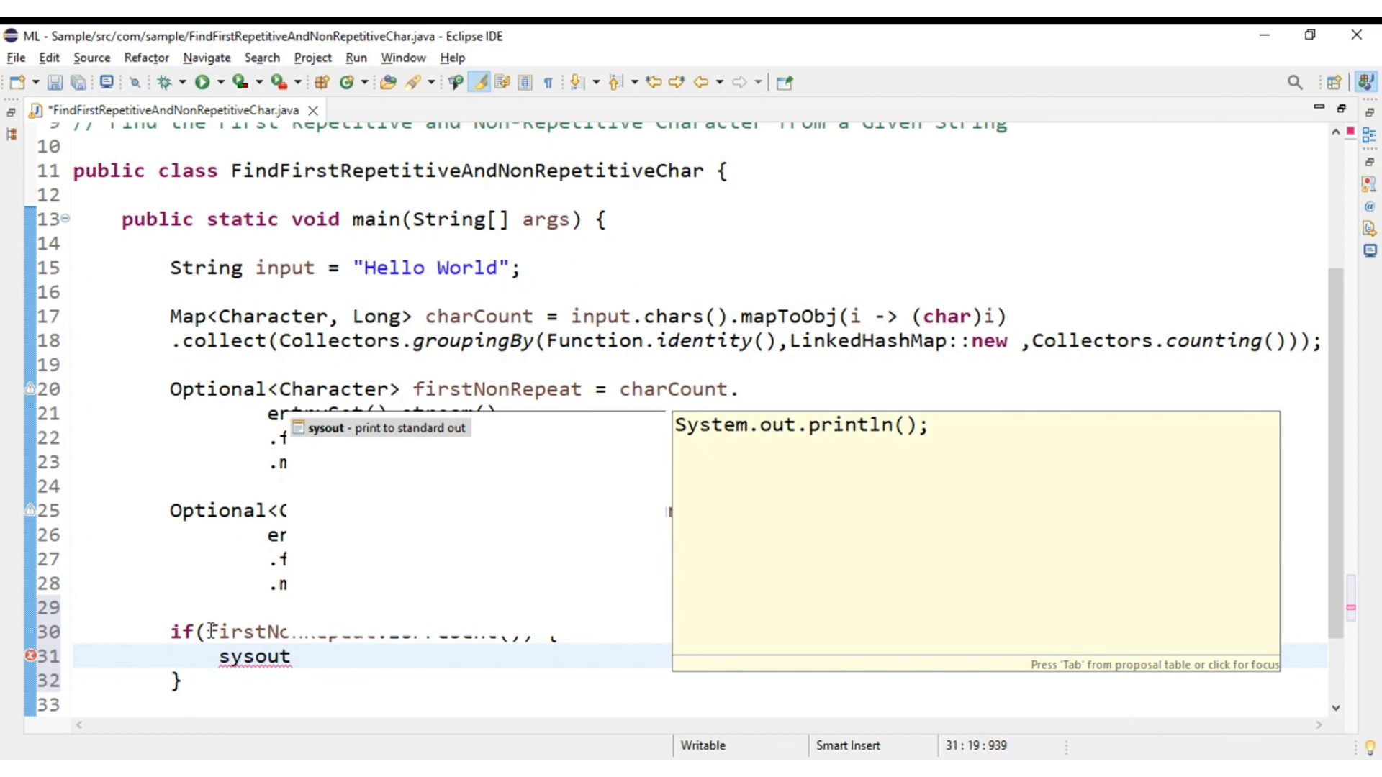
key("Tab")
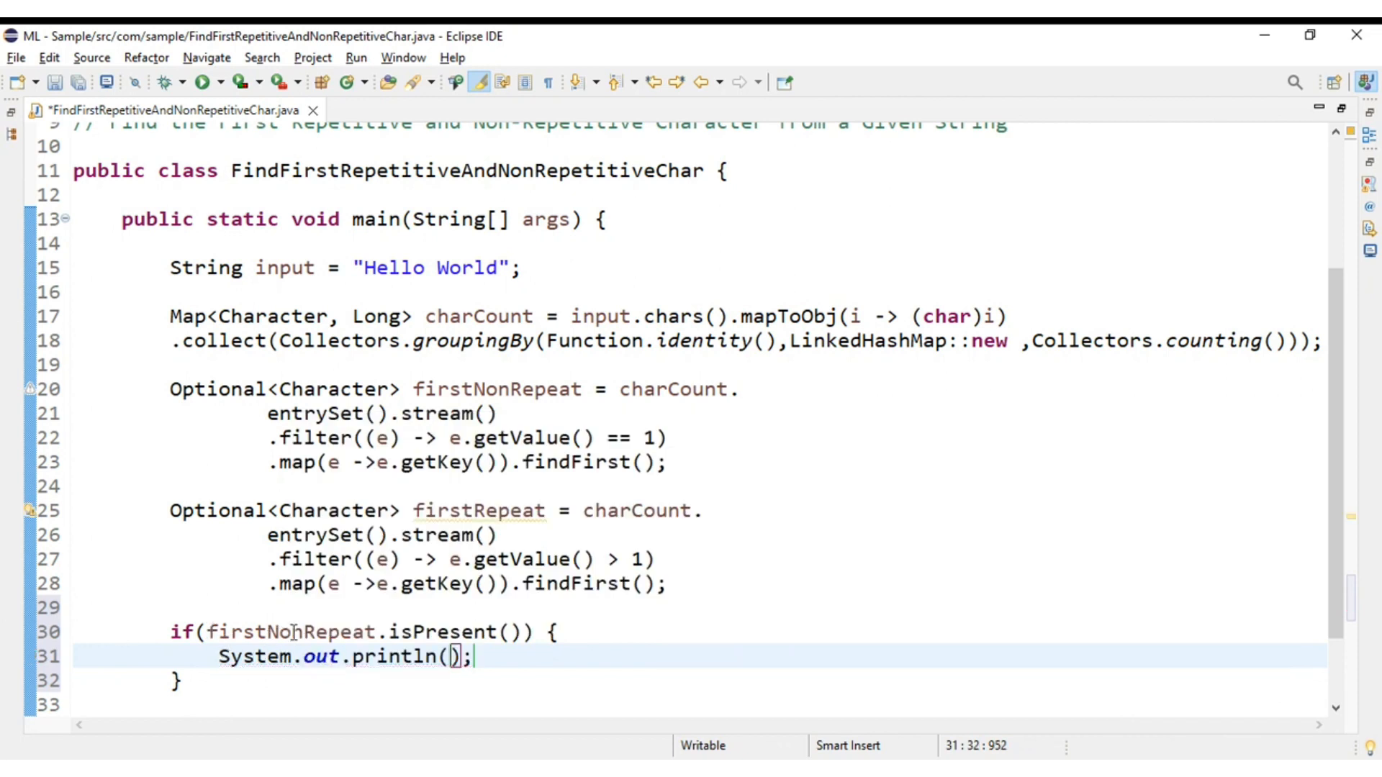
double_click(291, 632)
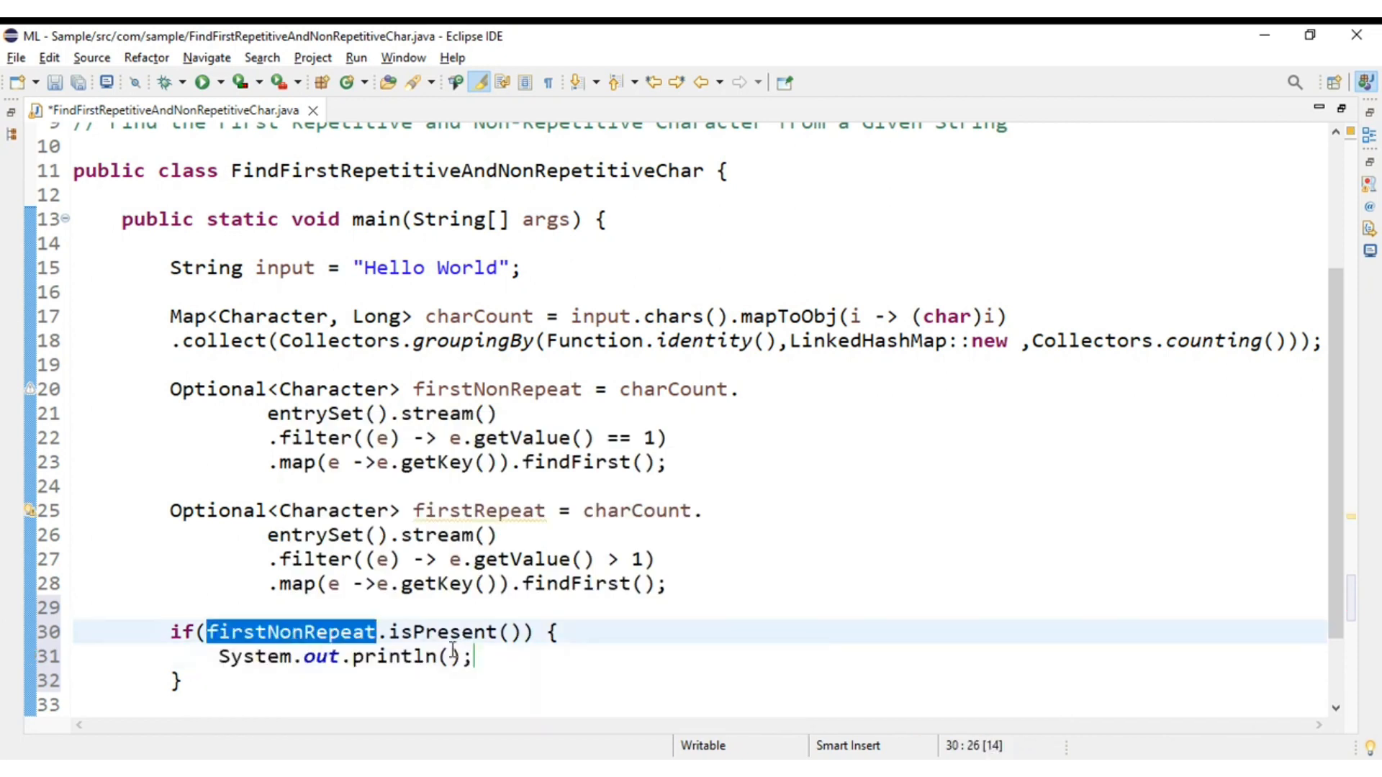
type("firstNonRepeat.get(")
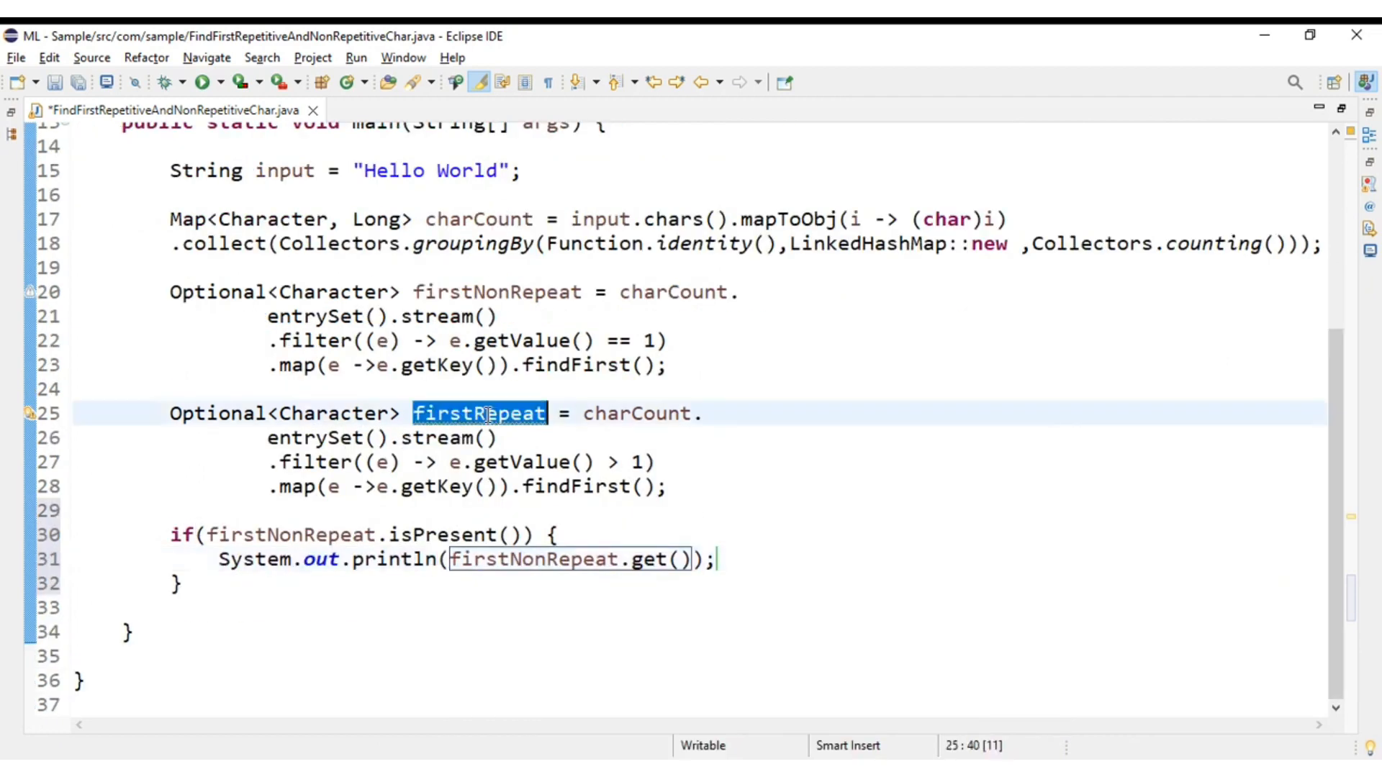
Step: Add System.out.println(firstRepeat.orElse(null)); below the if block
type("firstRepeat")
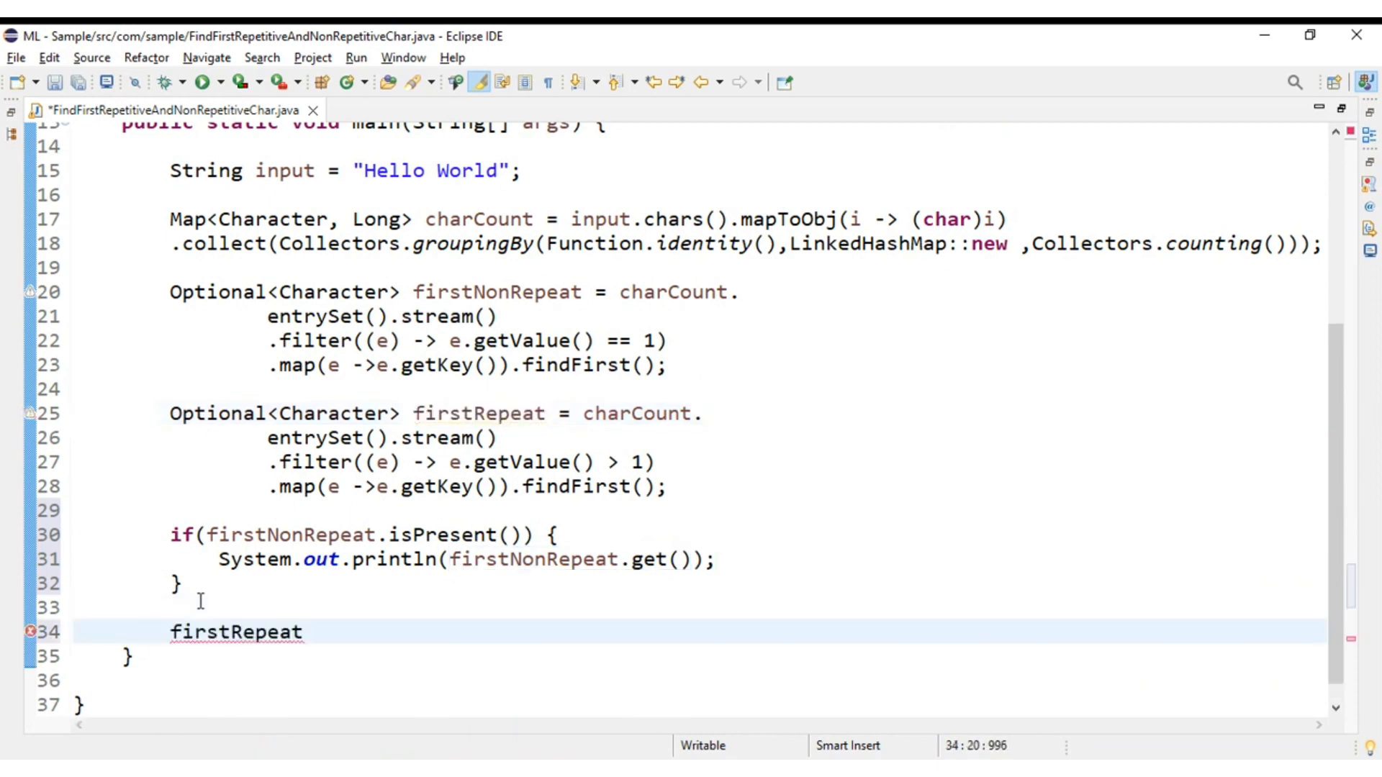
type(".")
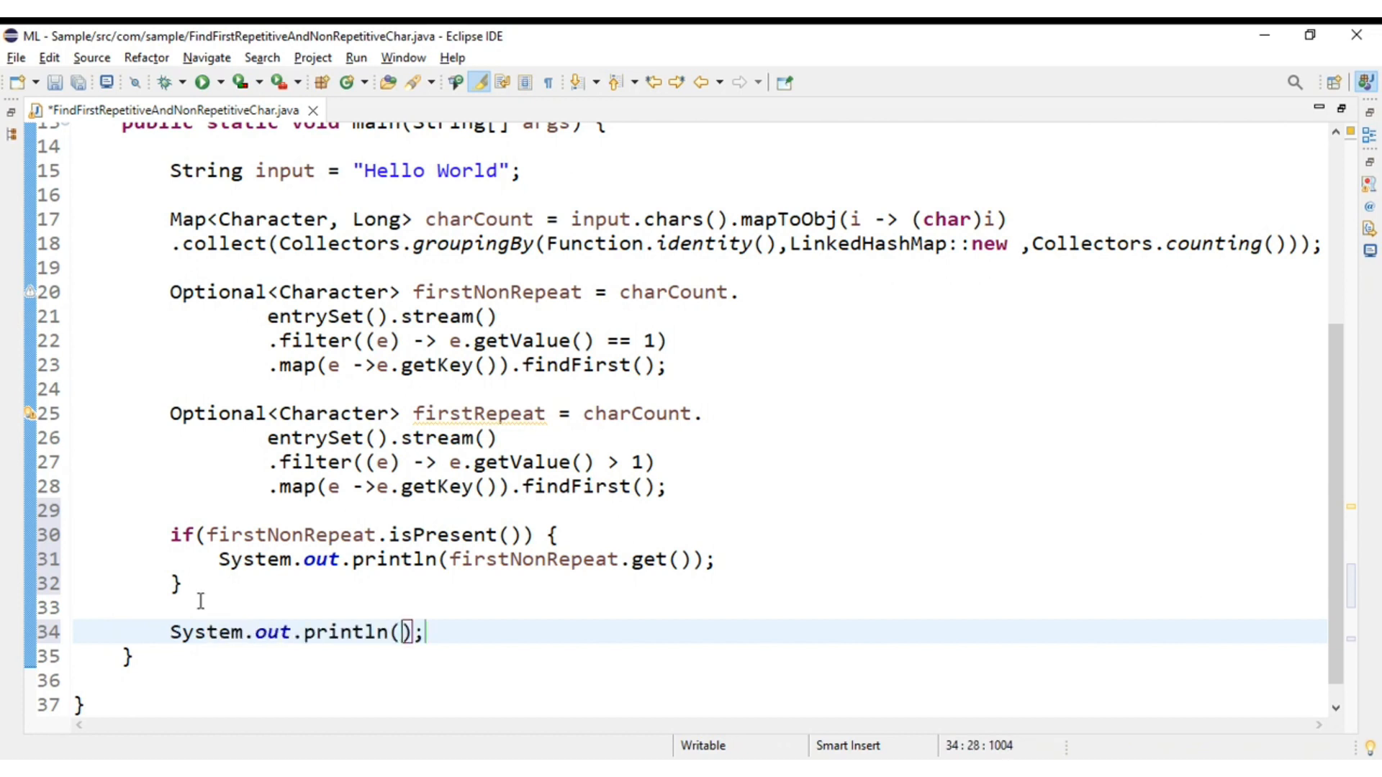
type("firstRepeat")
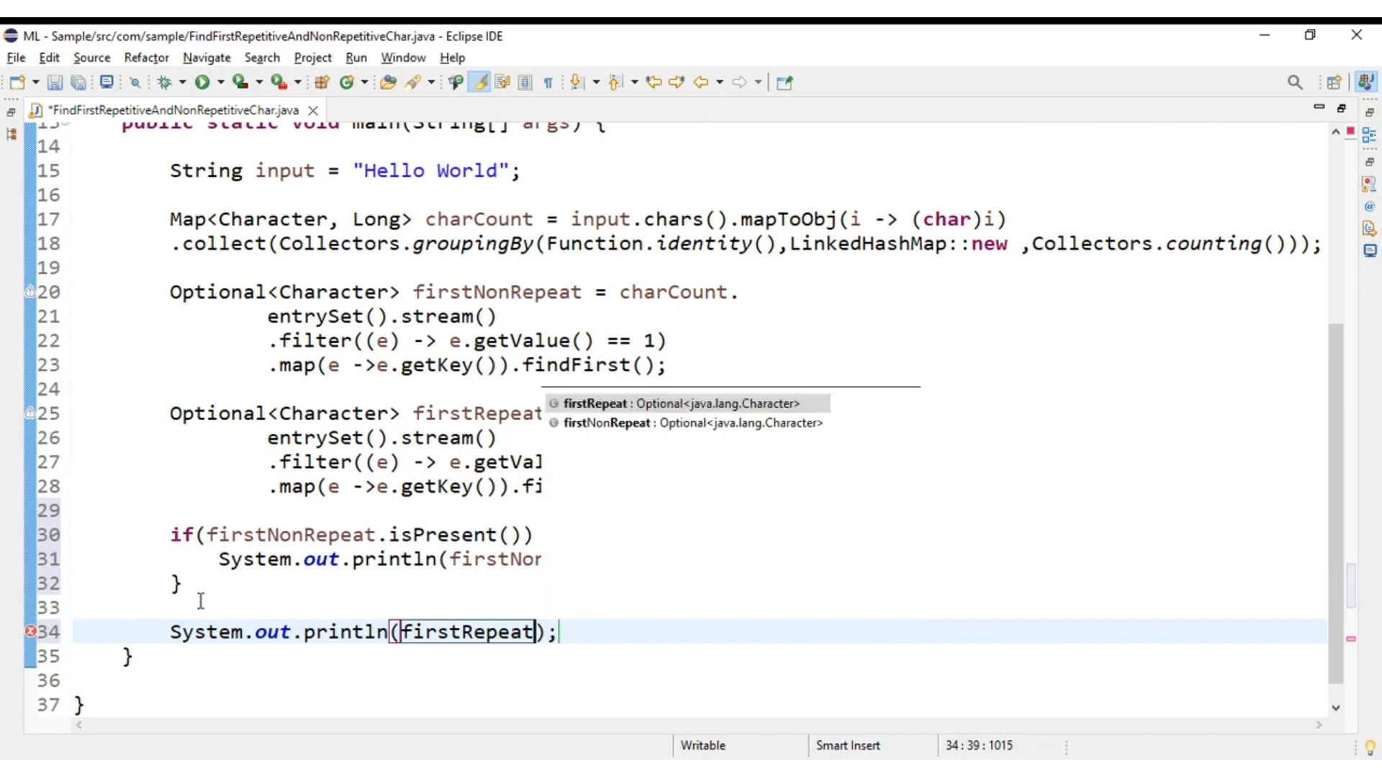
type(".orElse(null")
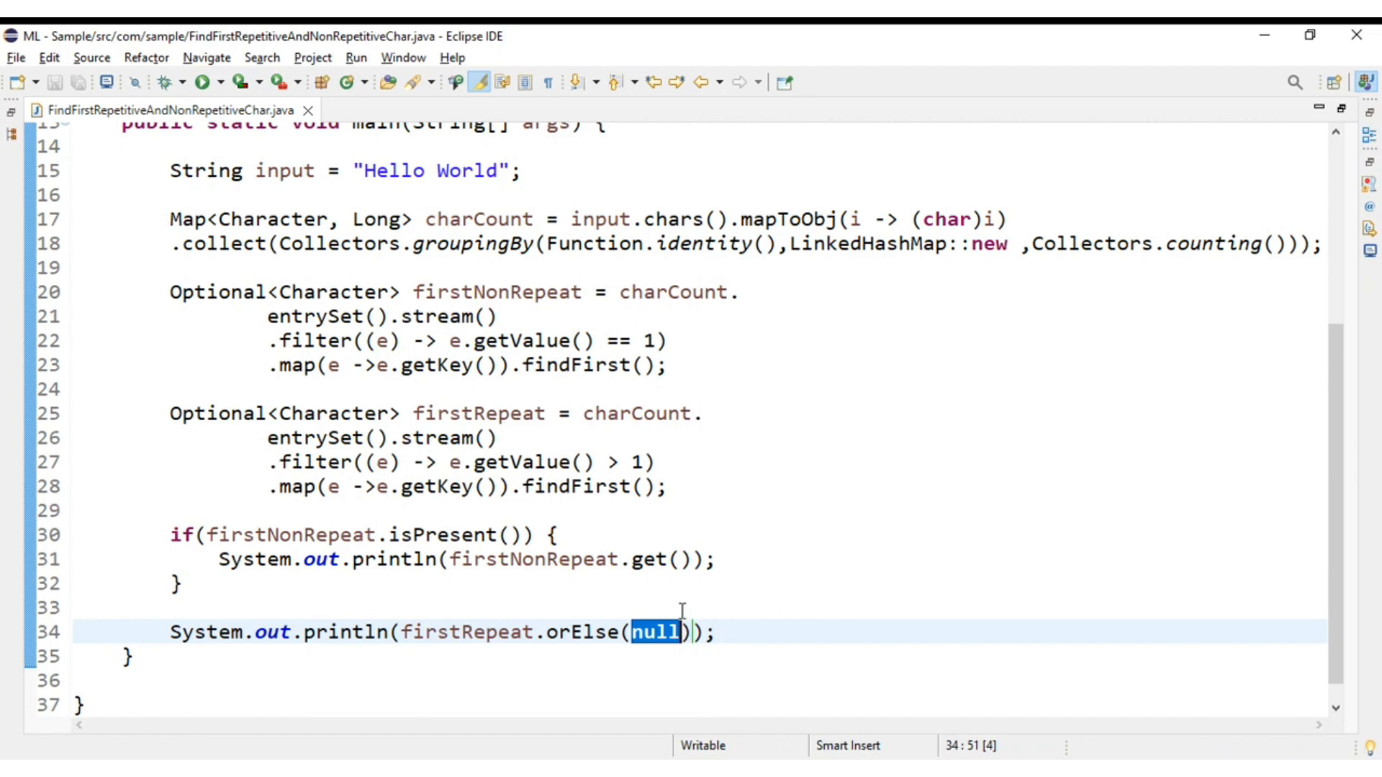
left_click(199, 81)
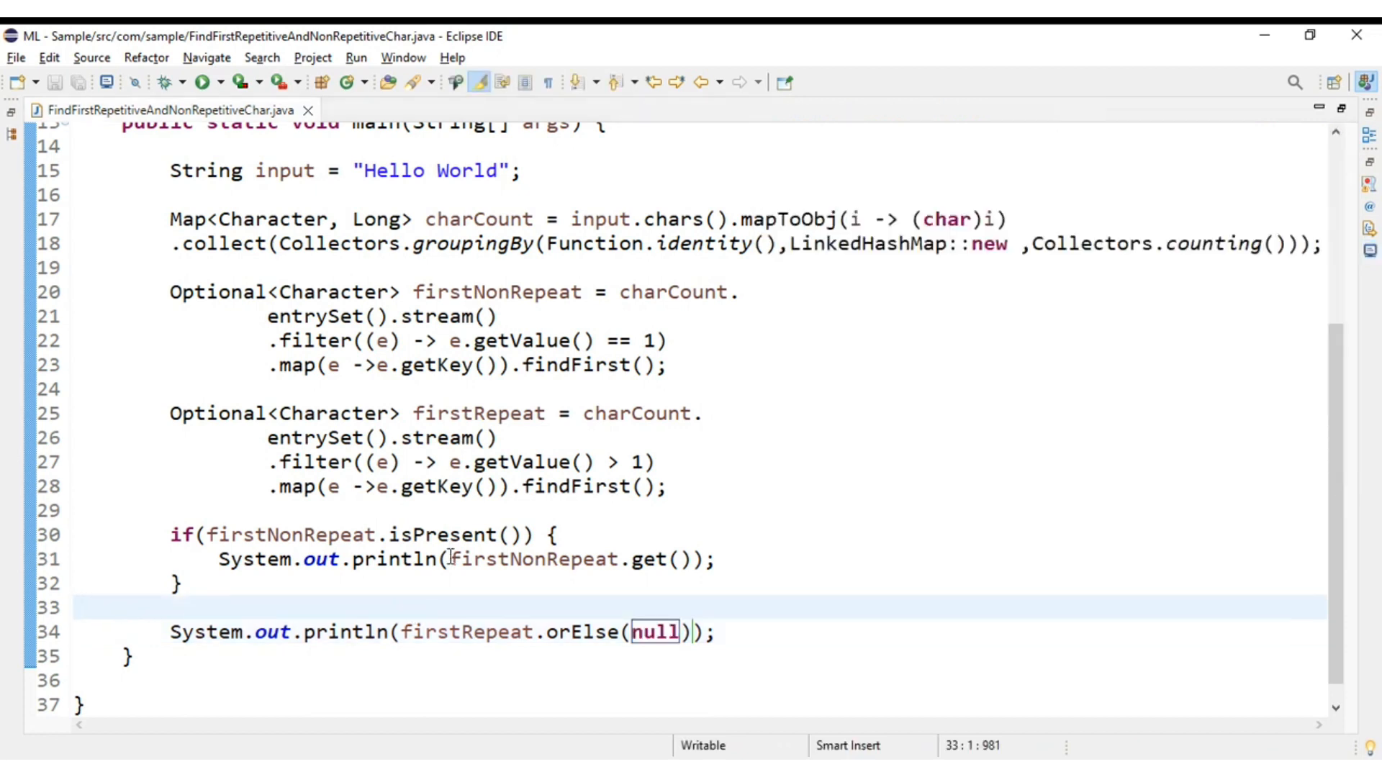
Step: Prefix the two println outputs with "firstNonRepeat :" and "firstRepeat :" labels
type("\"\"+")
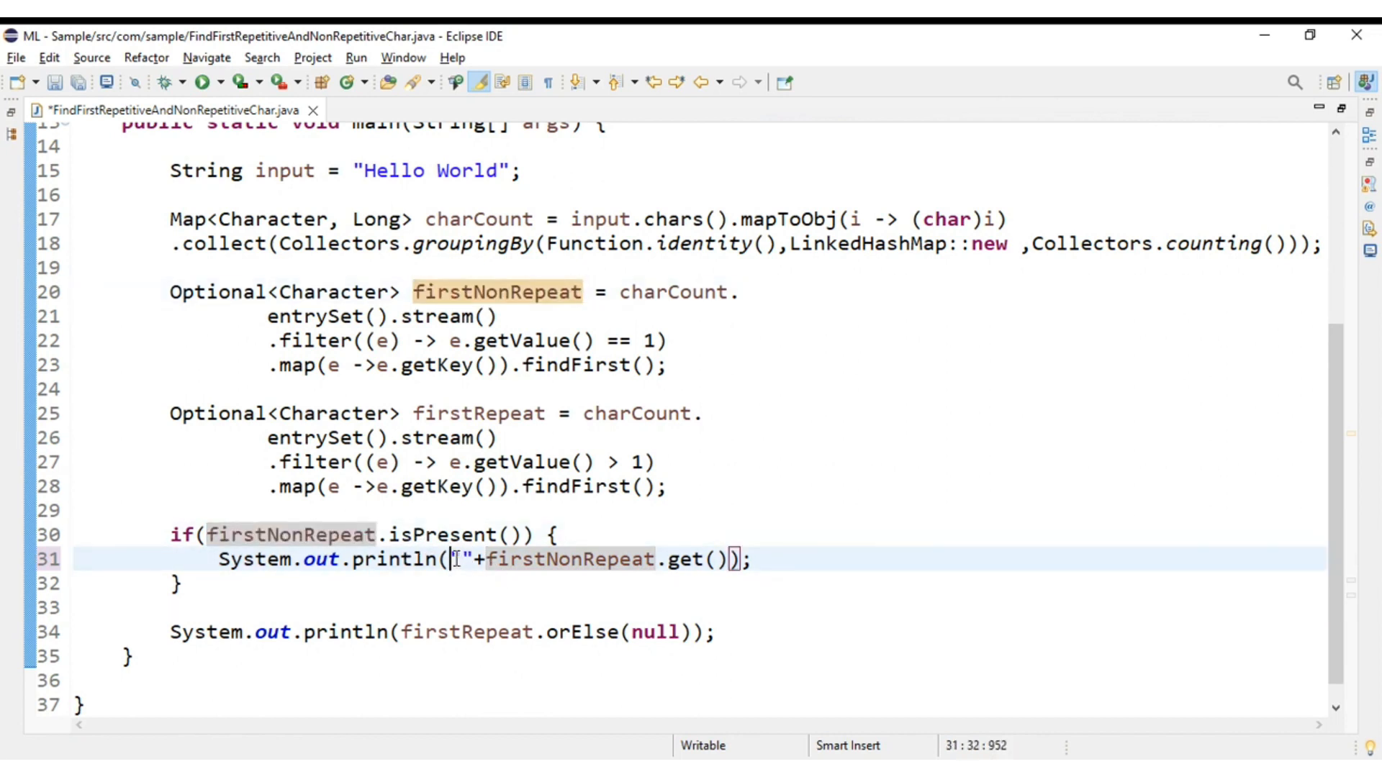
type("firstNonRepeat :")
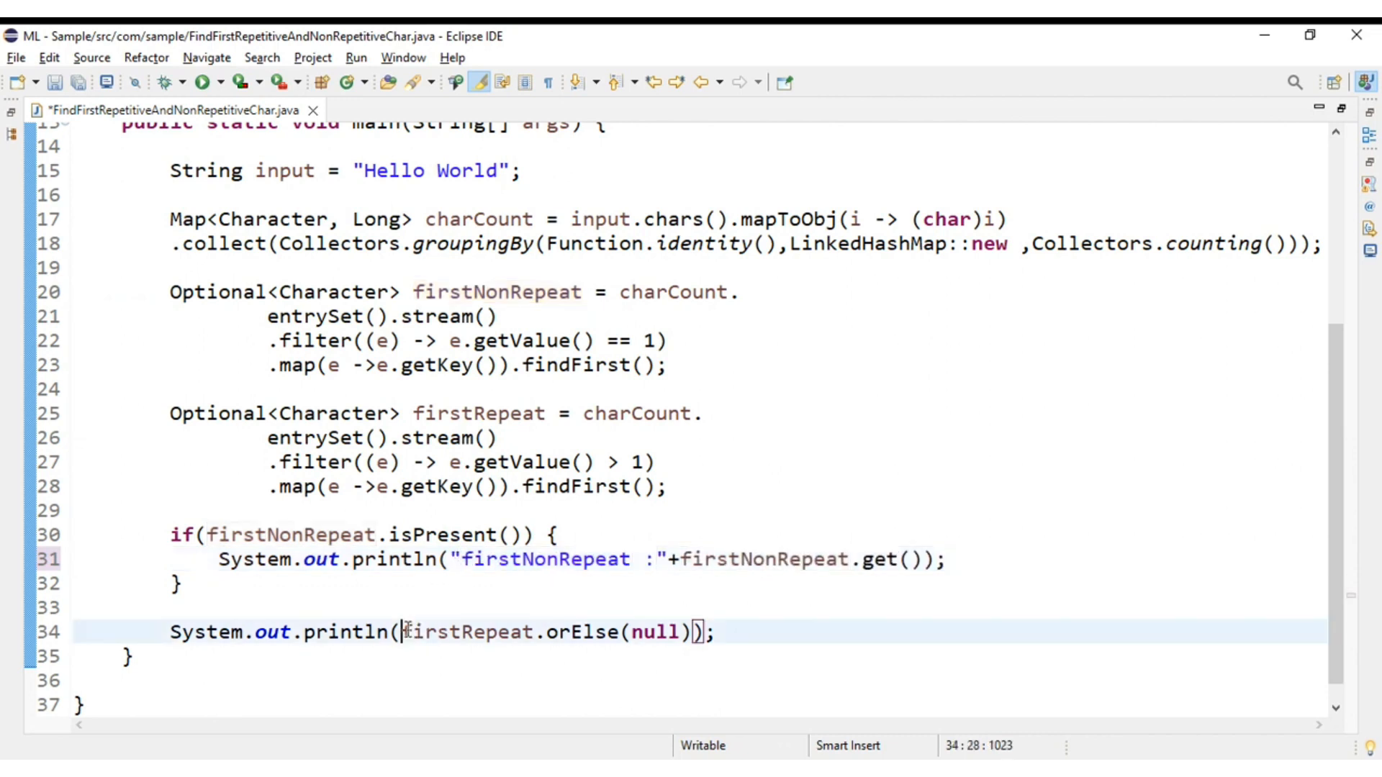
type("firstNonRepeat")
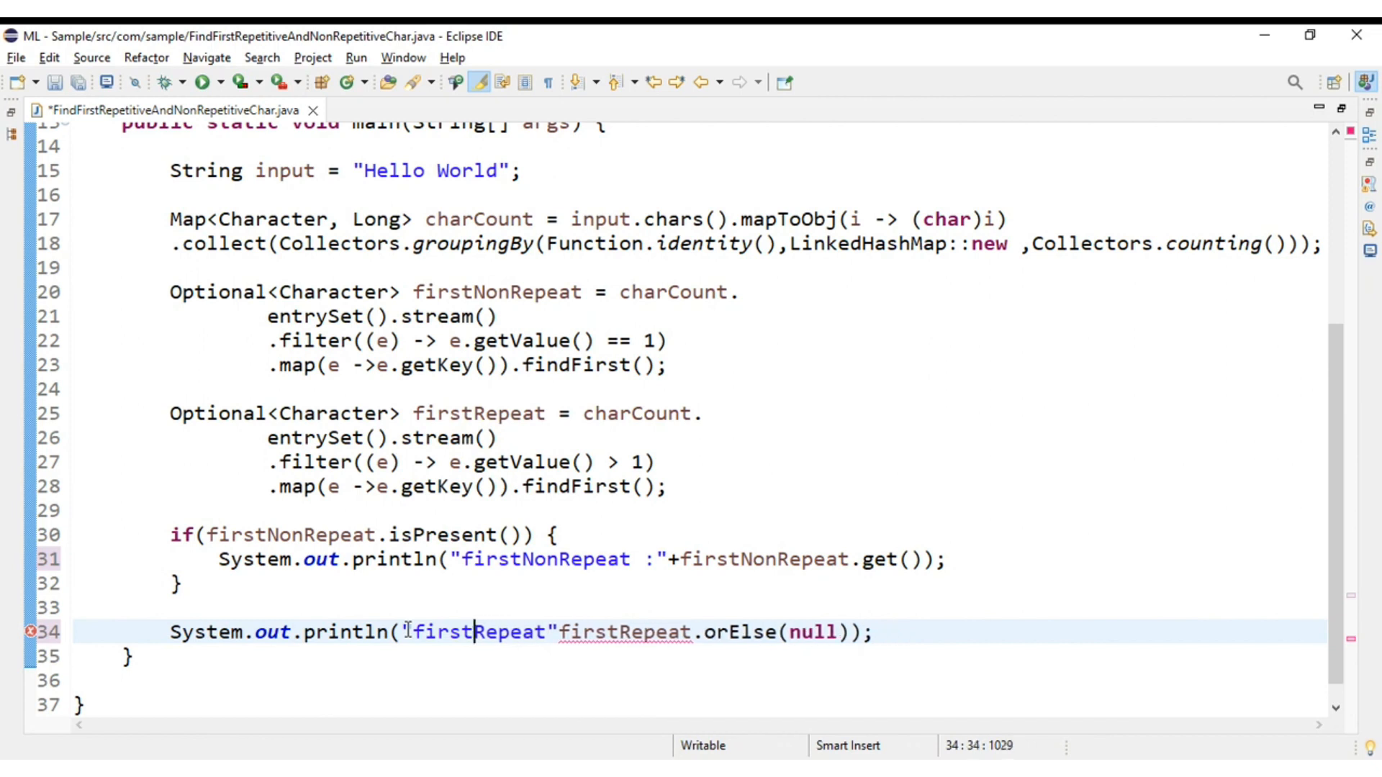
type("+")
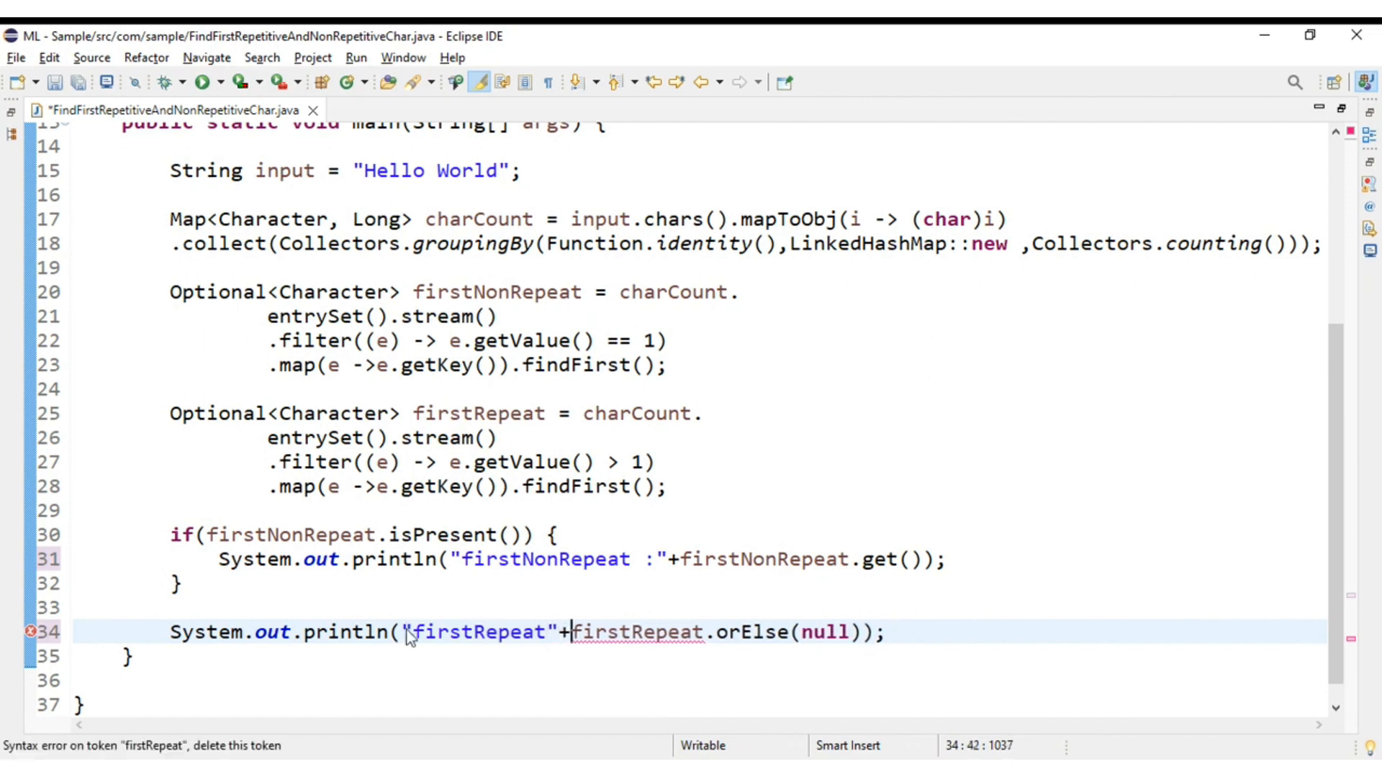
type(":")
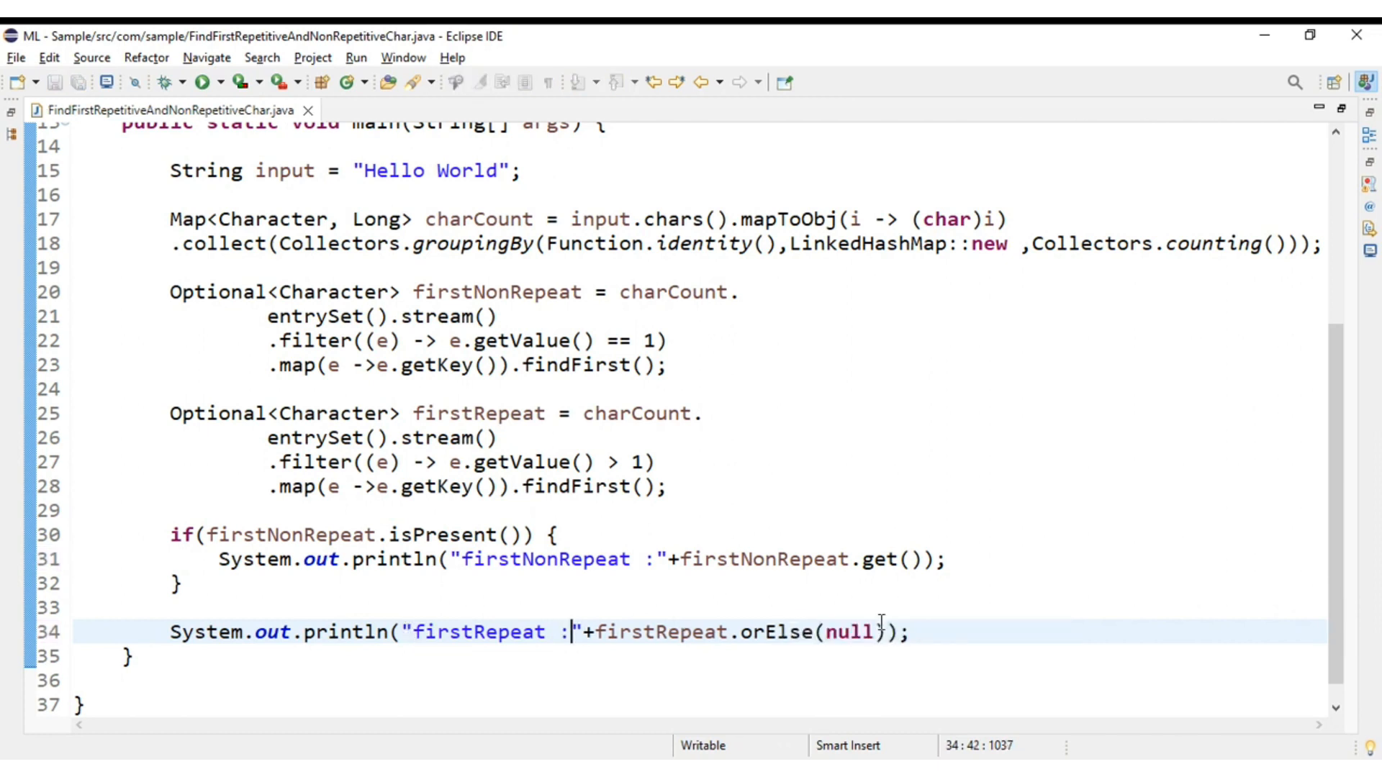
left_click(179, 82)
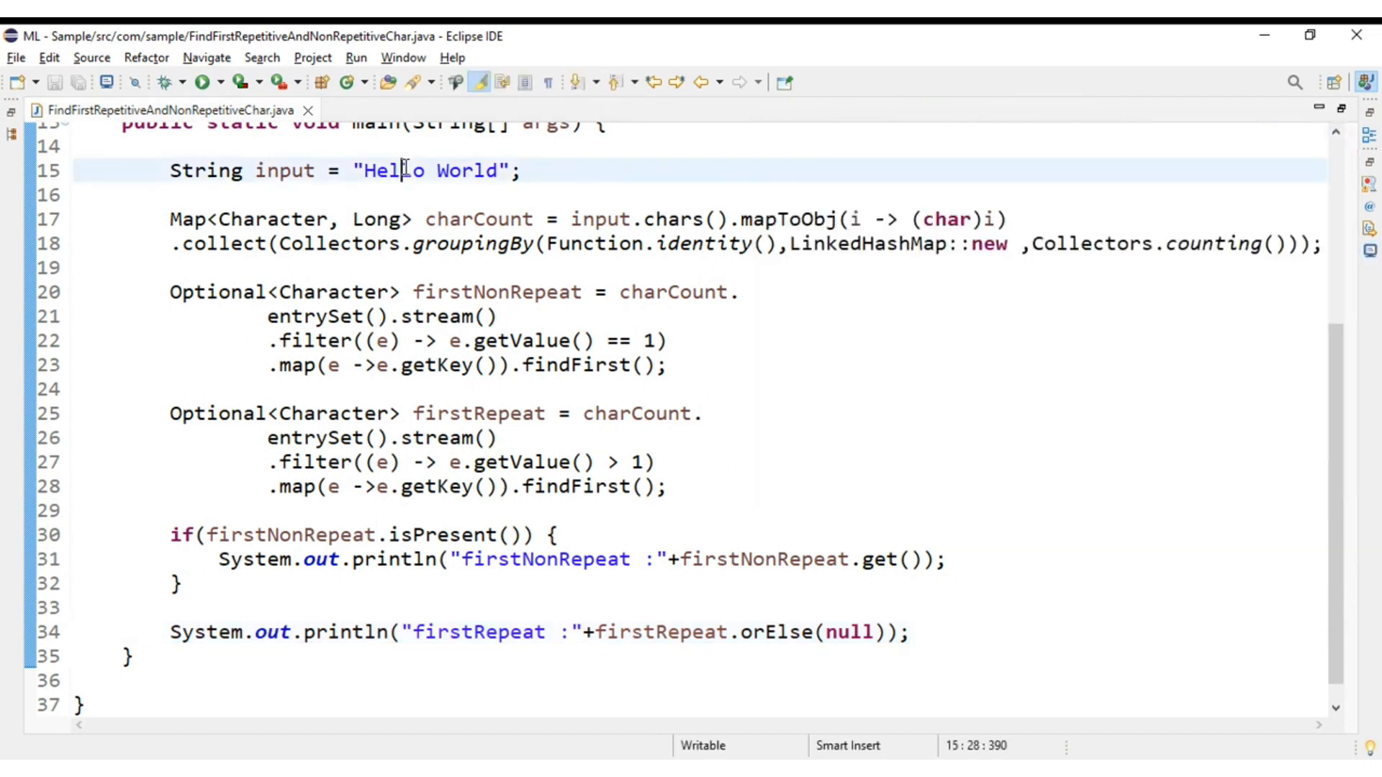
double_click(867, 244)
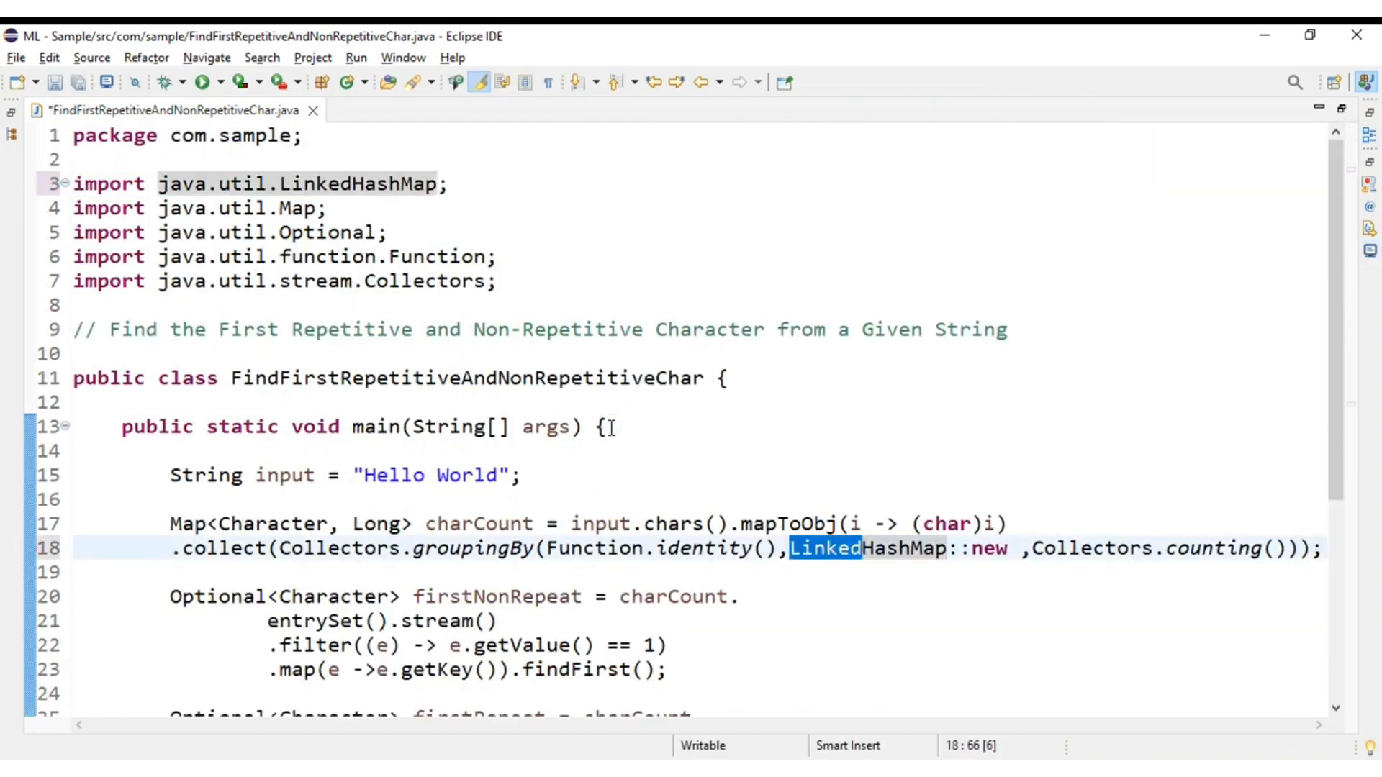
scroll("down", 3)
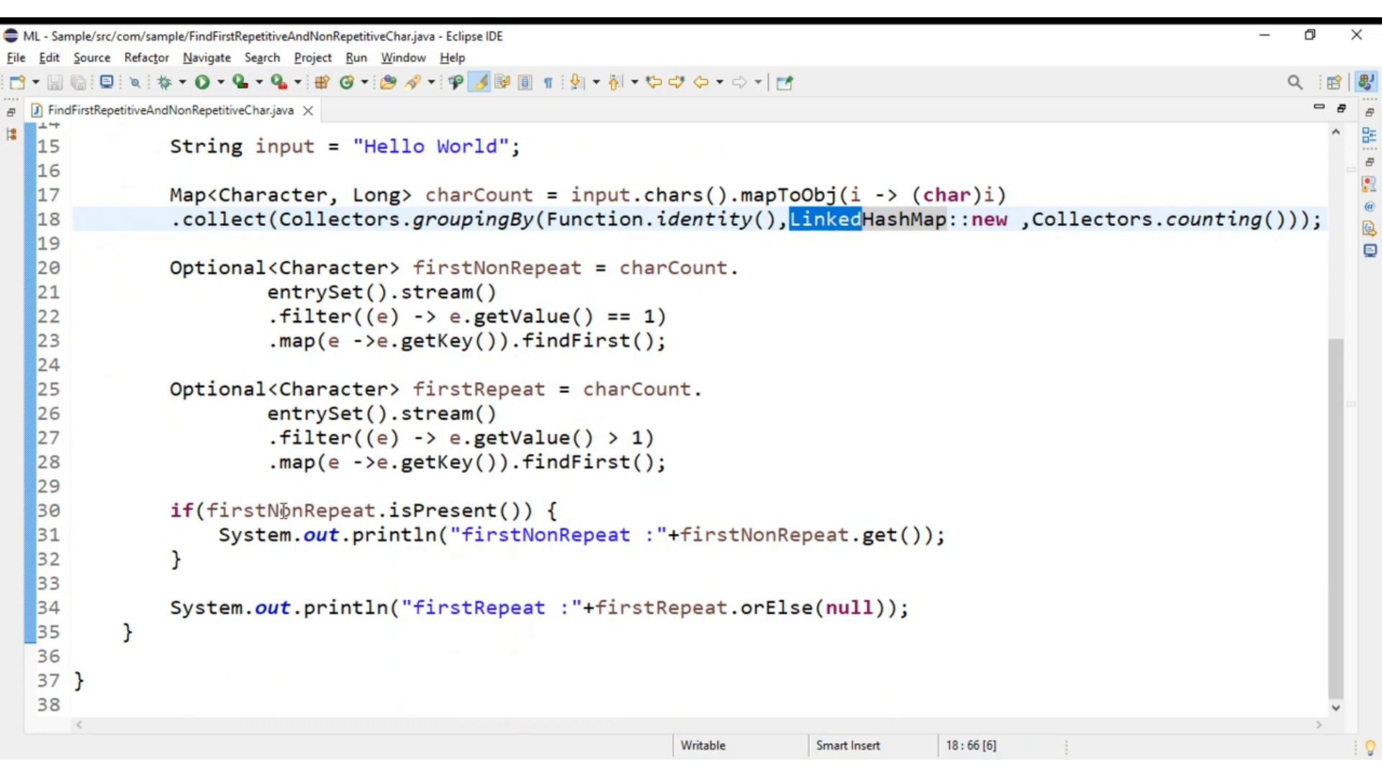
left_click(291, 510)
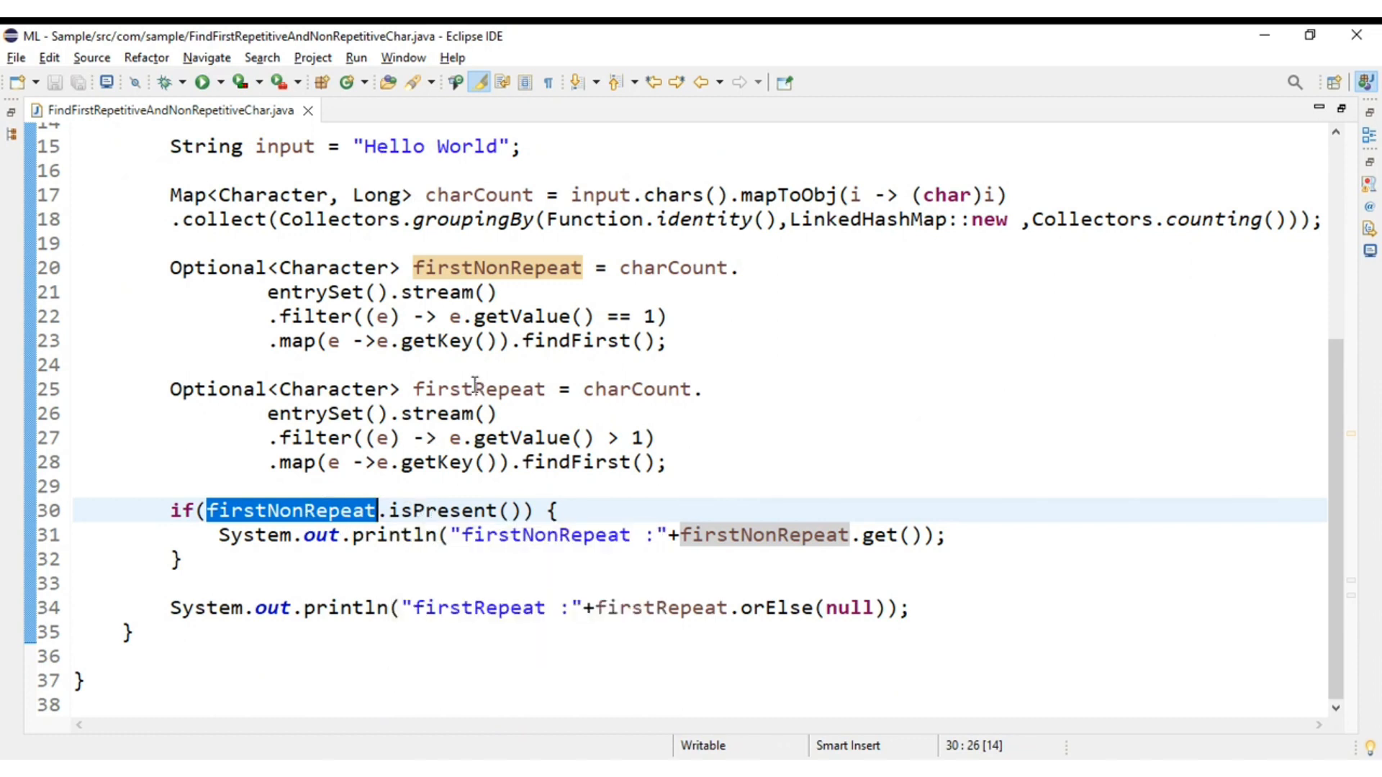
left_click_drag(172, 509, 185, 559)
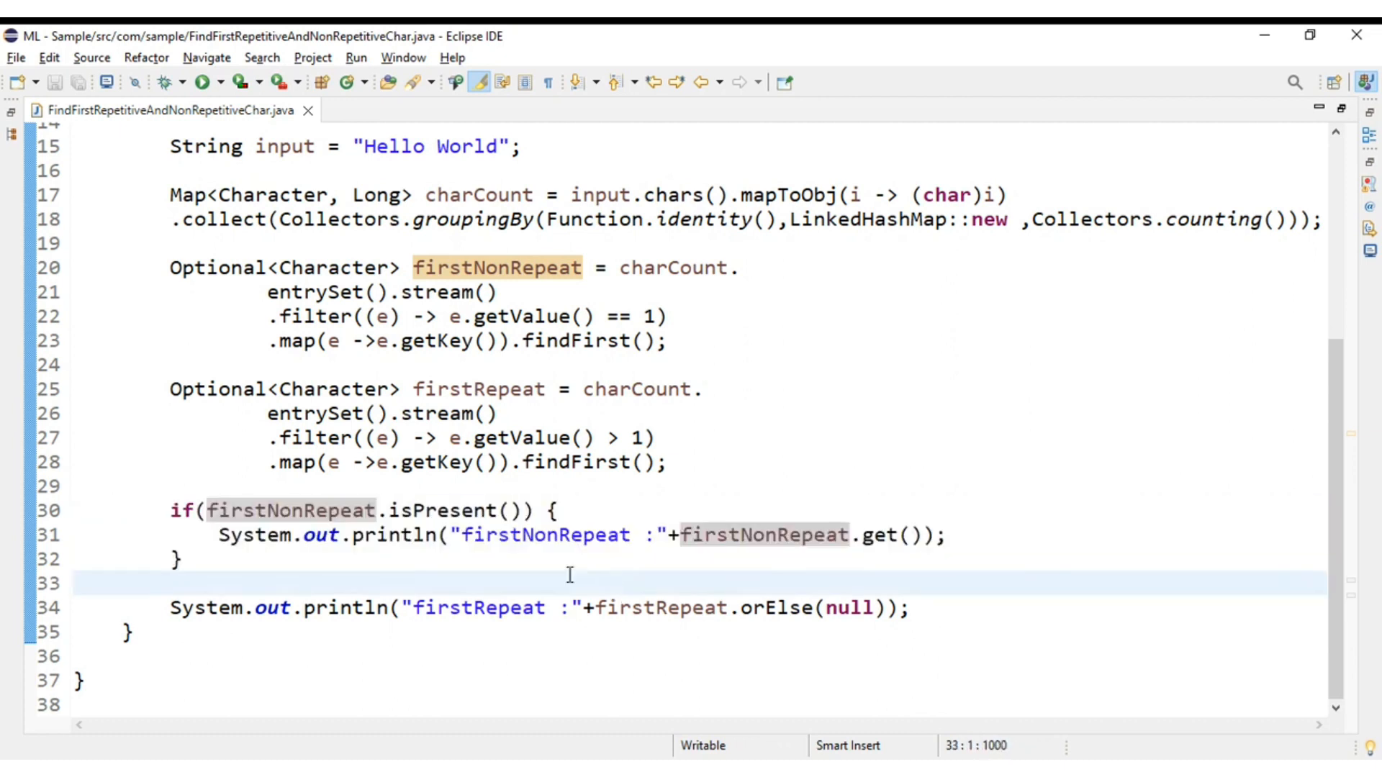
double_click(661, 607)
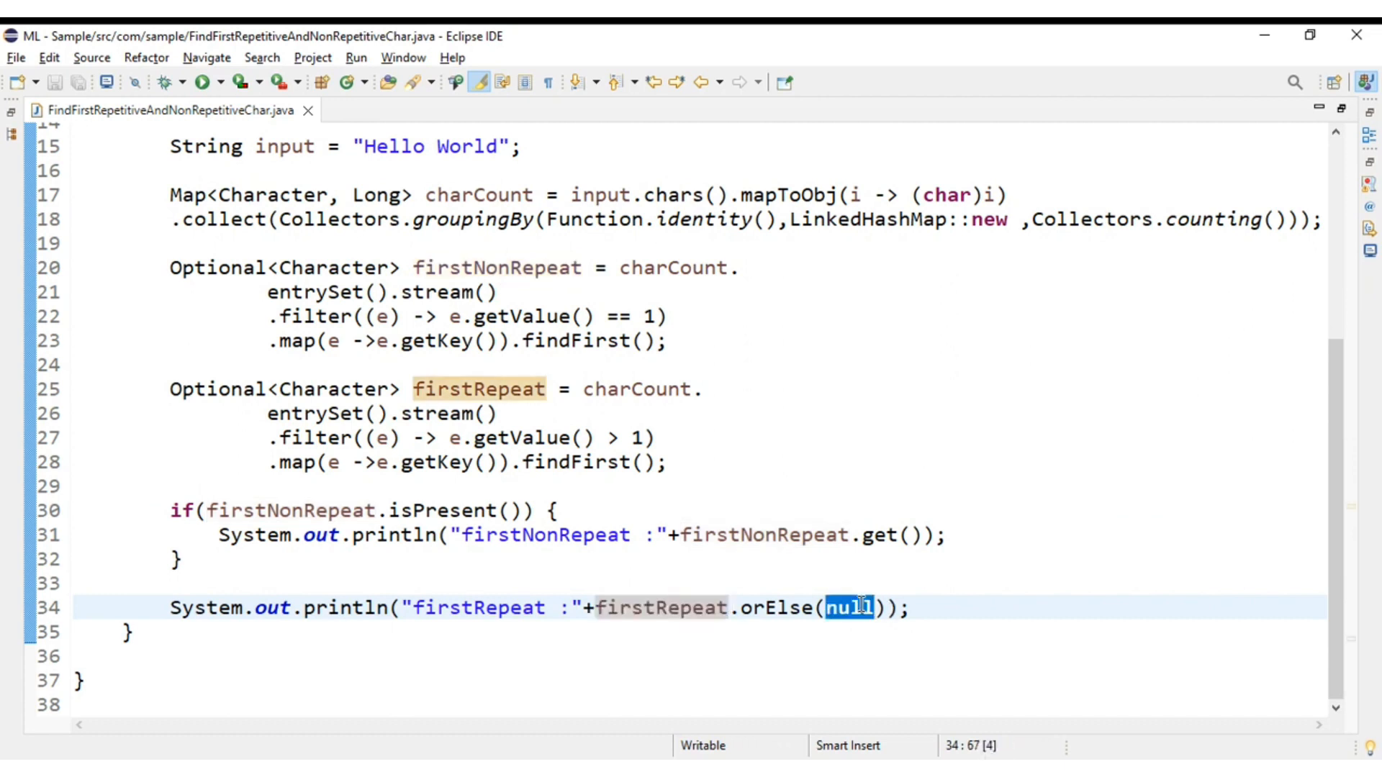
type("''")
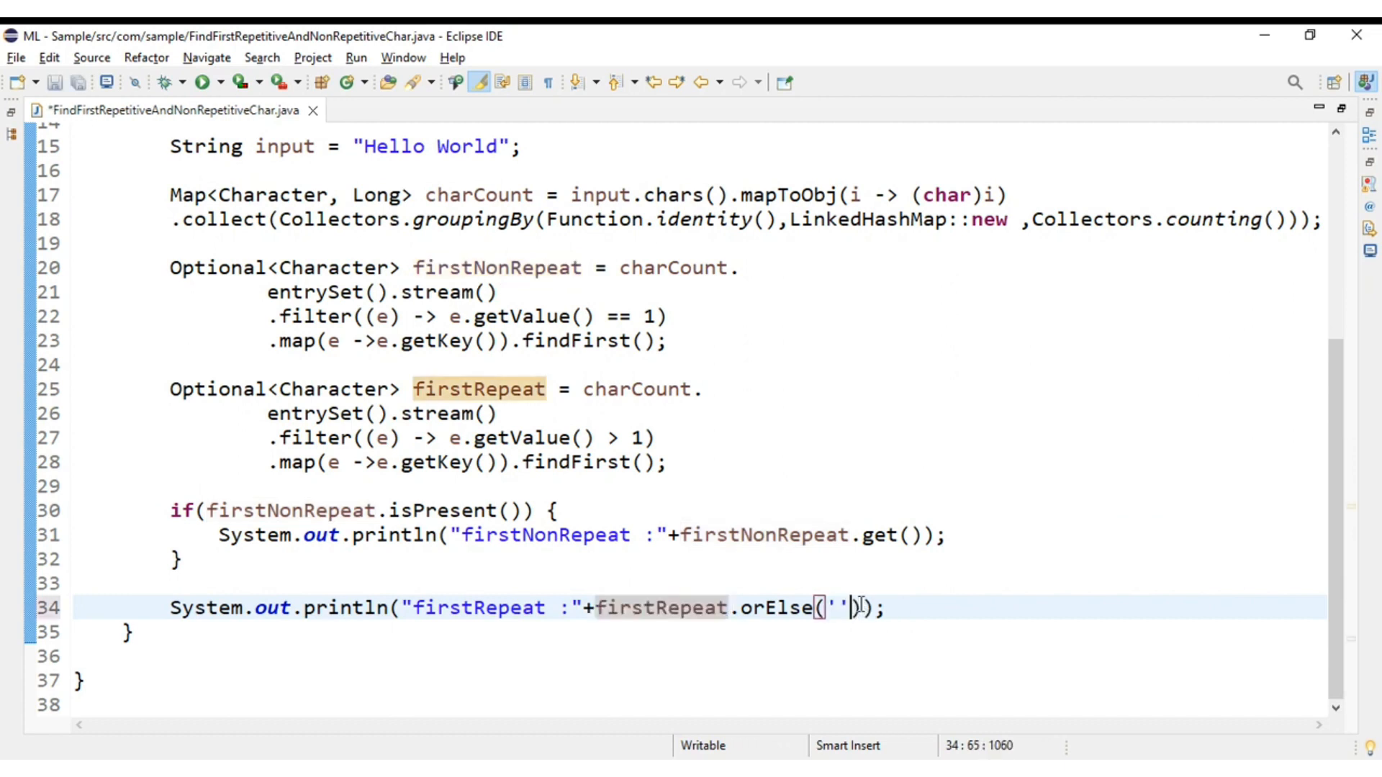
type("x")
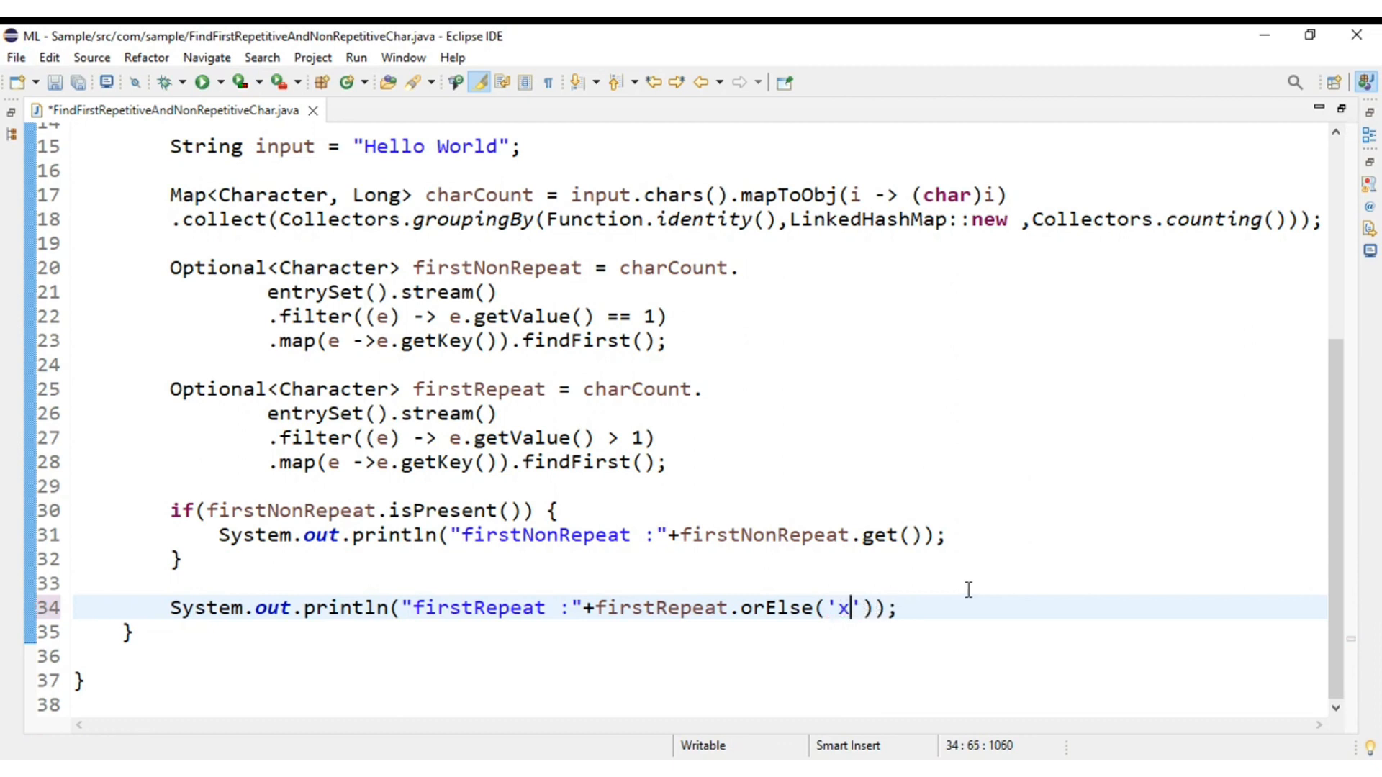
type("D")
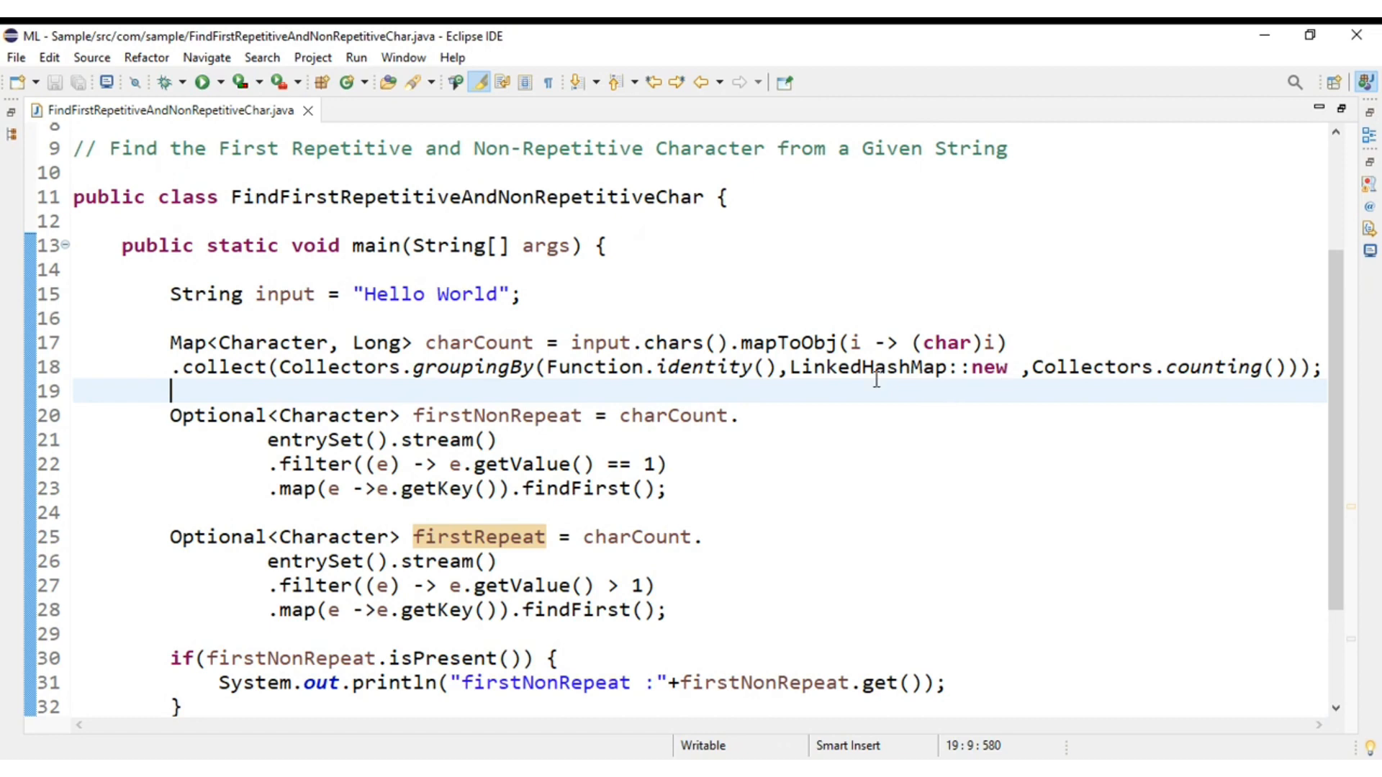
scroll("down", 3)
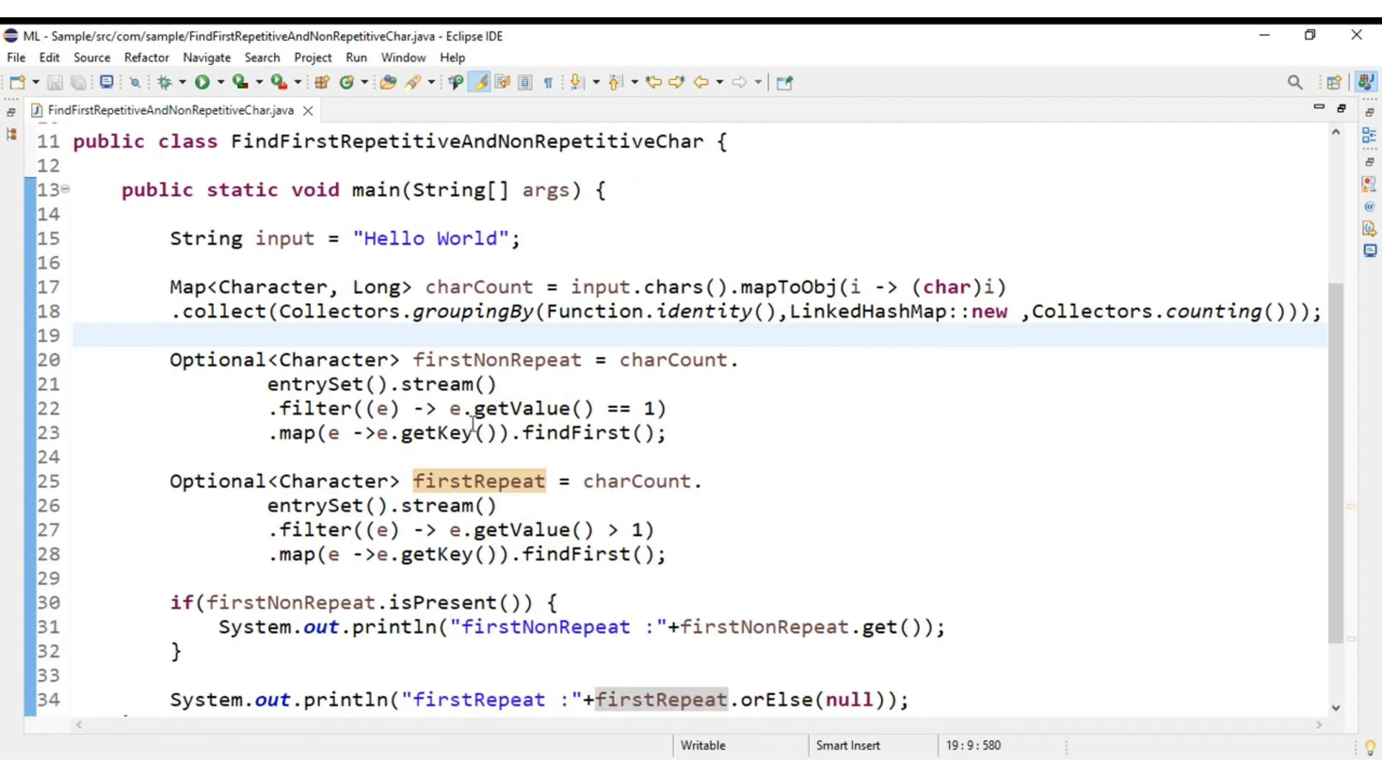
mouse_move(786, 464)
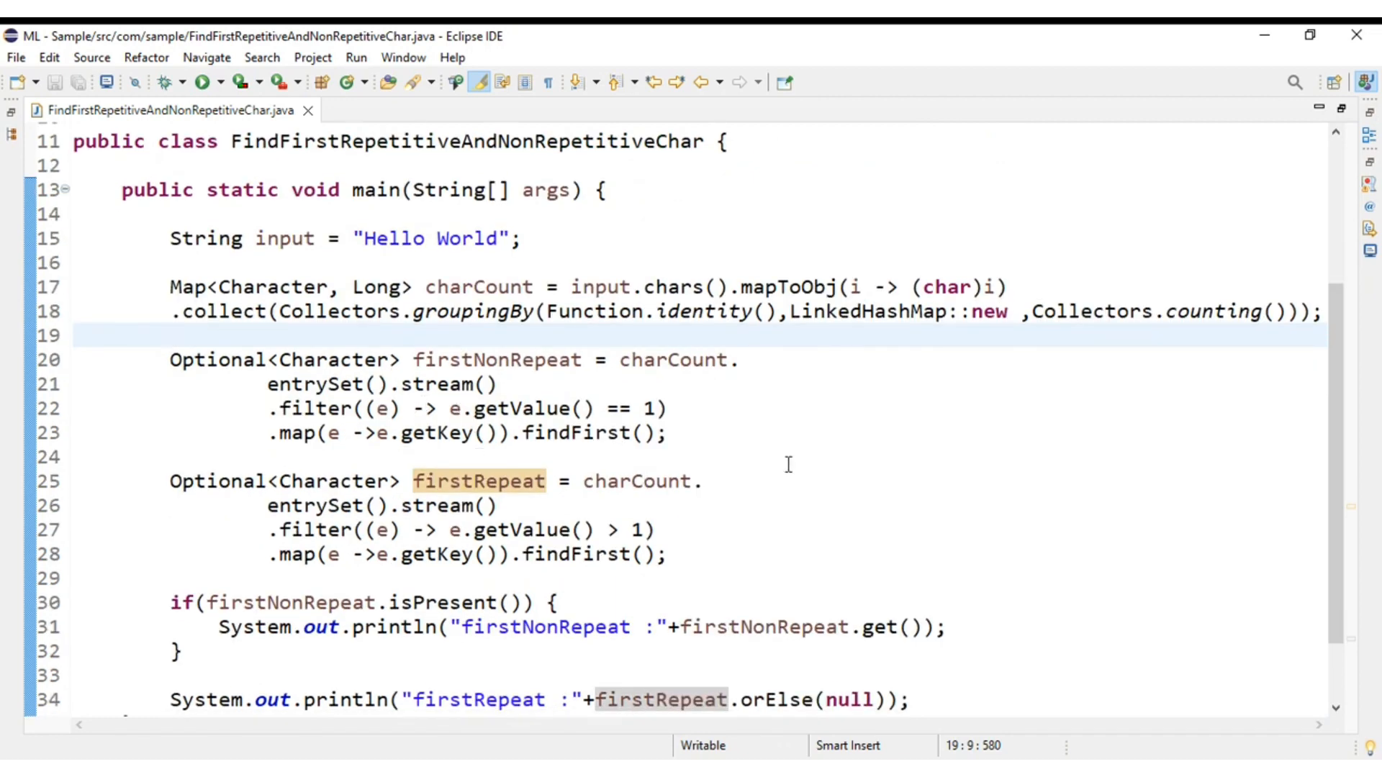